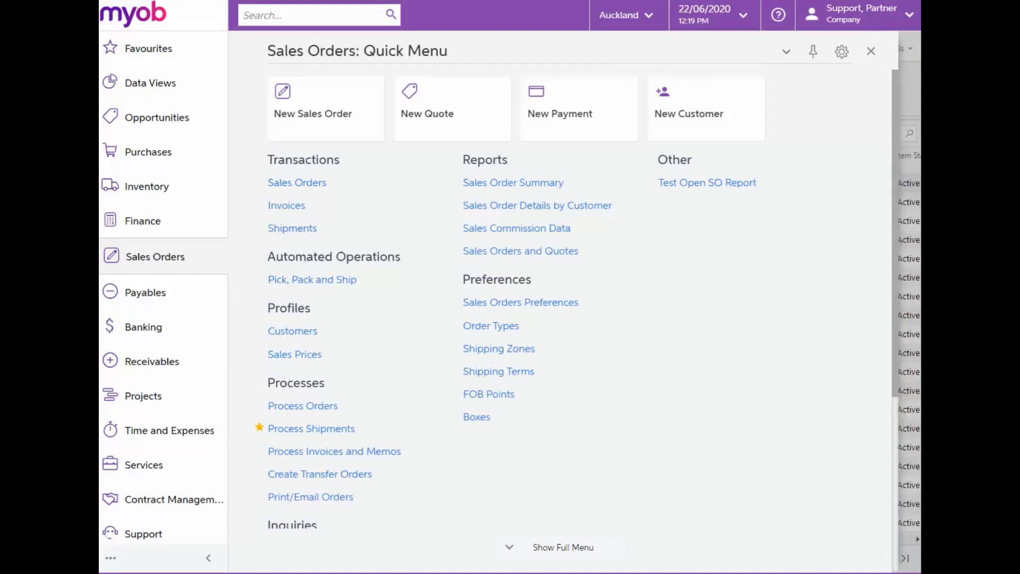
{"action": "mouse_move", "coordinate": [561, 371]}
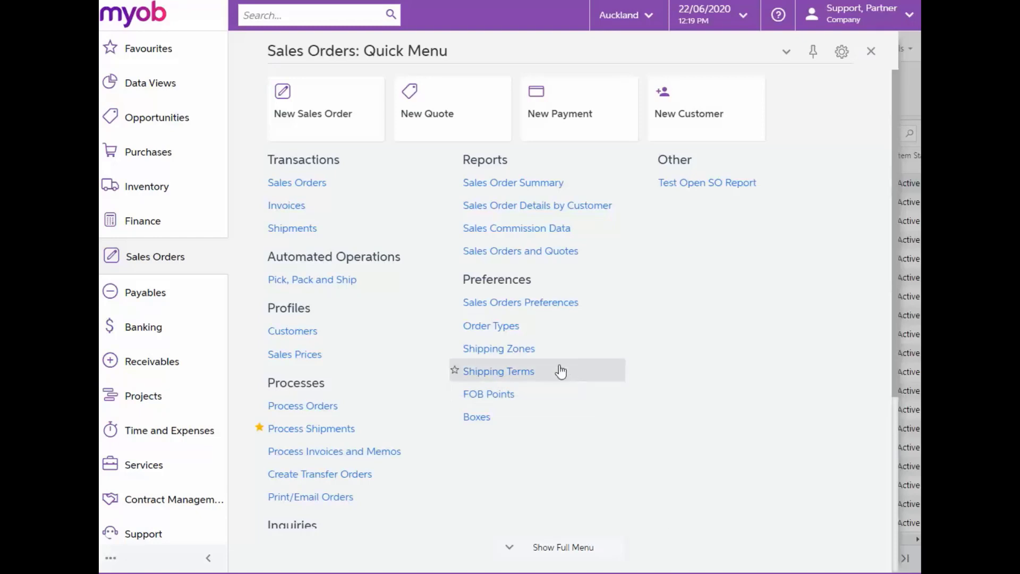
Search Stock Items for NERO1 and view its attached file nero1.png.
{"action": "left_click", "coordinate": [148, 187]}
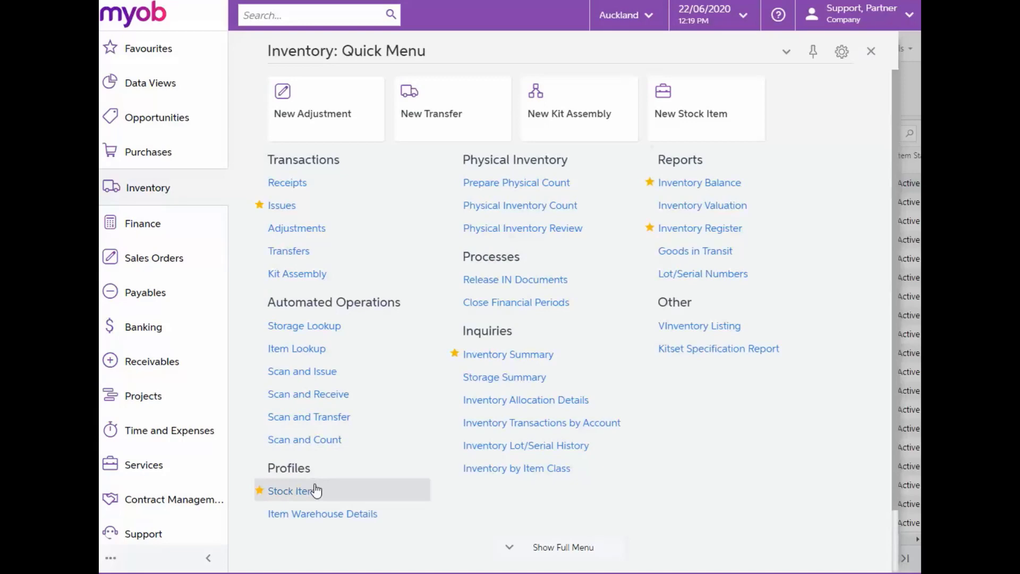
{"action": "left_click", "coordinate": [293, 490]}
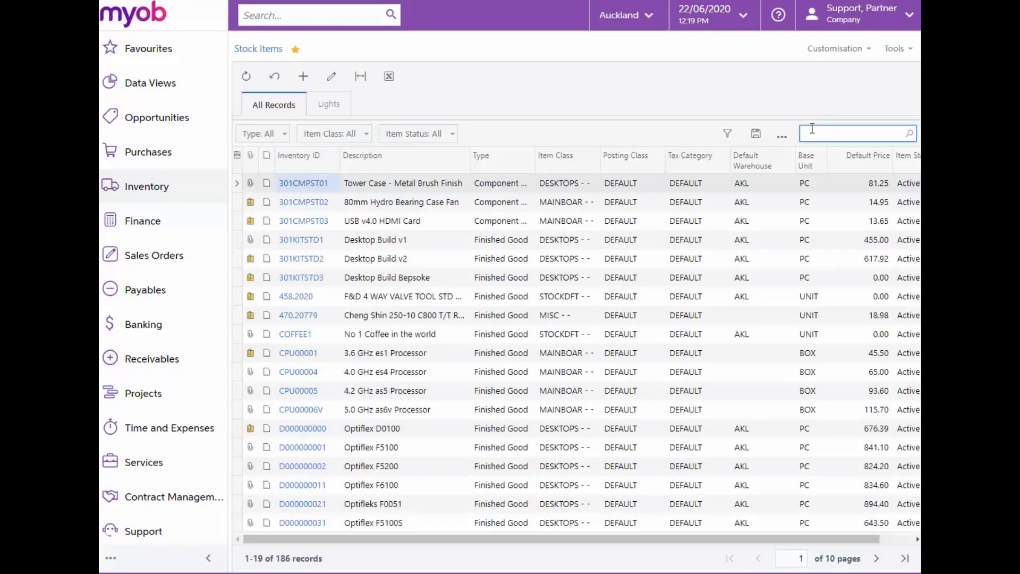
{"action": "type", "text": "hero1"}
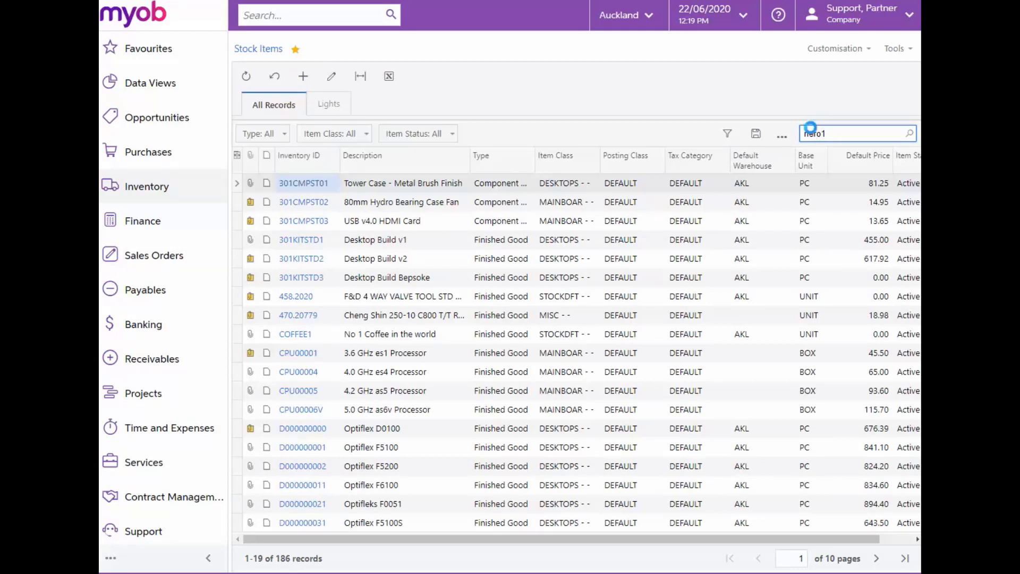
{"action": "key", "text": "enter"}
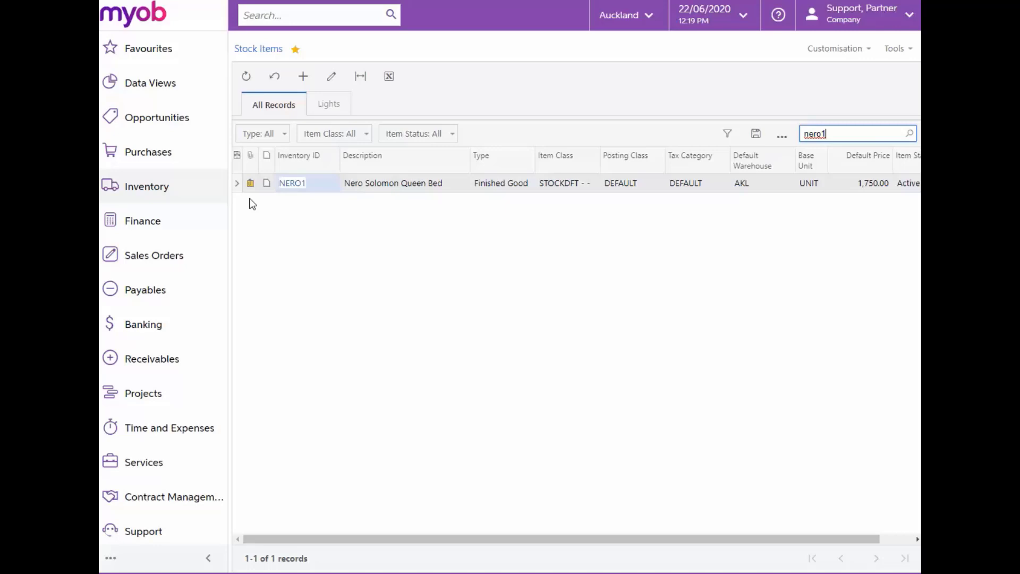
{"action": "left_click", "coordinate": [250, 183]}
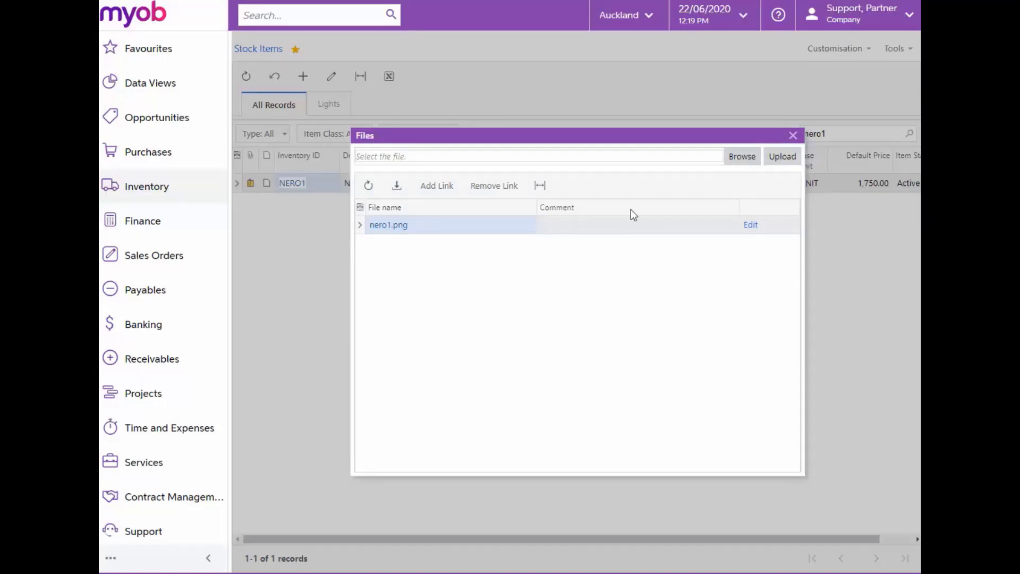
{"action": "left_click", "coordinate": [792, 136]}
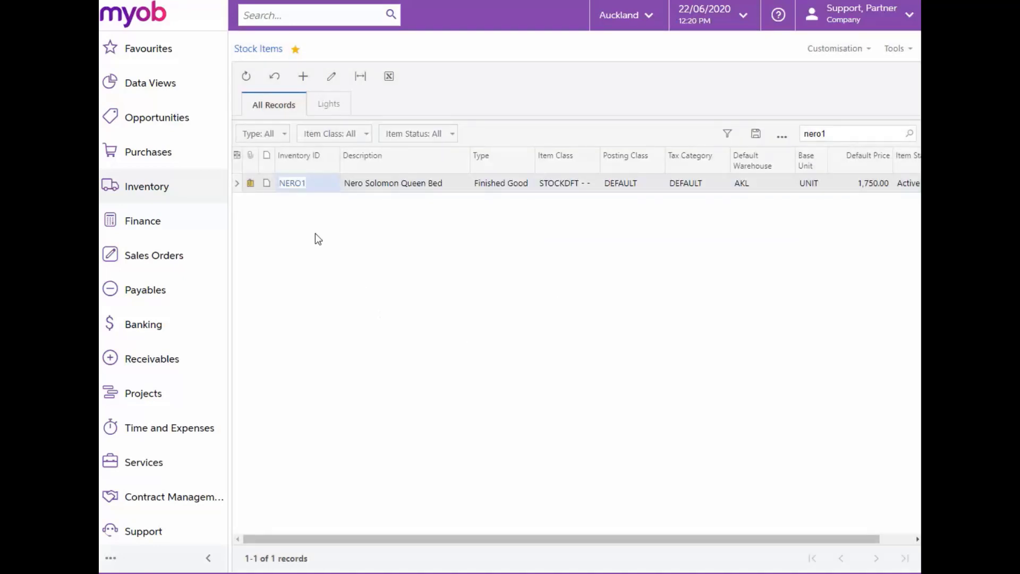
Open NERO1's price and cost details: default price 1,750.00, RRP 1,800.00.
{"action": "left_click", "coordinate": [302, 76]}
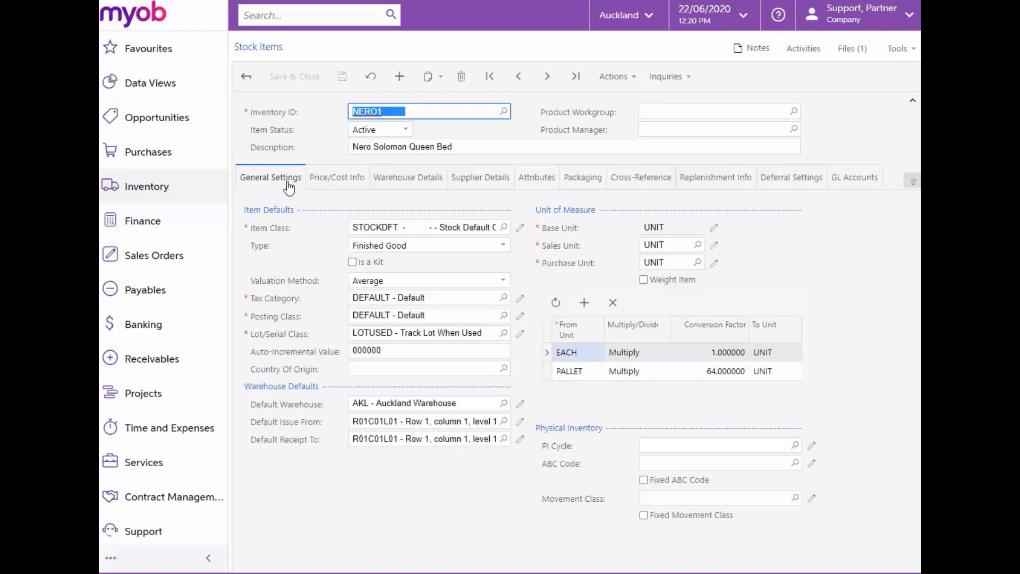
{"action": "left_click", "coordinate": [337, 177]}
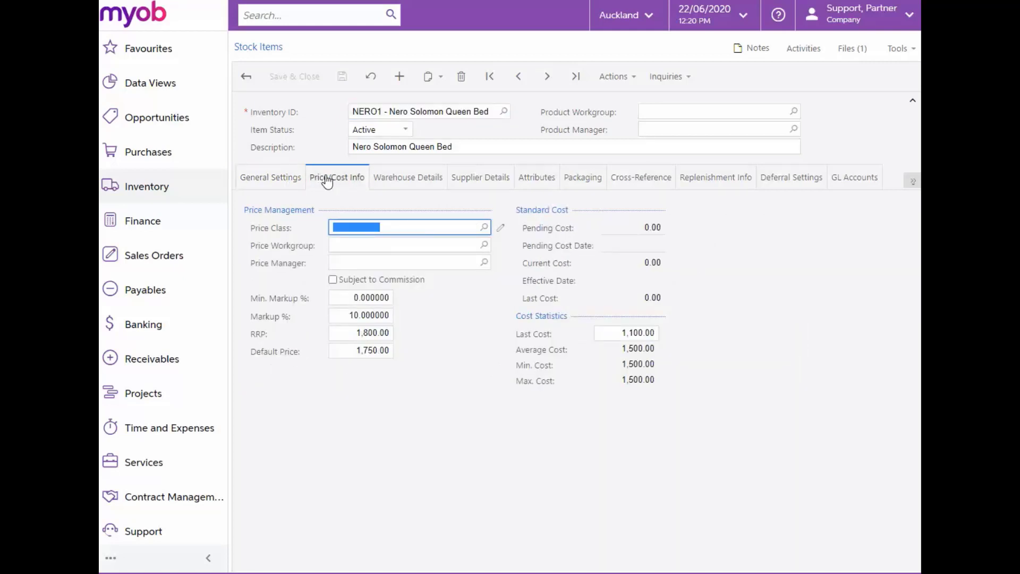
{"action": "mouse_move", "coordinate": [310, 356]}
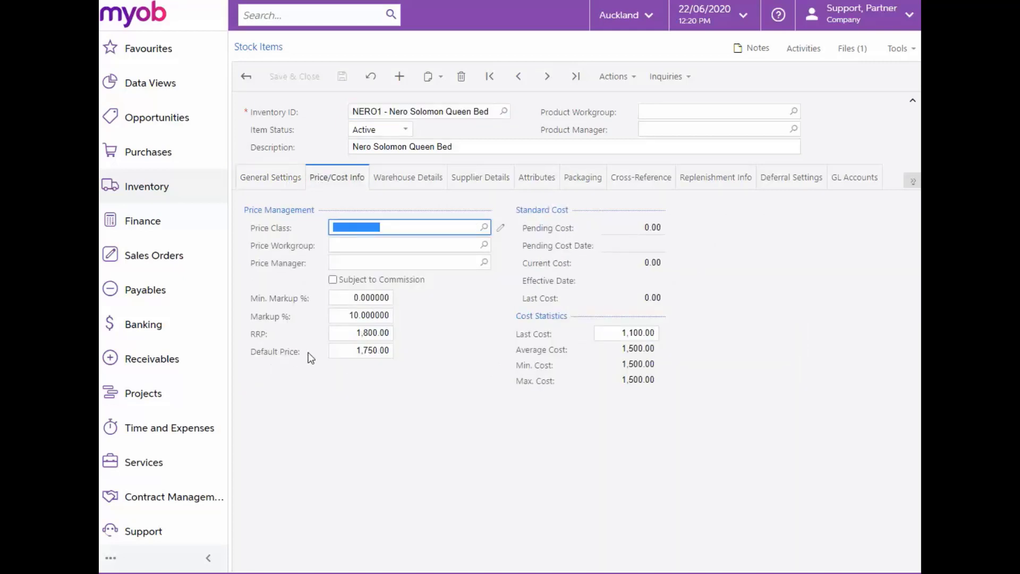
{"action": "mouse_move", "coordinate": [436, 352]}
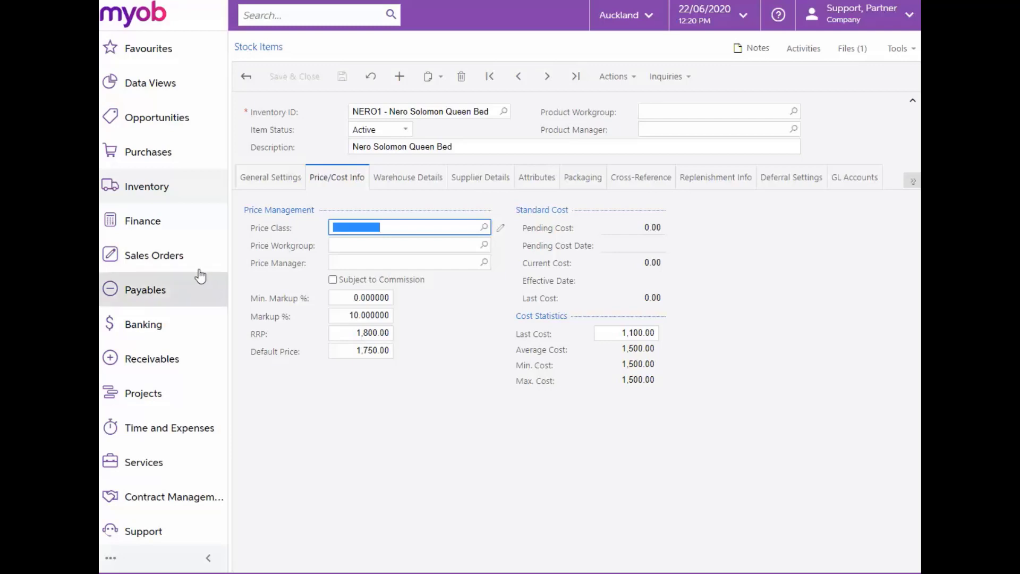
Save sales order 003434 for ABARTENDE with one NERO1 bed at 1,750.00.
{"action": "left_click", "coordinate": [154, 255]}
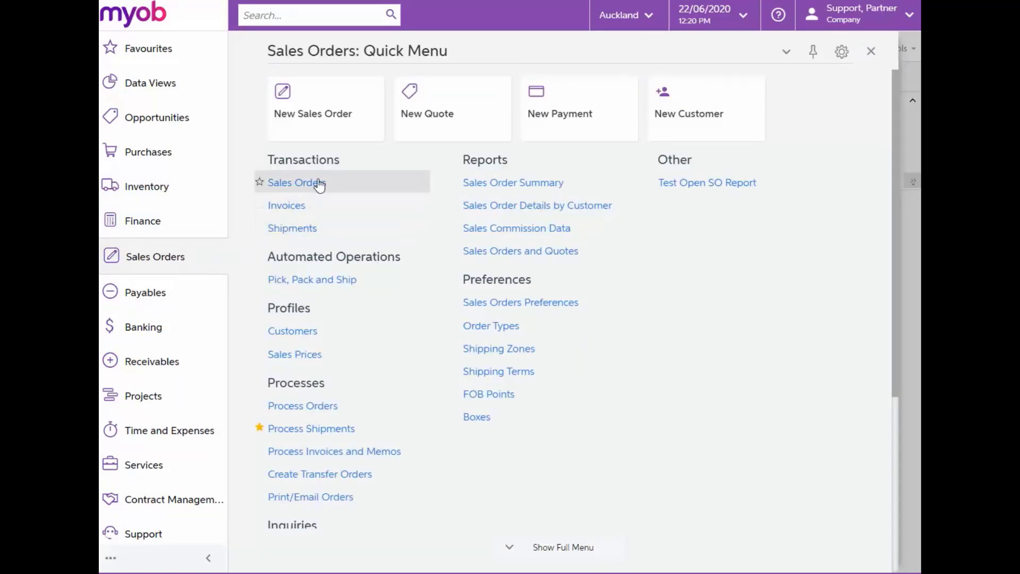
{"action": "left_click", "coordinate": [294, 182]}
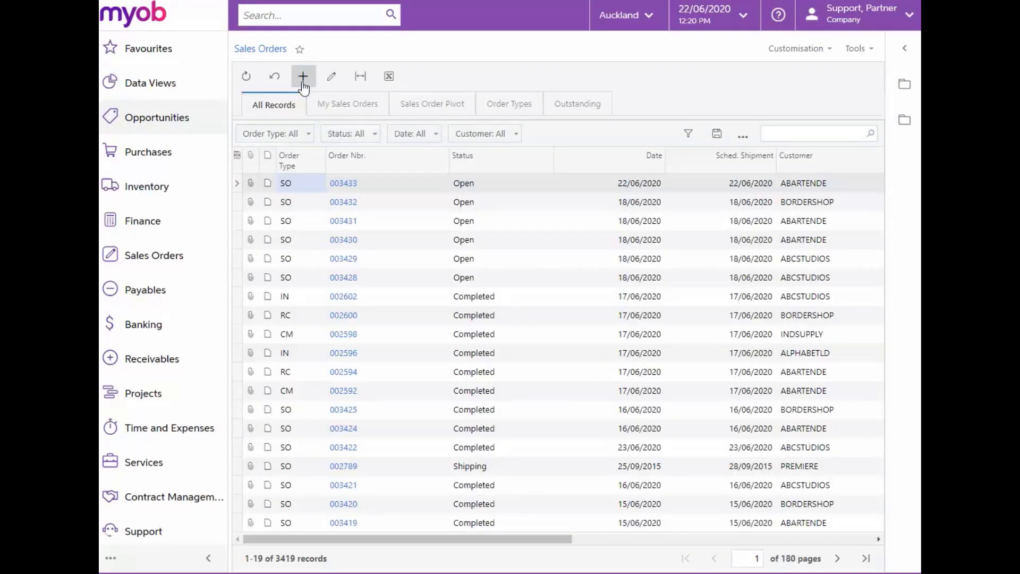
{"action": "left_click", "coordinate": [302, 76]}
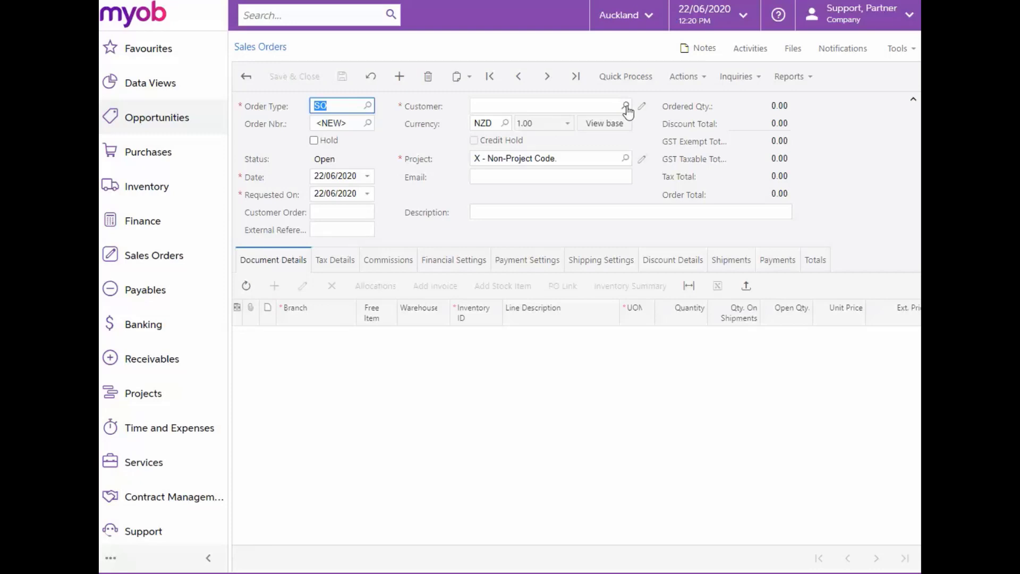
{"action": "left_click", "coordinate": [625, 105]}
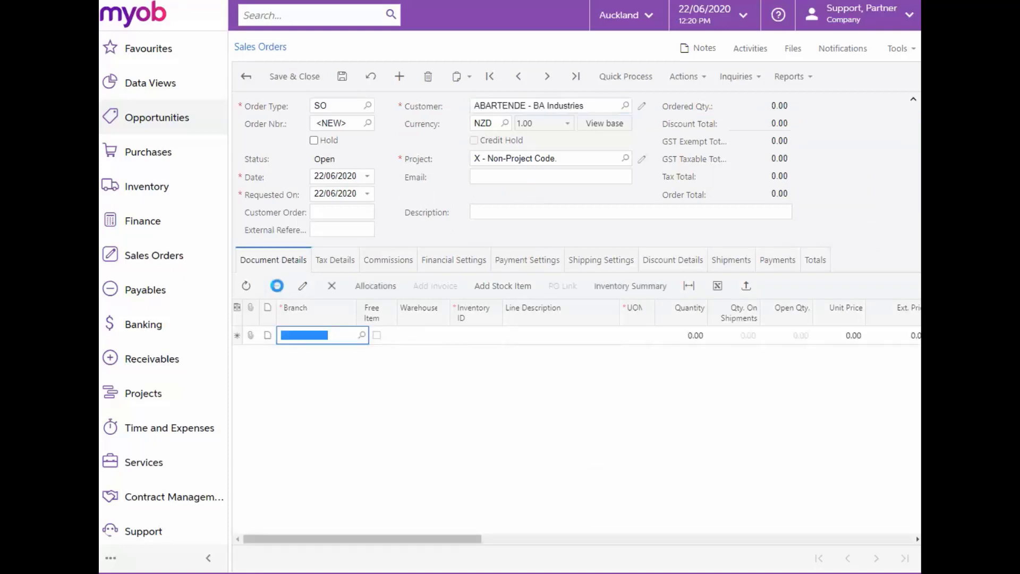
{"action": "left_click", "coordinate": [481, 335]}
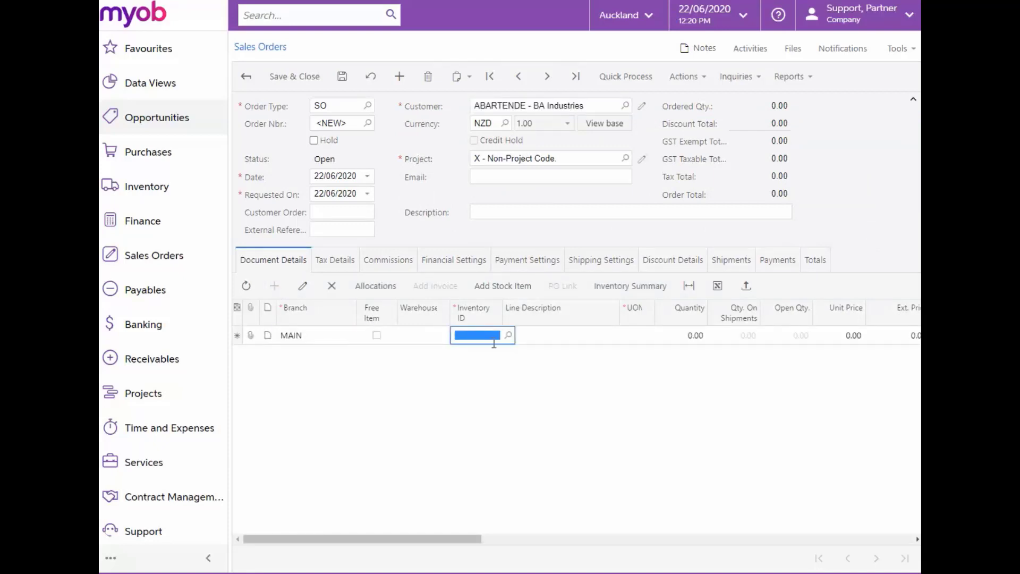
{"action": "left_click", "coordinate": [507, 335]}
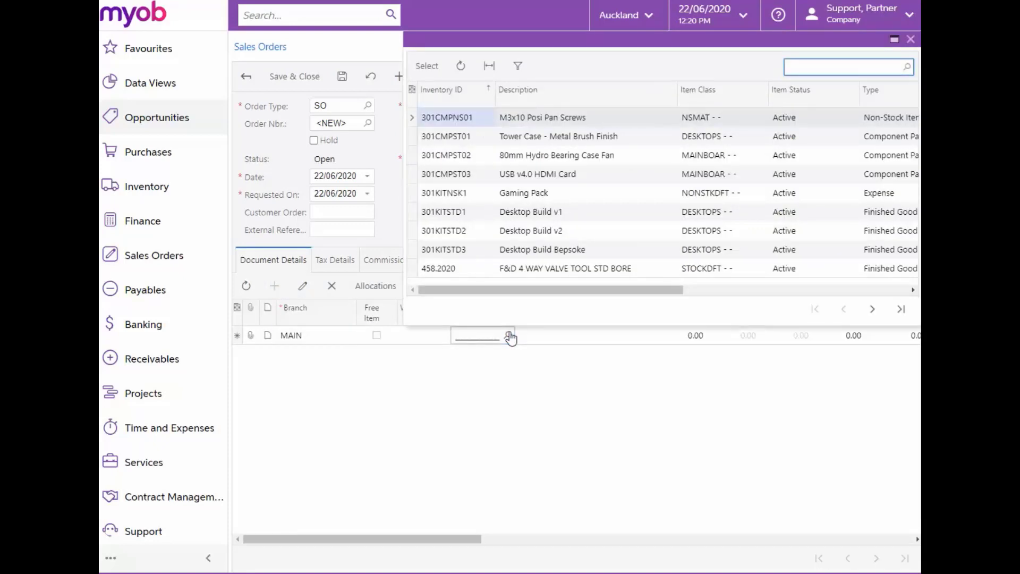
{"action": "type", "text": "nero1"}
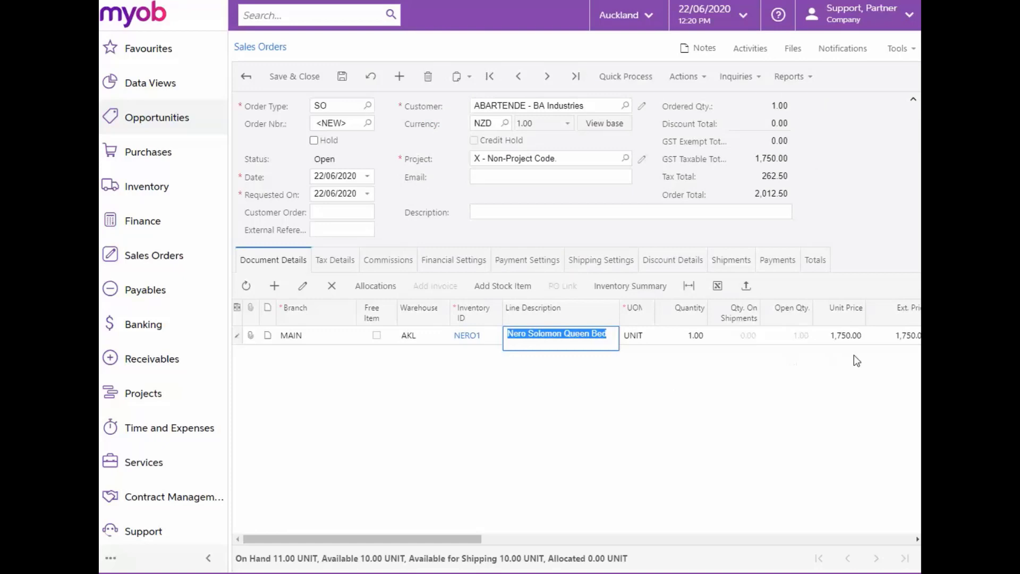
{"action": "mouse_move", "coordinate": [852, 355]}
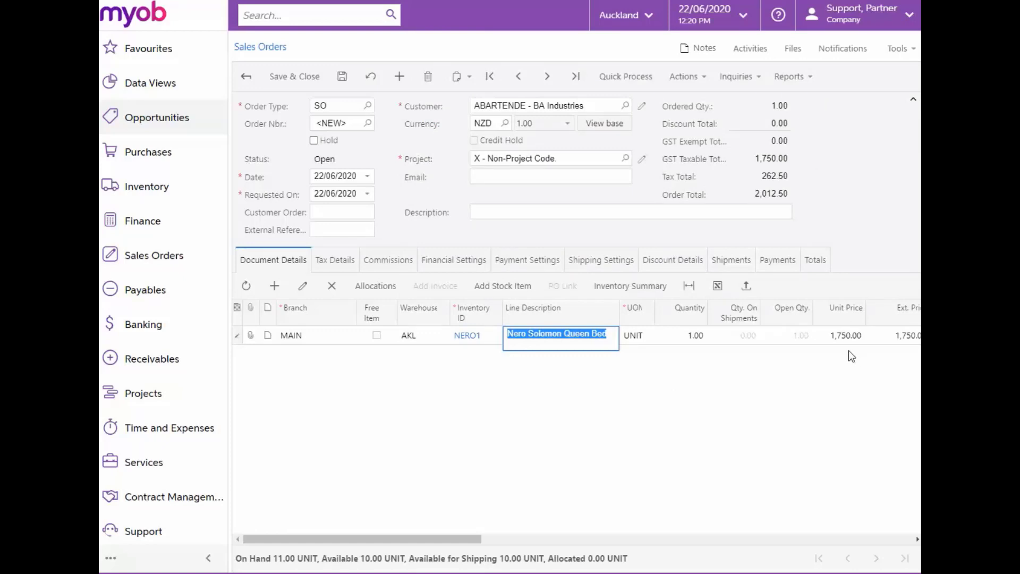
{"action": "left_click", "coordinate": [342, 76]}
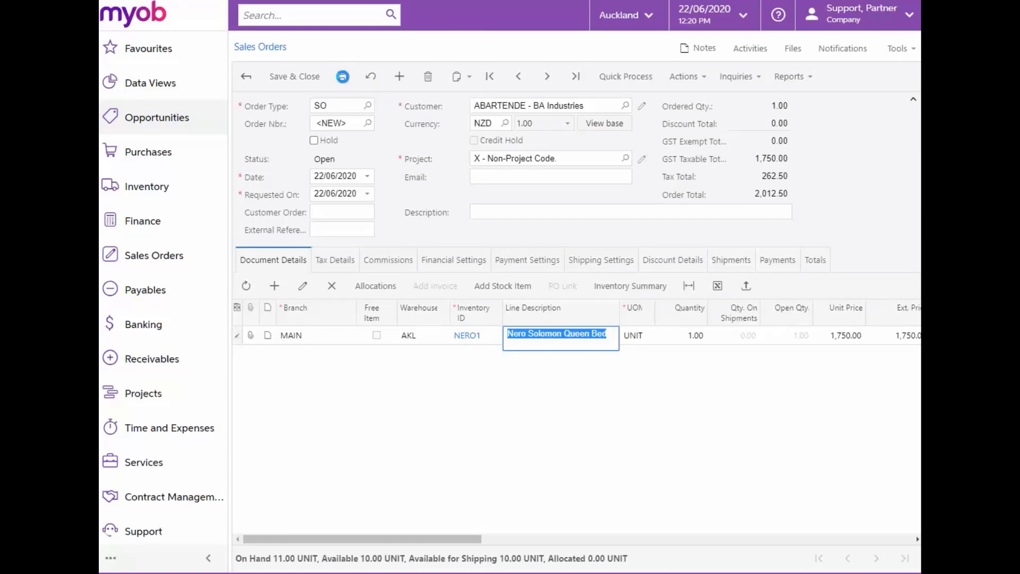
{"action": "left_click", "coordinate": [342, 76]}
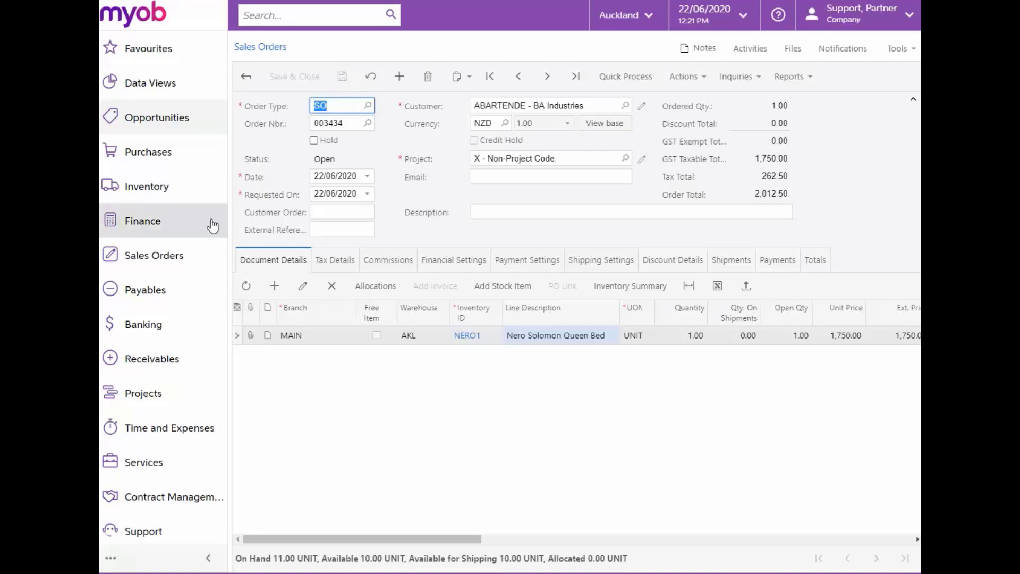
Filter Sales Prices to NERO1 and change the second base price to 1,700.00.
{"action": "left_click", "coordinate": [155, 255]}
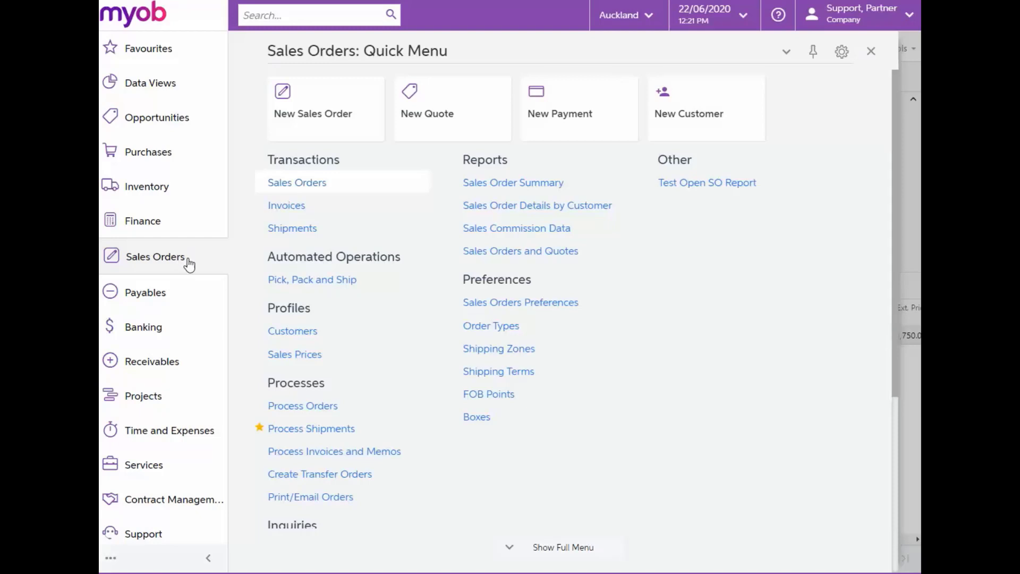
{"action": "mouse_move", "coordinate": [302, 354]}
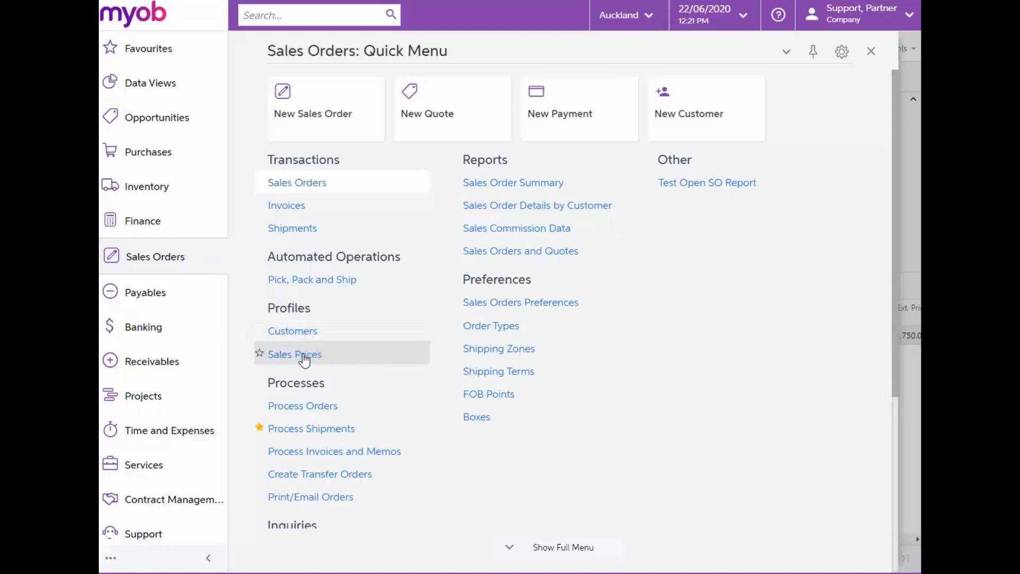
{"action": "left_click", "coordinate": [295, 354]}
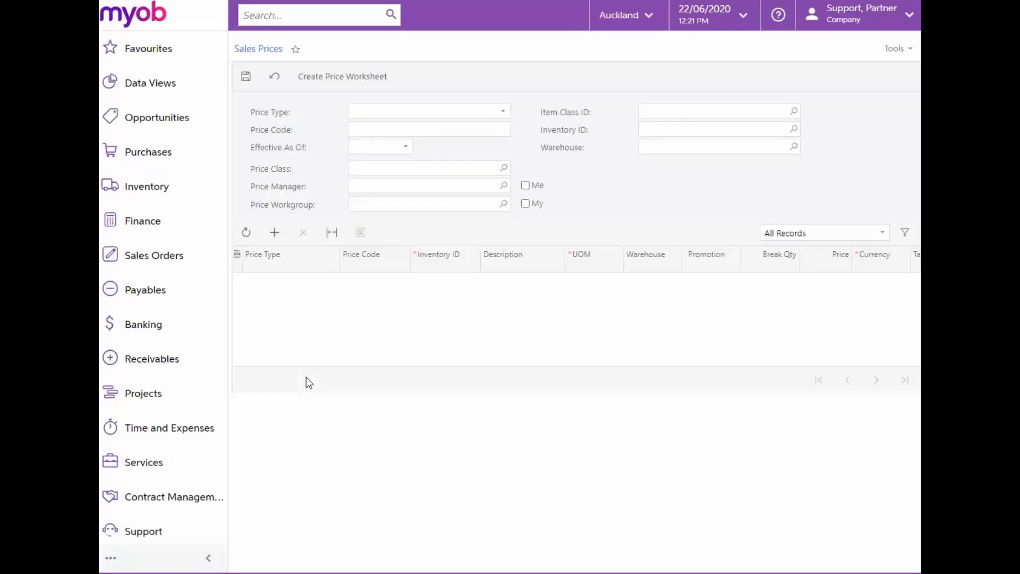
{"action": "left_click", "coordinate": [428, 111]}
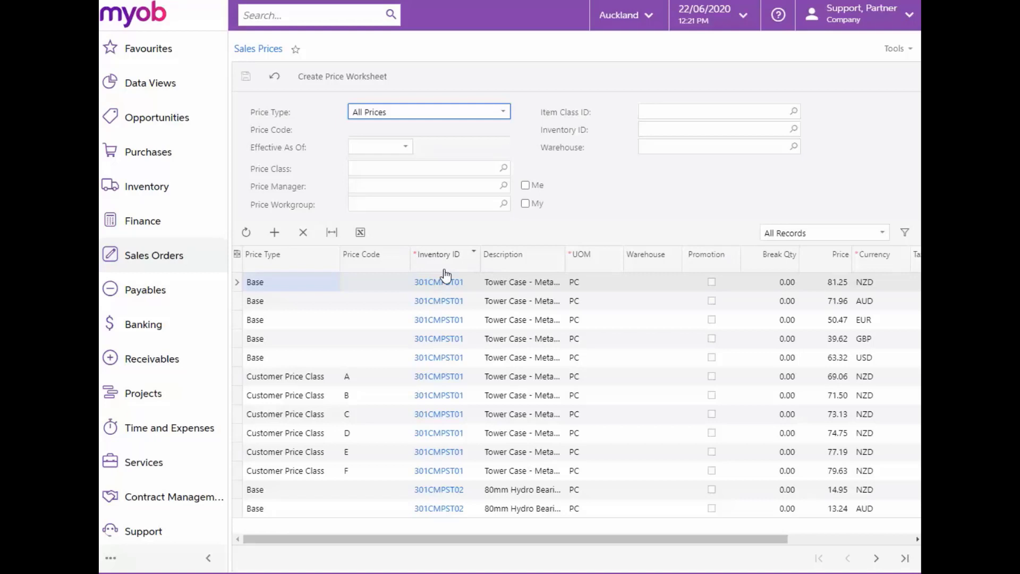
{"action": "left_click", "coordinate": [472, 254]}
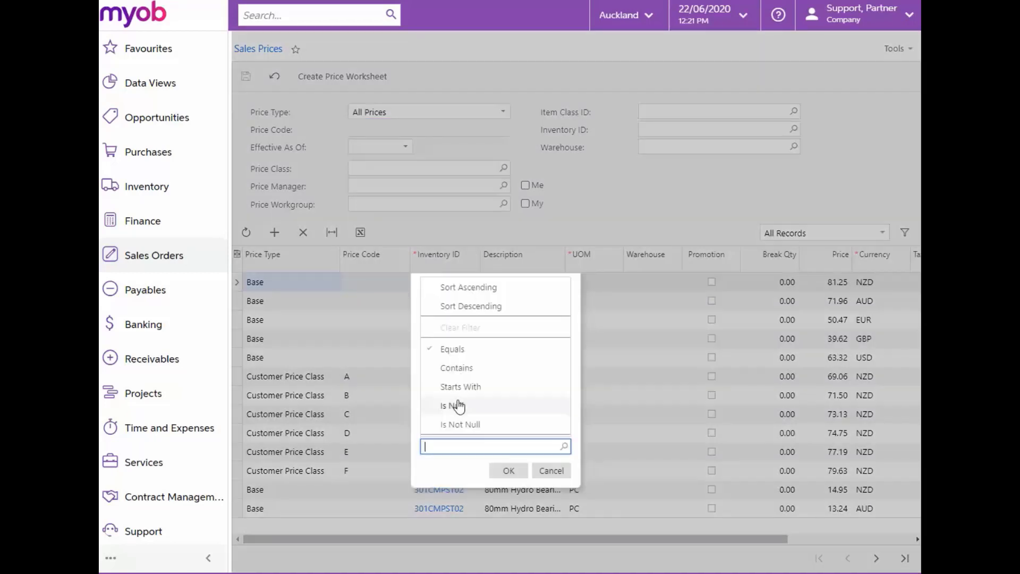
{"action": "type", "text": "nero1"}
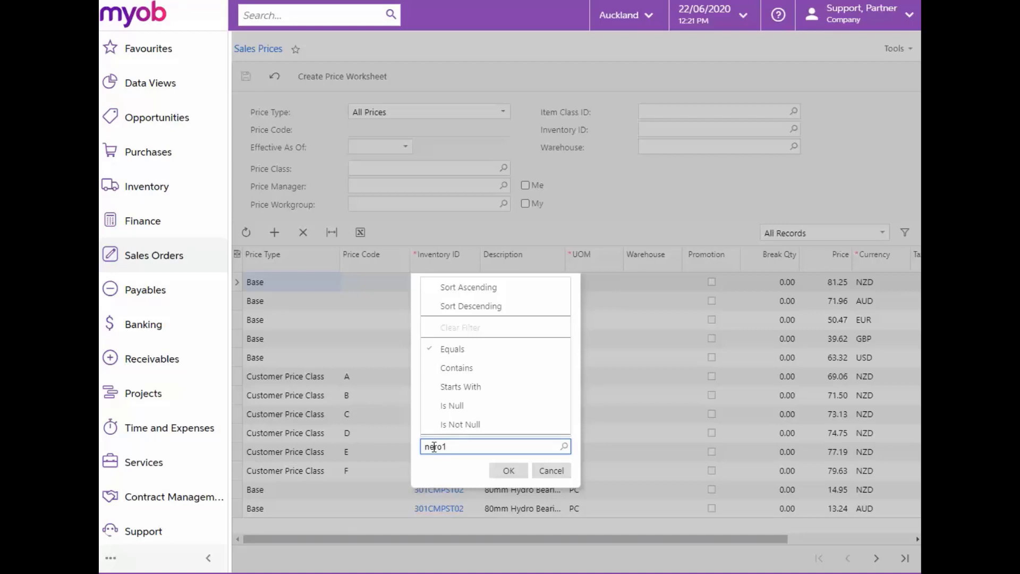
{"action": "left_click", "coordinate": [507, 470]}
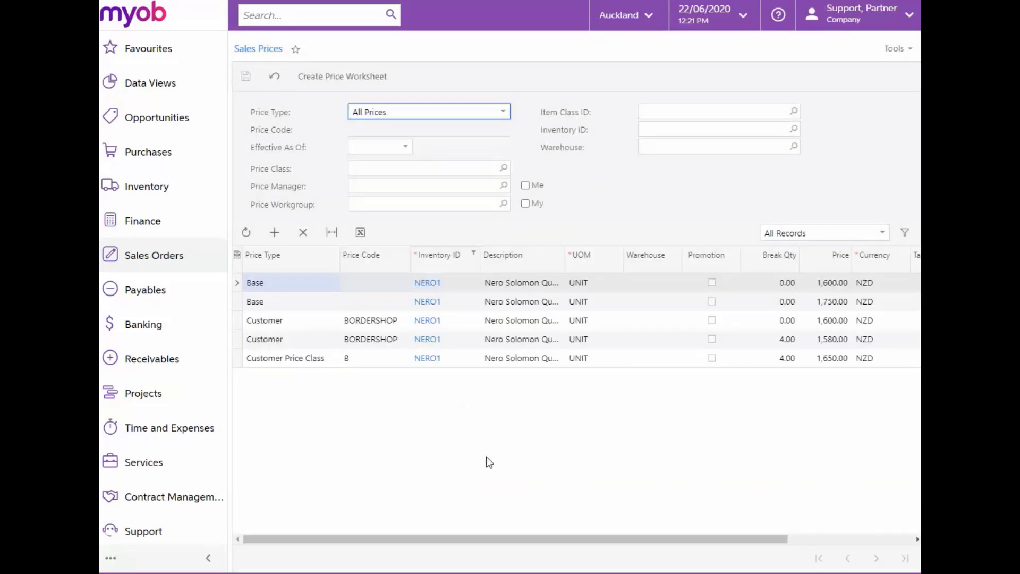
{"action": "mouse_move", "coordinate": [768, 331]}
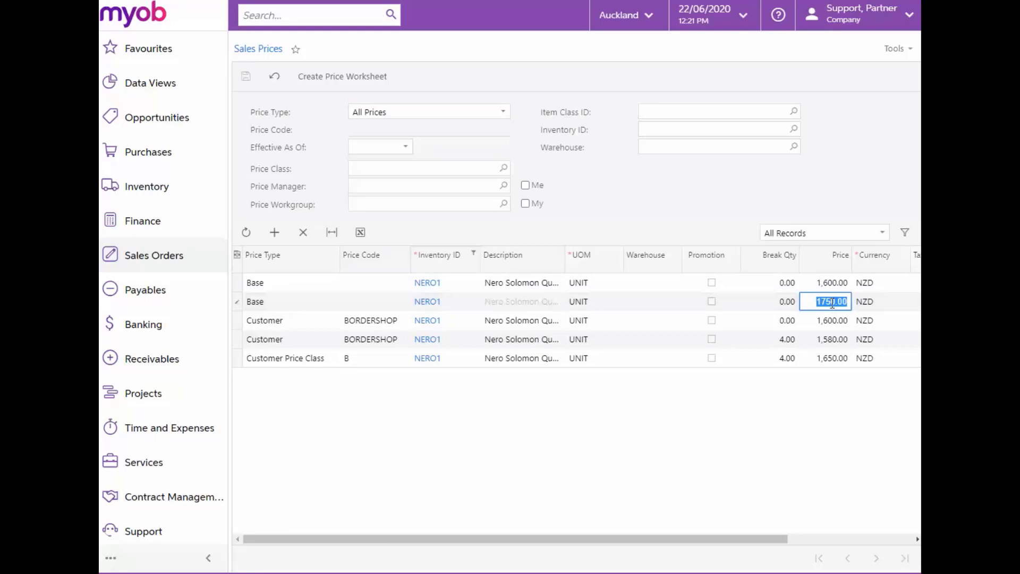
{"action": "type", "text": "1700"}
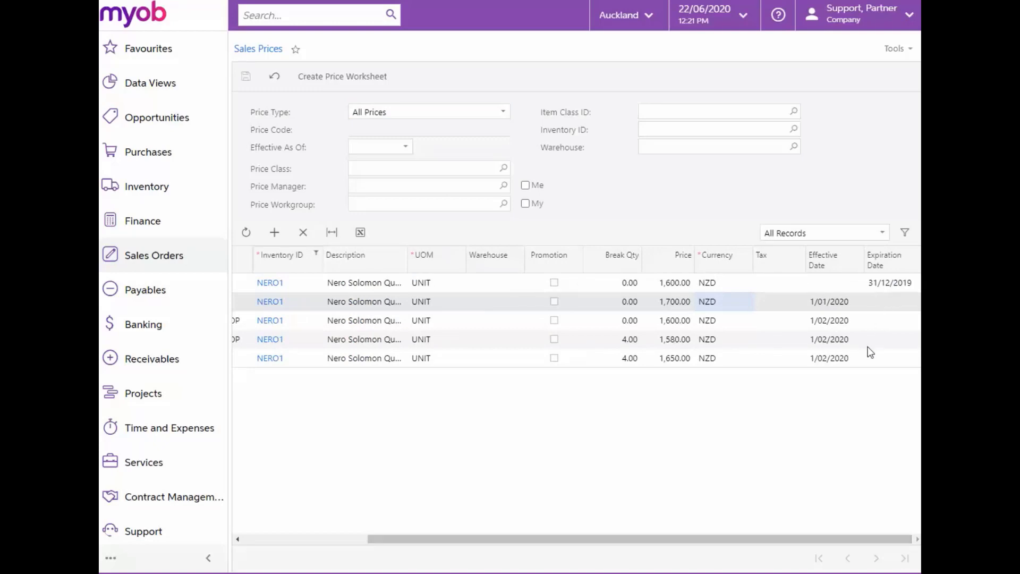
{"action": "mouse_move", "coordinate": [744, 341]}
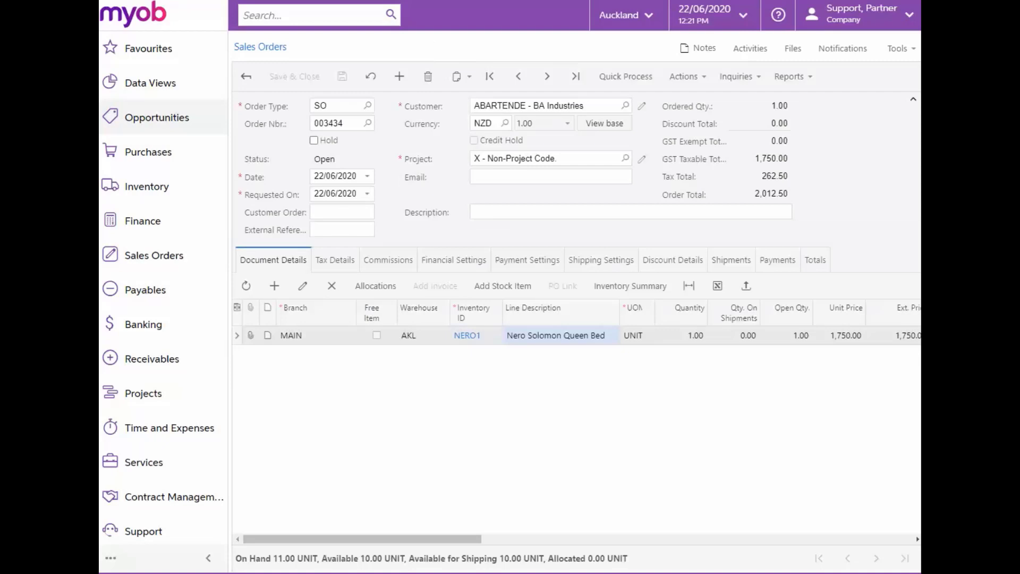
Add a BA Industries order with a NERO1 line at 1,700.00, totalling 1,955.00.
{"action": "left_click", "coordinate": [399, 75]}
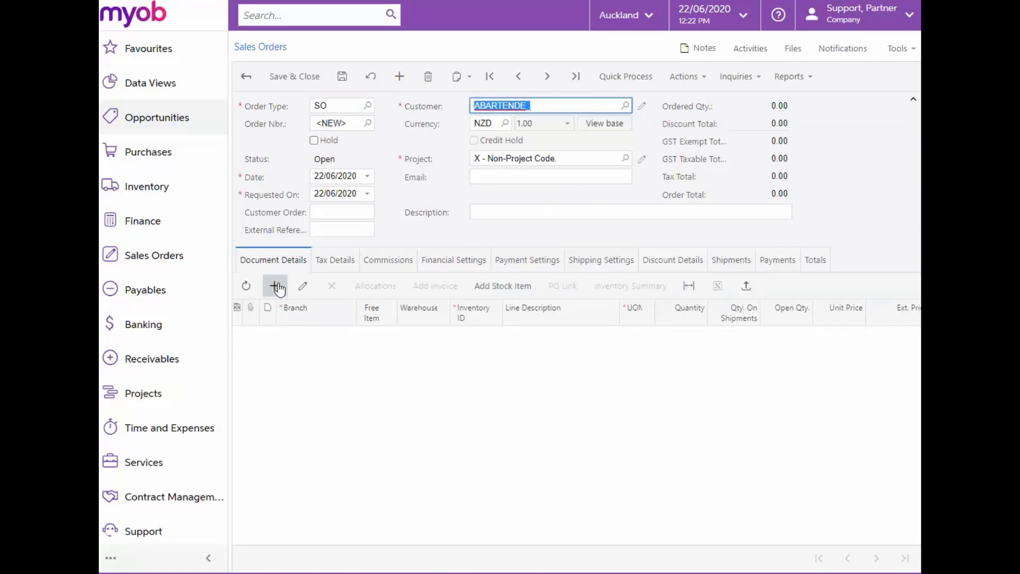
{"action": "left_click", "coordinate": [275, 286]}
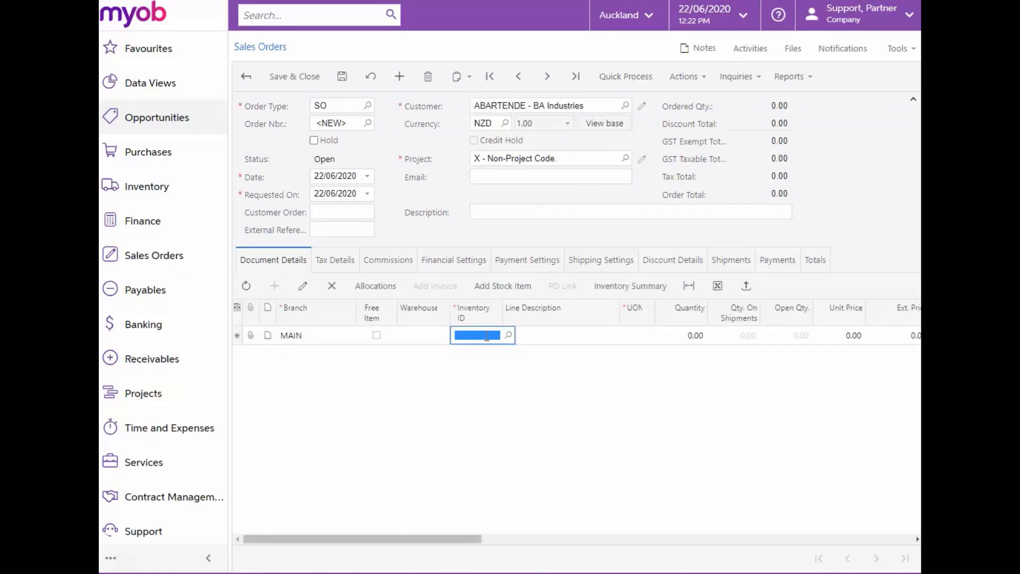
{"action": "type", "text": "NERO1"}
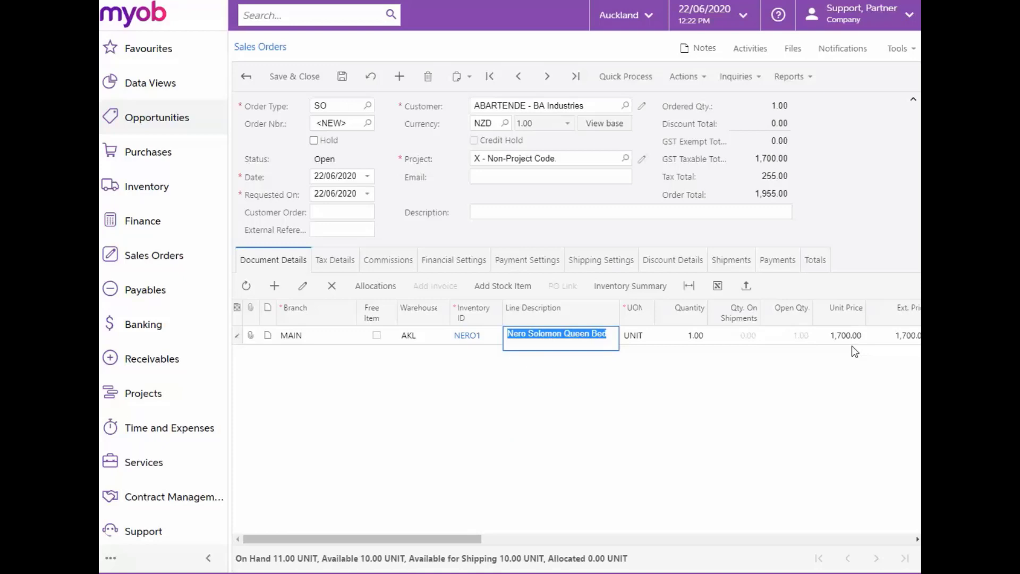
{"action": "mouse_move", "coordinate": [395, 144]}
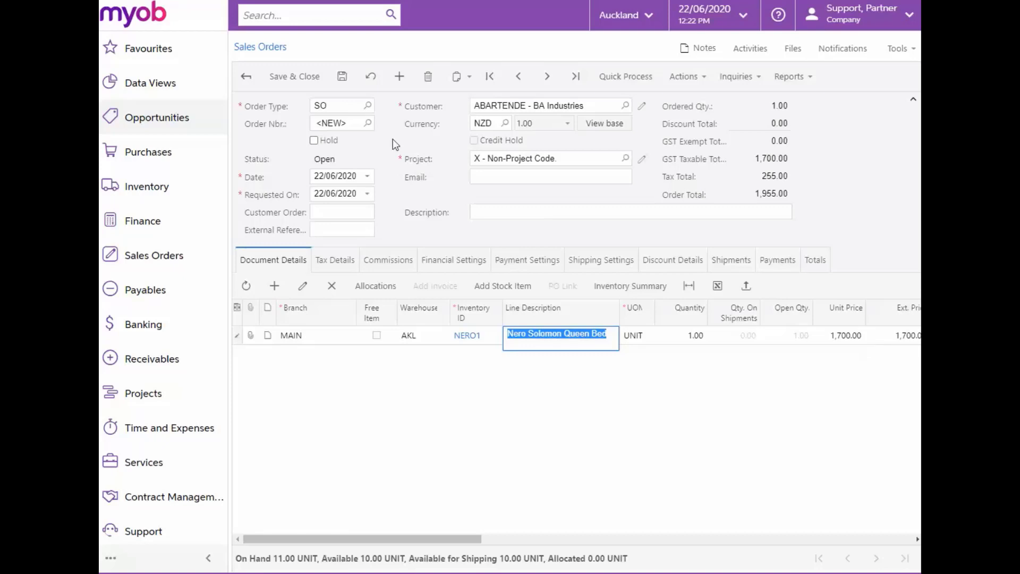
{"action": "left_click", "coordinate": [342, 76]}
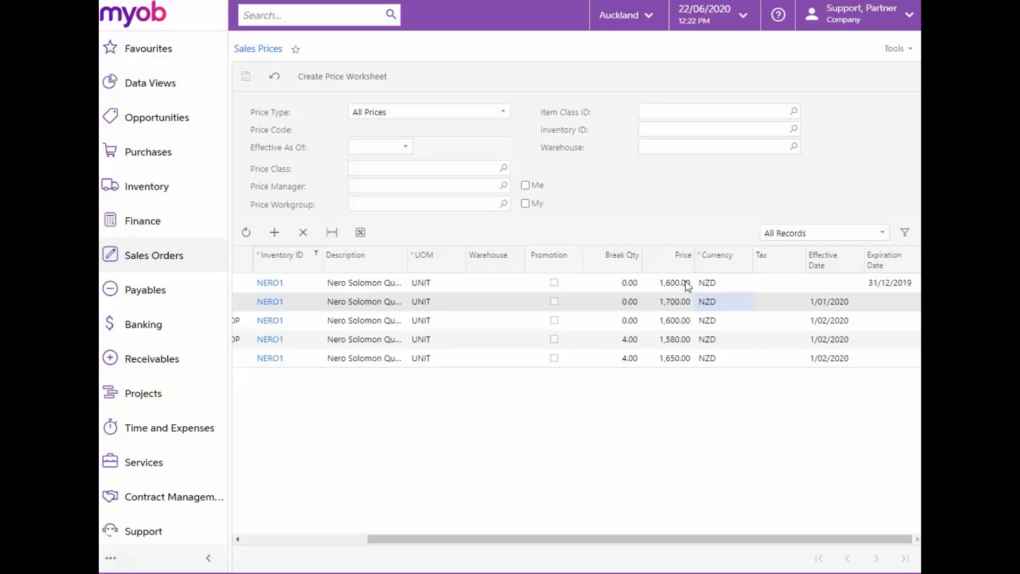
{"action": "mouse_move", "coordinate": [896, 292]}
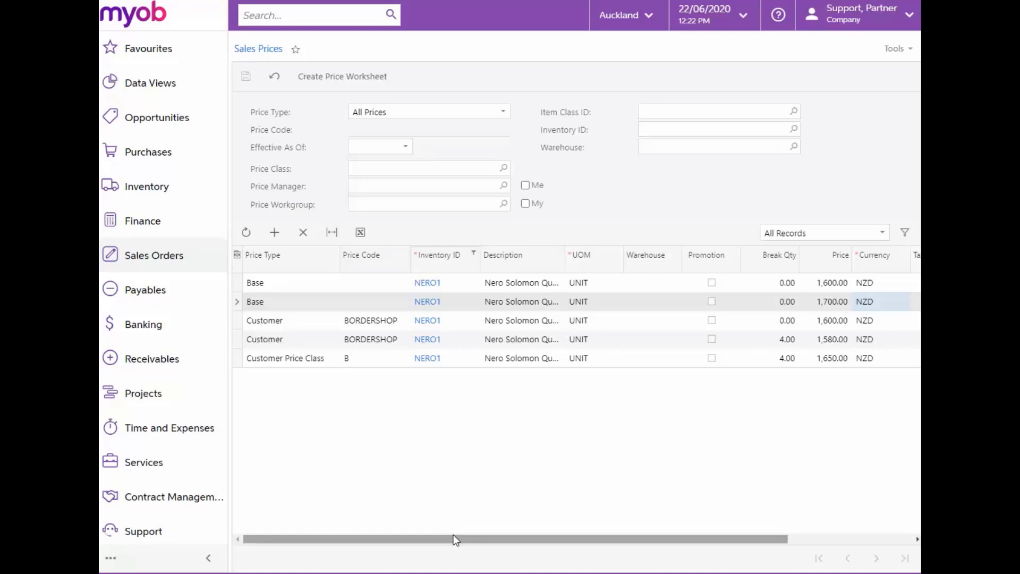
{"action": "mouse_move", "coordinate": [400, 495]}
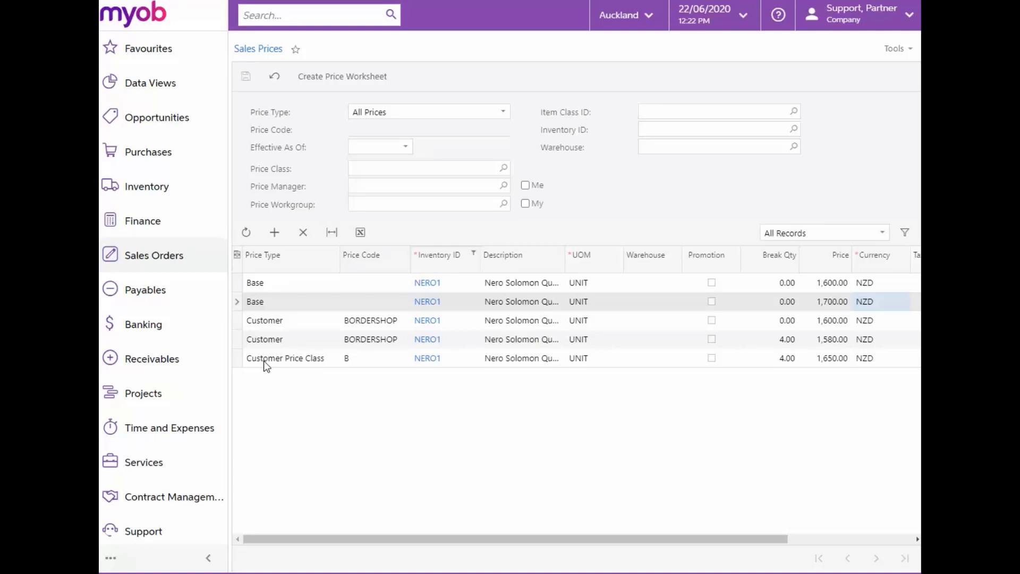
{"action": "mouse_move", "coordinate": [356, 371]}
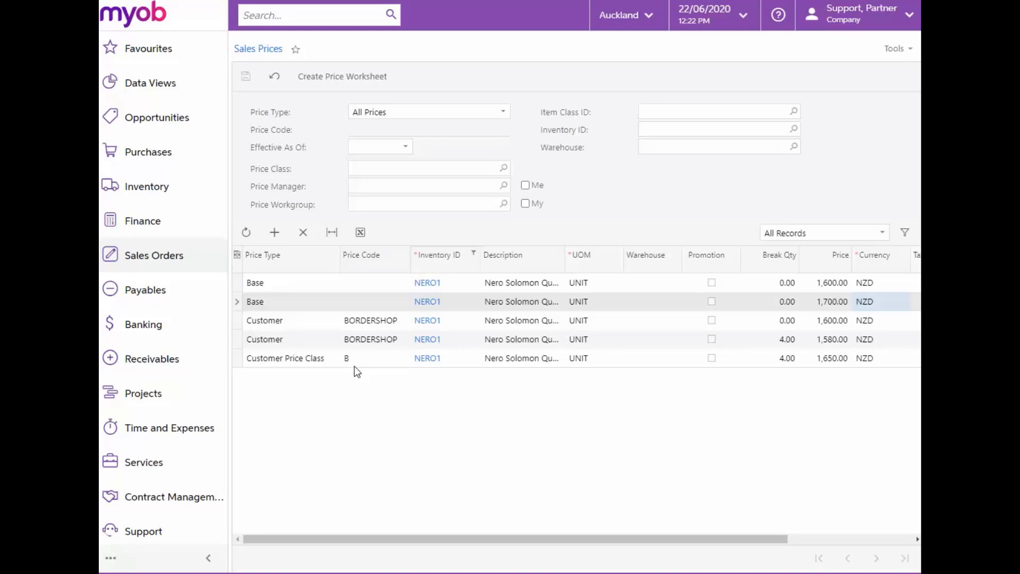
{"action": "mouse_move", "coordinate": [531, 372]}
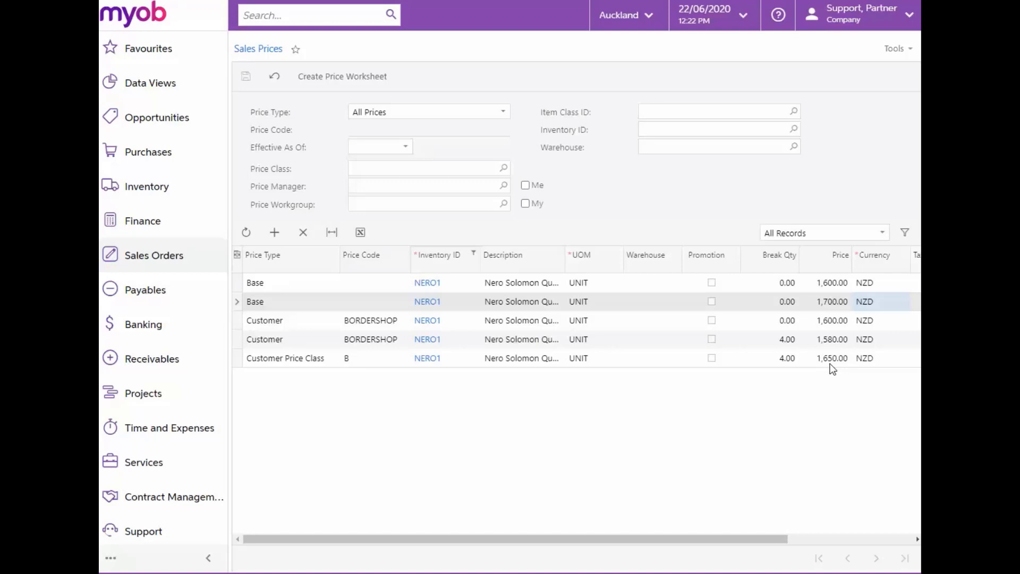
{"action": "mouse_move", "coordinate": [496, 391]}
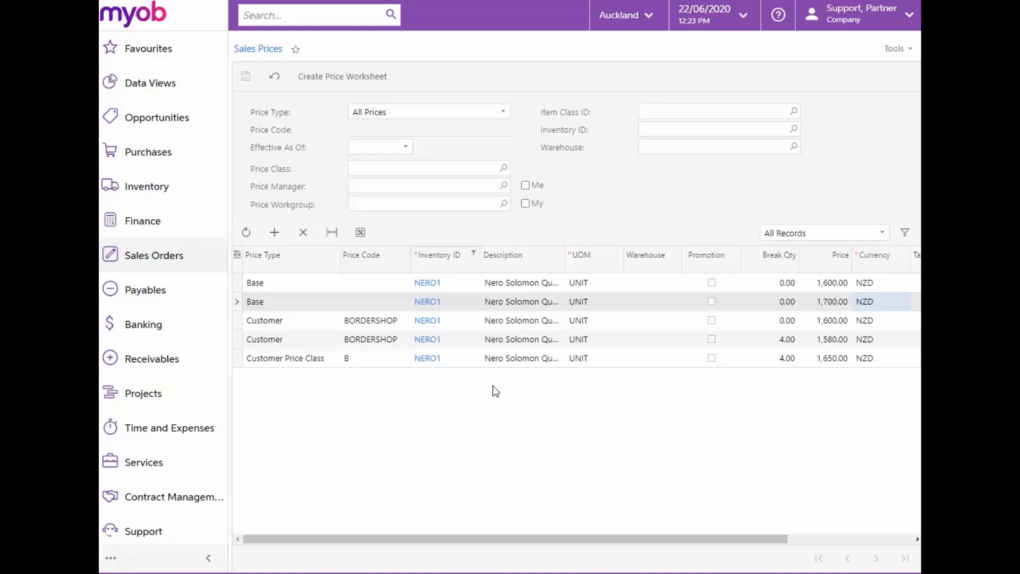
Check the ABCSTUDIOS customer's delivery settings, showing price class B.
{"action": "left_click", "coordinate": [154, 359]}
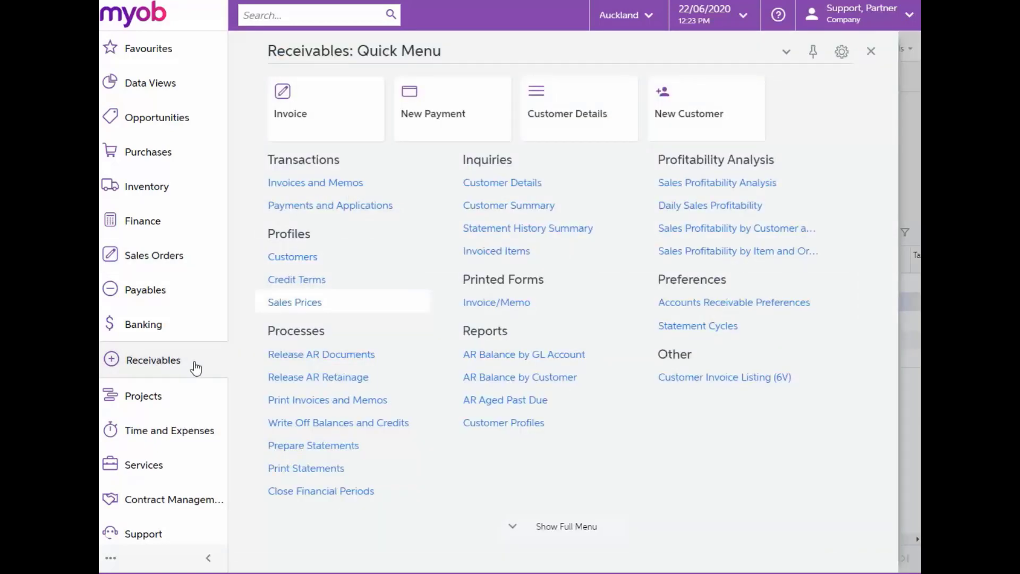
{"action": "left_click", "coordinate": [870, 52]}
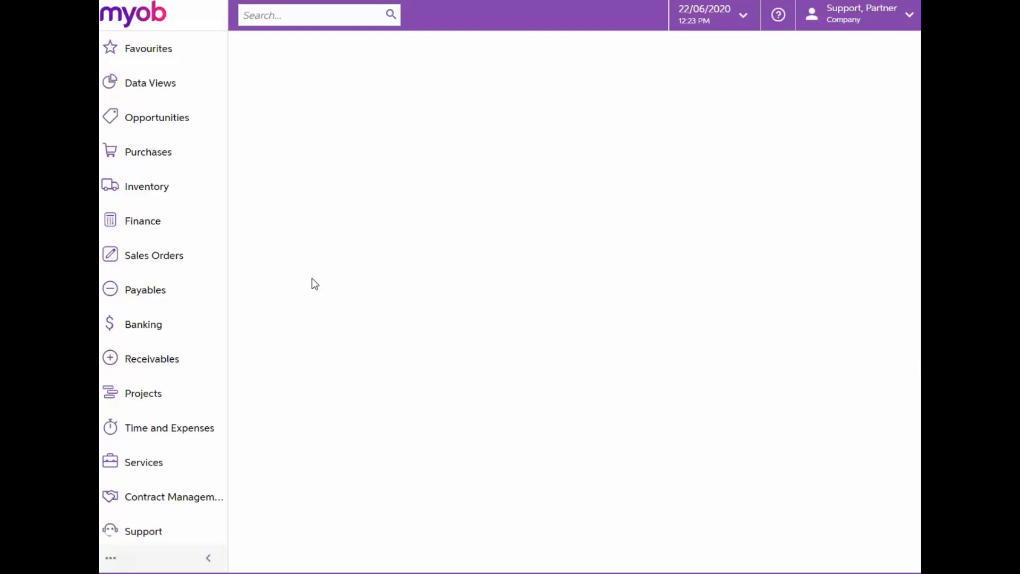
{"action": "left_click", "coordinate": [154, 254]}
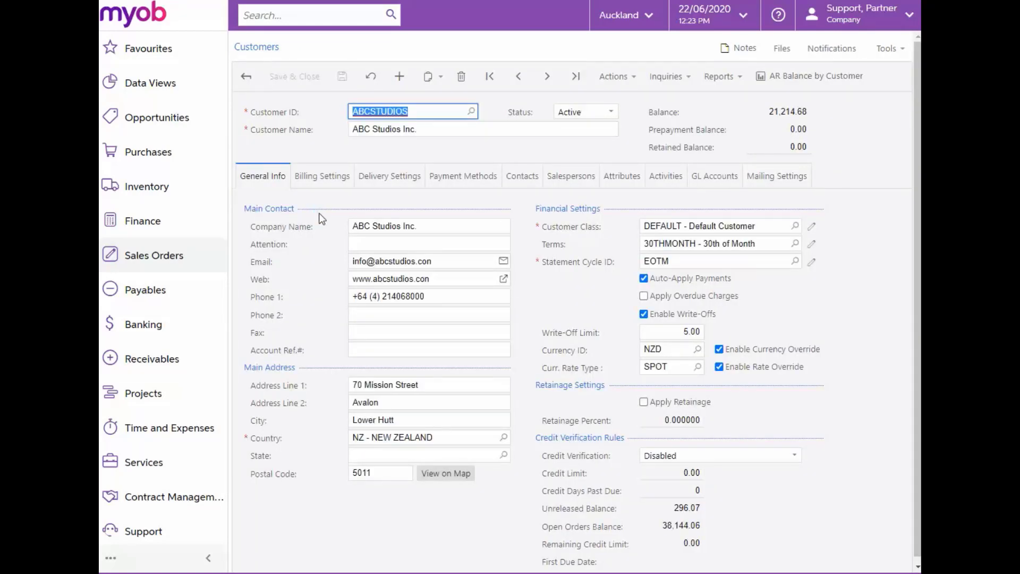
{"action": "left_click", "coordinate": [388, 176]}
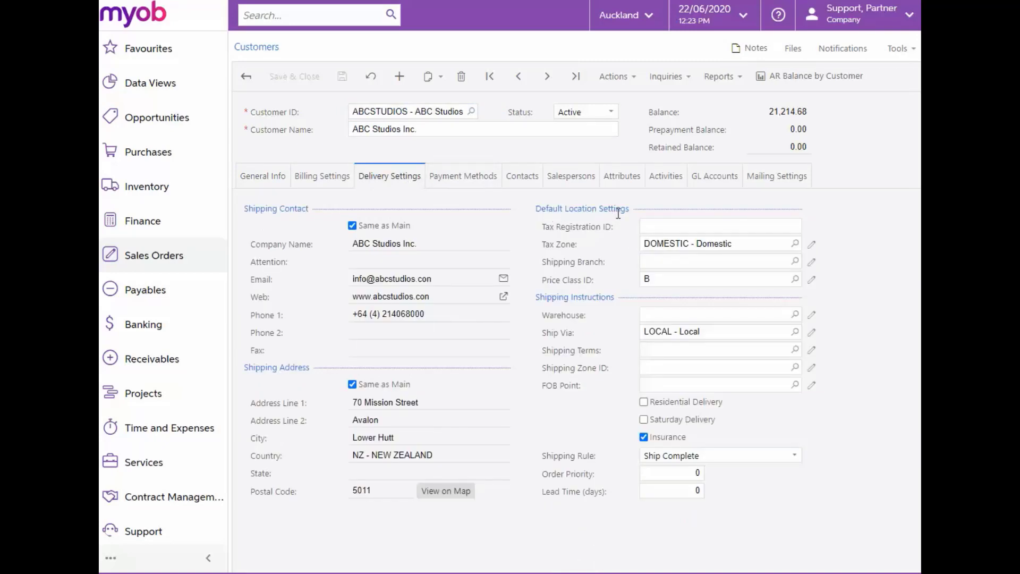
{"action": "mouse_move", "coordinate": [641, 292]}
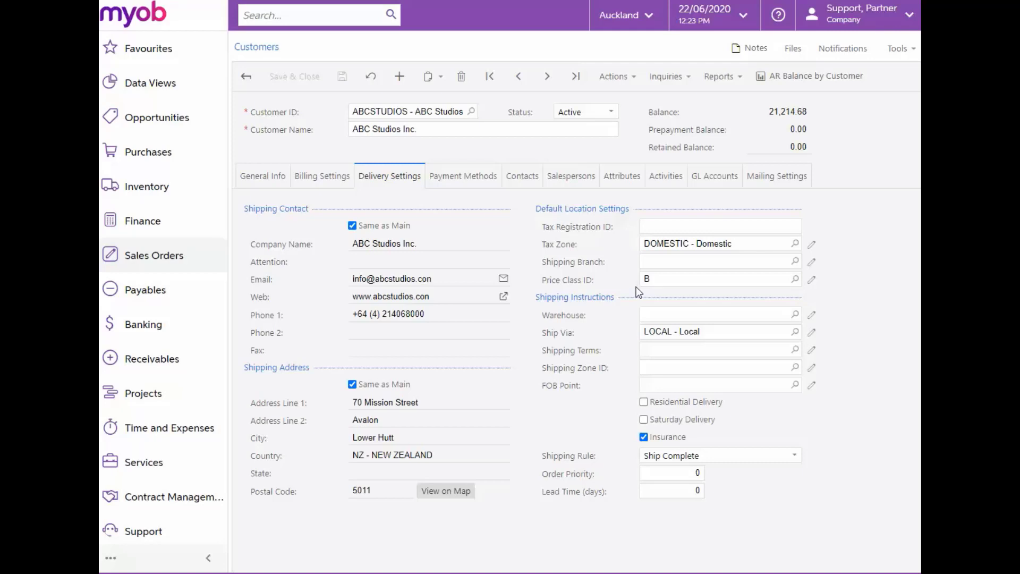
{"action": "mouse_move", "coordinate": [564, 198]}
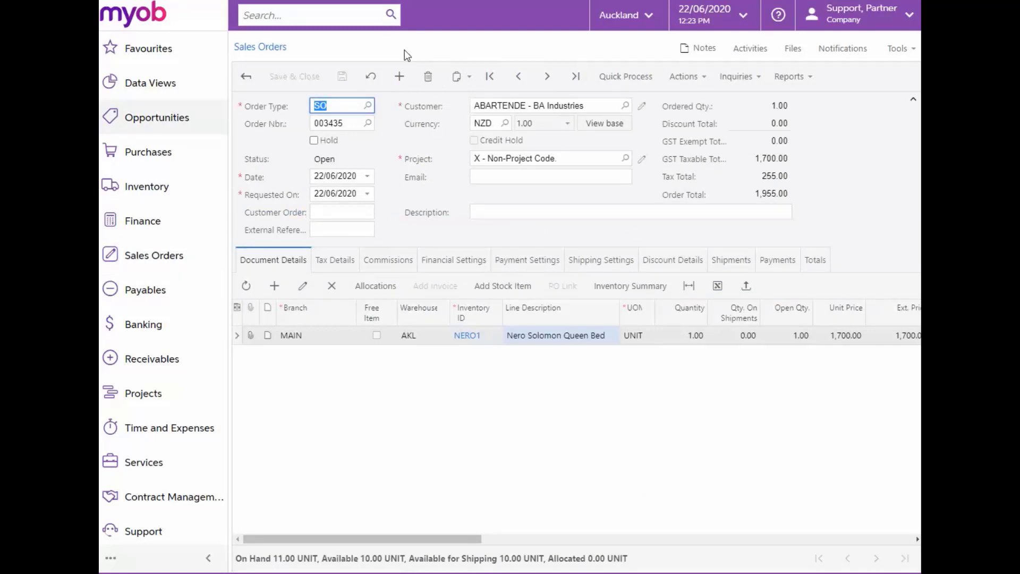
Save an ABCSTUDIOS order for 4 NERO1 beds at 1,650.00, totalling 7,590.00.
{"action": "left_click", "coordinate": [399, 76]}
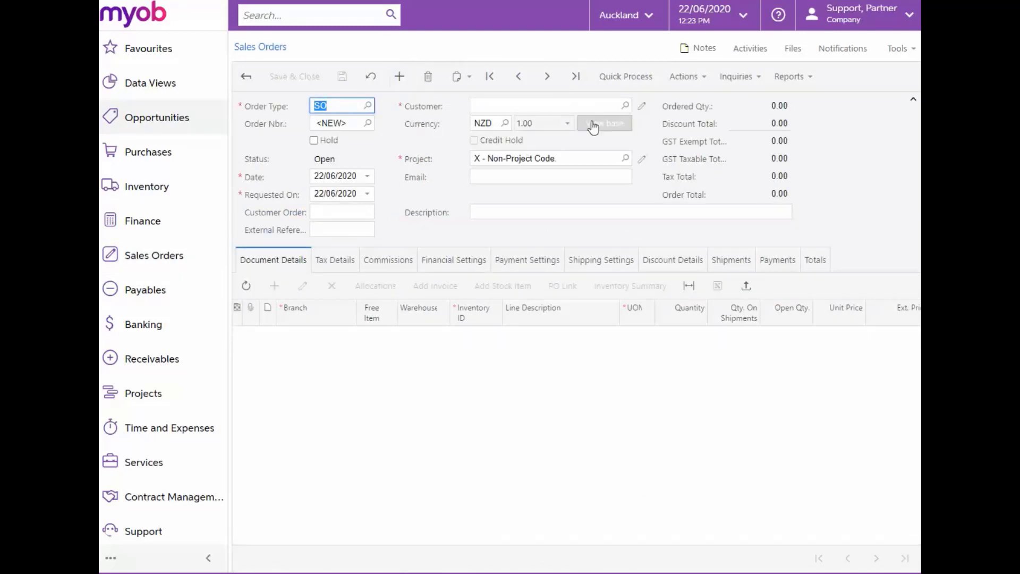
{"action": "left_click", "coordinate": [624, 105]}
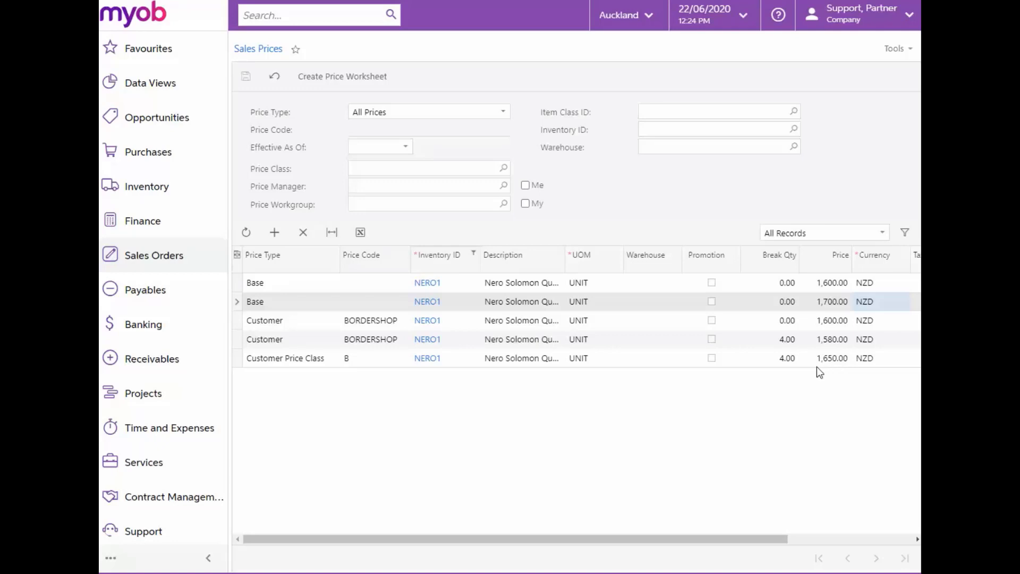
{"action": "mouse_move", "coordinate": [791, 371]}
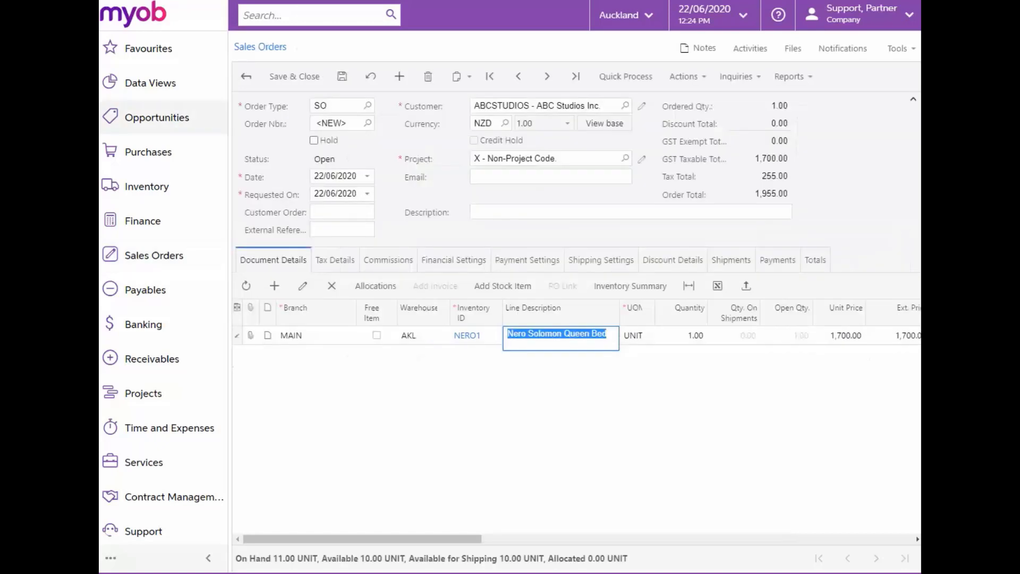
{"action": "left_click", "coordinate": [680, 335]}
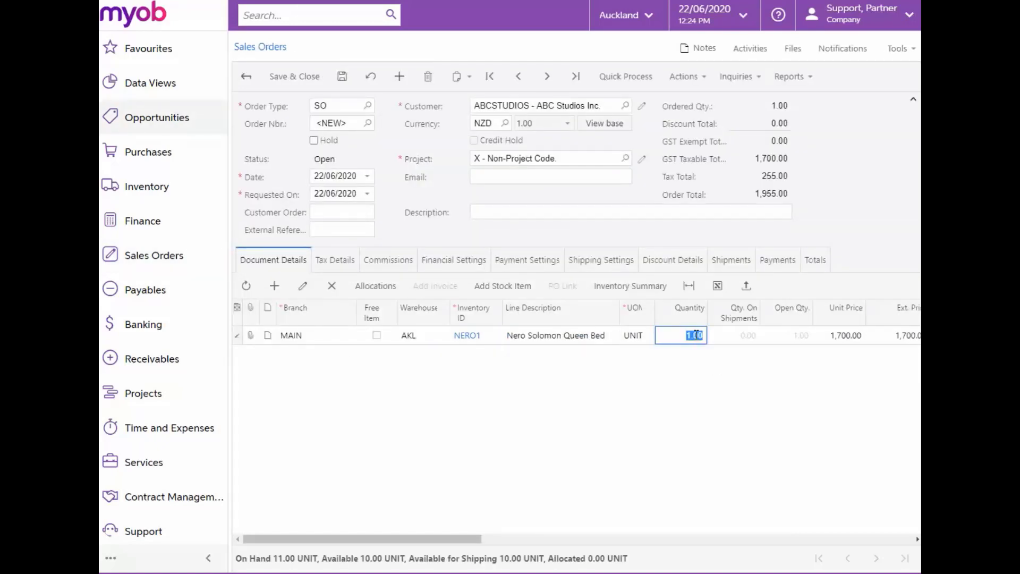
{"action": "left_click", "coordinate": [839, 335]}
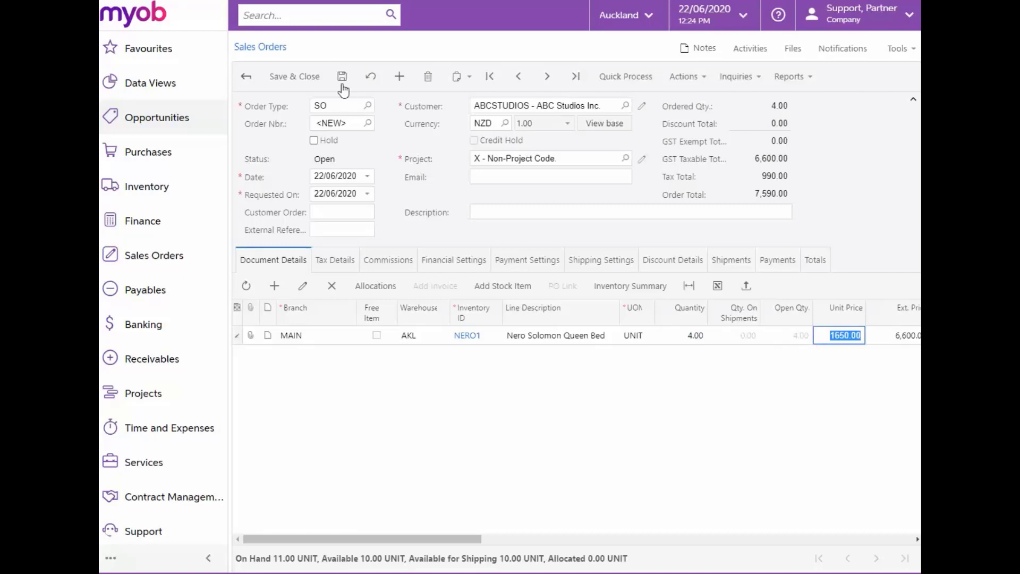
{"action": "left_click", "coordinate": [342, 76]}
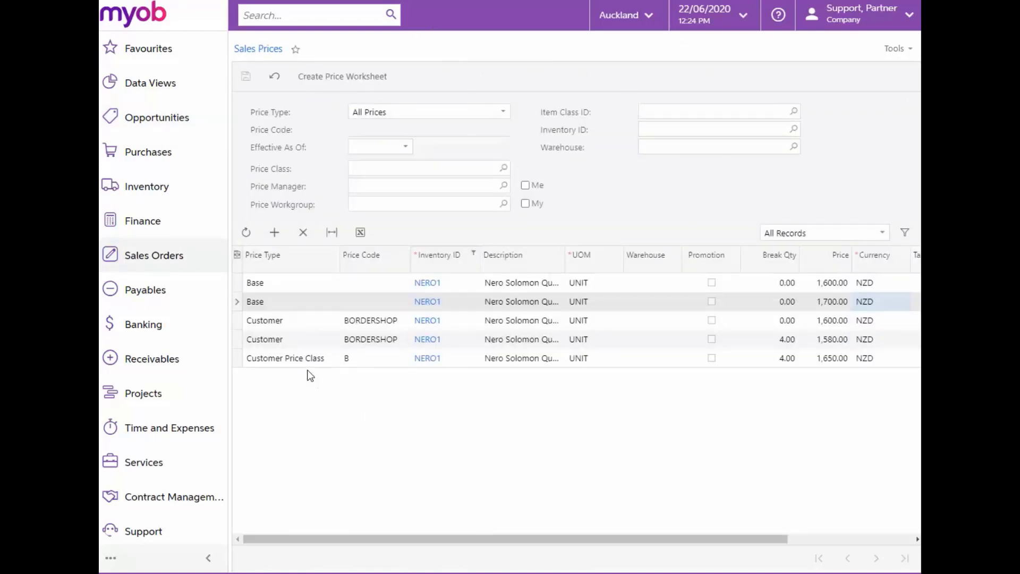
{"action": "mouse_move", "coordinate": [300, 327]}
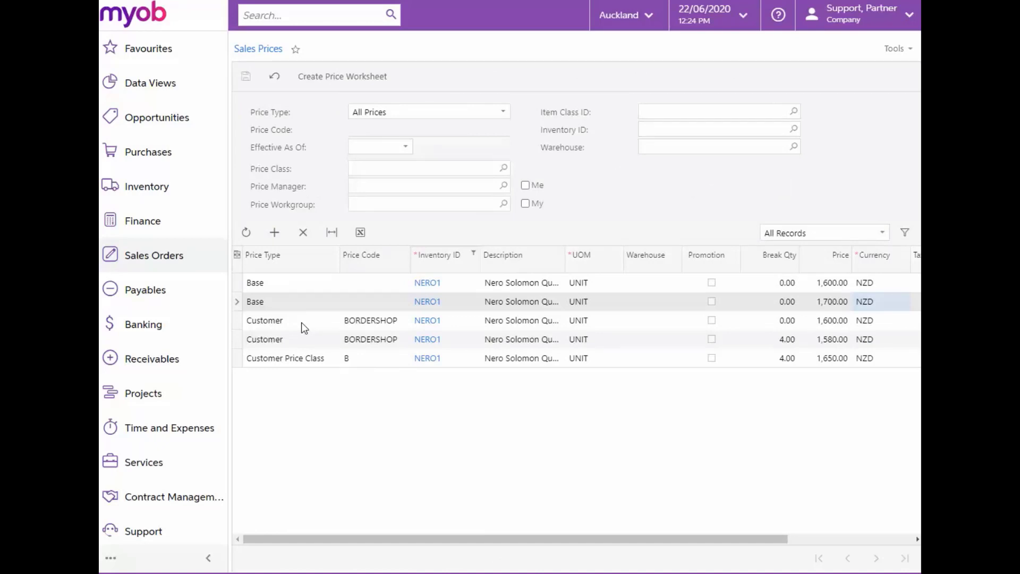
{"action": "mouse_move", "coordinate": [835, 331]}
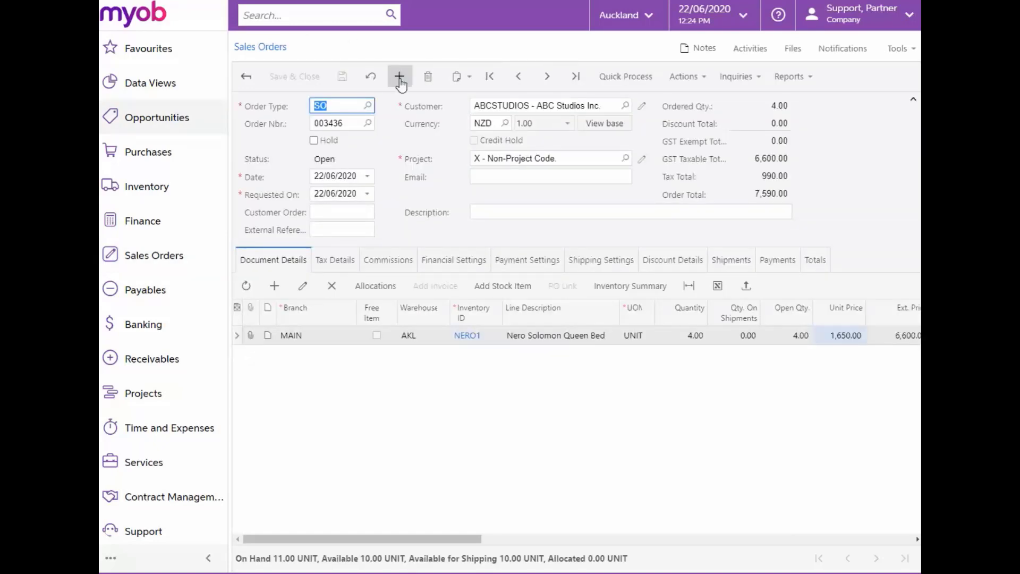
Start a BORDERSHOP order and add a NERO1 line priced at 1,600.00.
{"action": "left_click", "coordinate": [399, 76]}
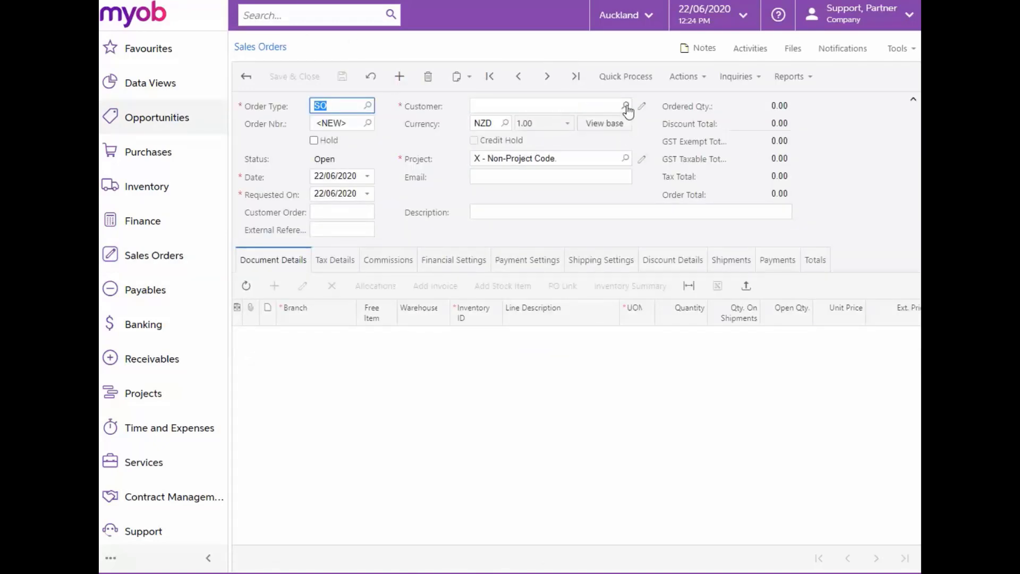
{"action": "left_click", "coordinate": [625, 106]}
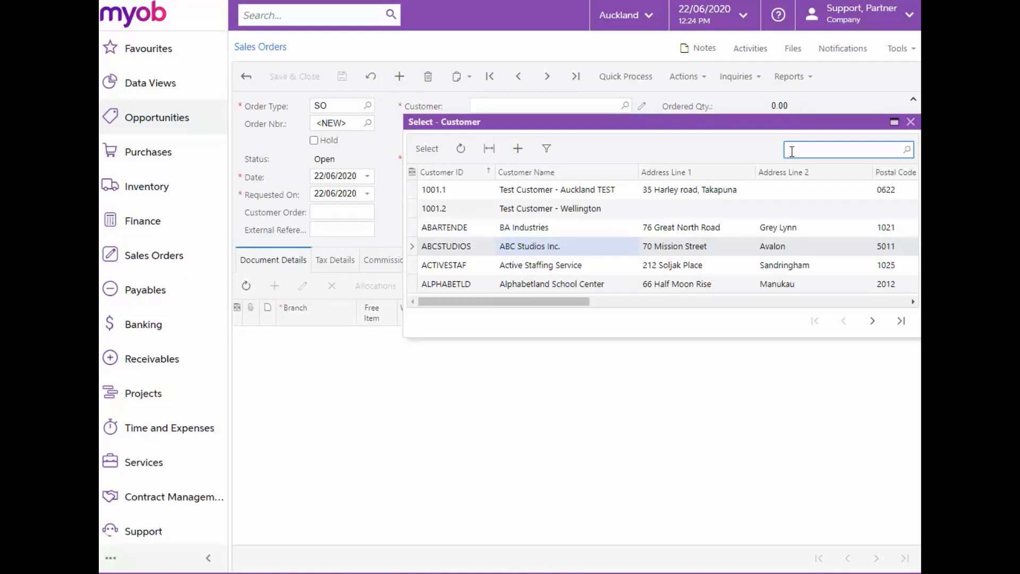
{"action": "type", "text": "border"}
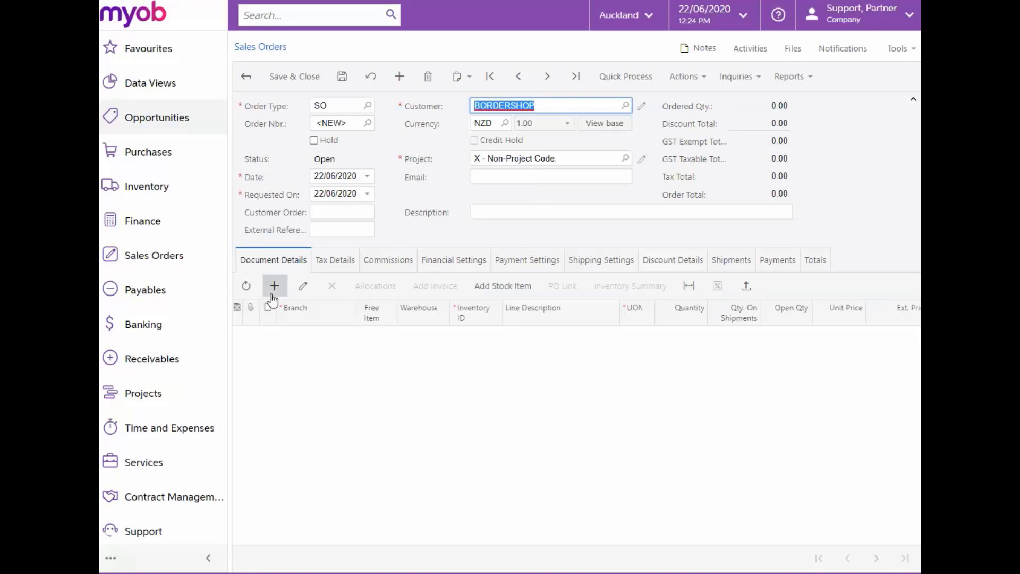
{"action": "left_click", "coordinate": [274, 286]}
{"action": "type", "text": "NERO1"}
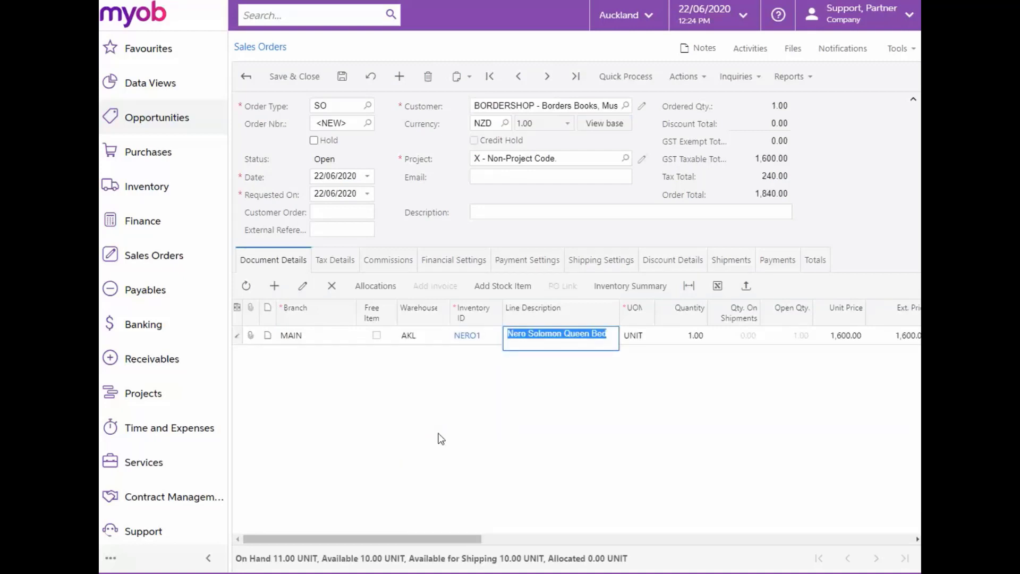
{"action": "mouse_move", "coordinate": [849, 358]}
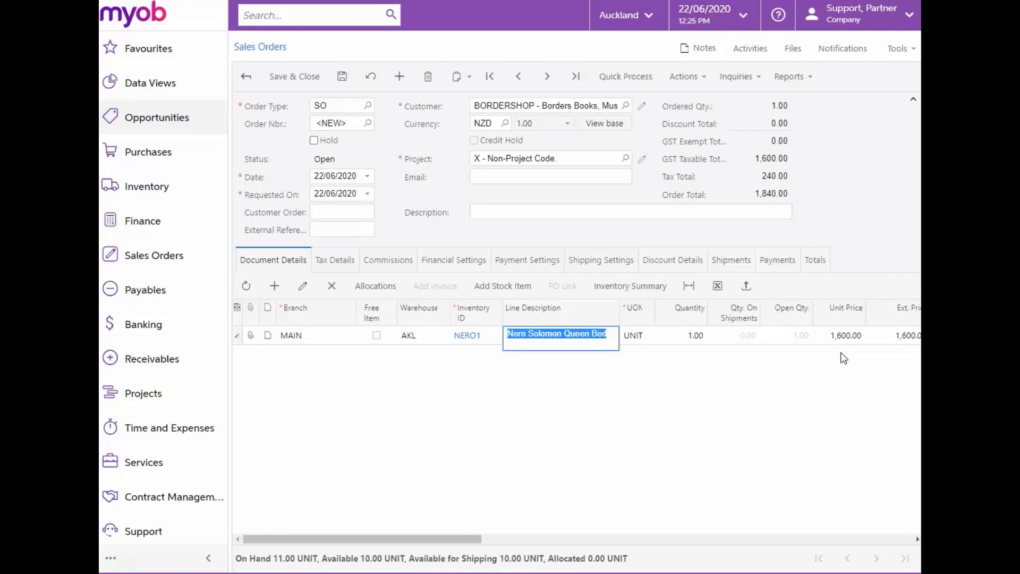
{"action": "mouse_move", "coordinate": [849, 350]}
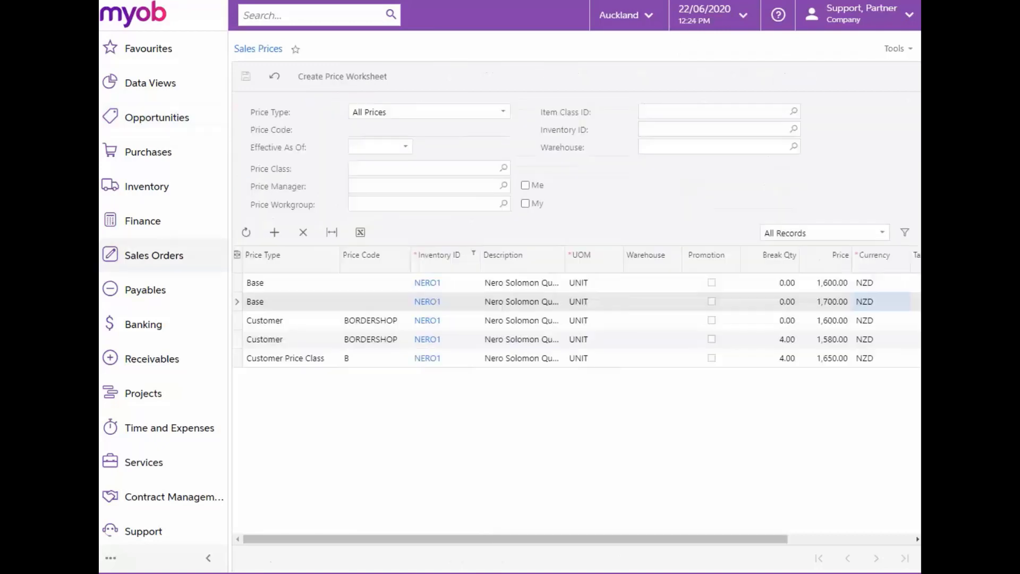
{"action": "mouse_move", "coordinate": [805, 330]}
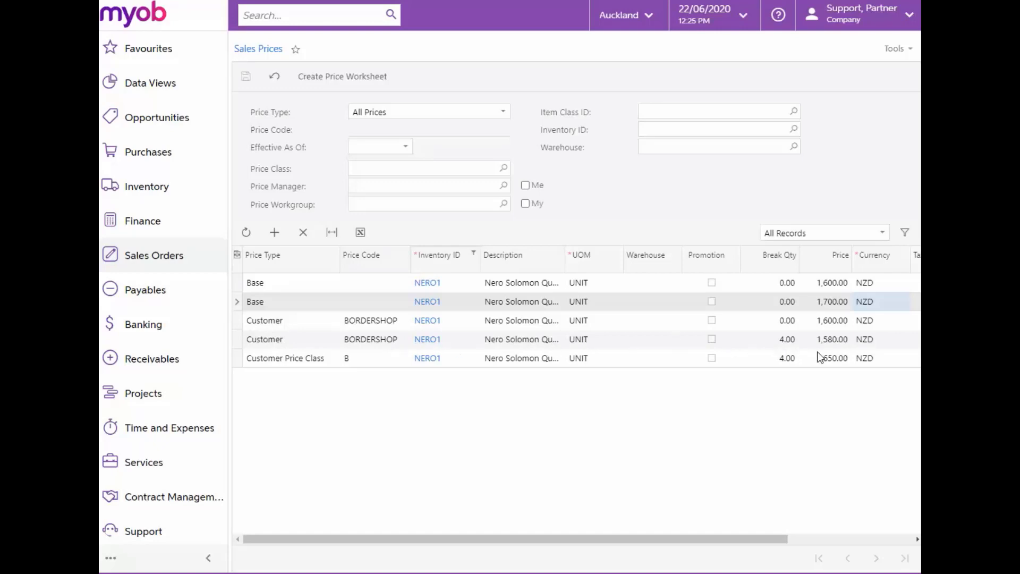
{"action": "mouse_move", "coordinate": [837, 349]}
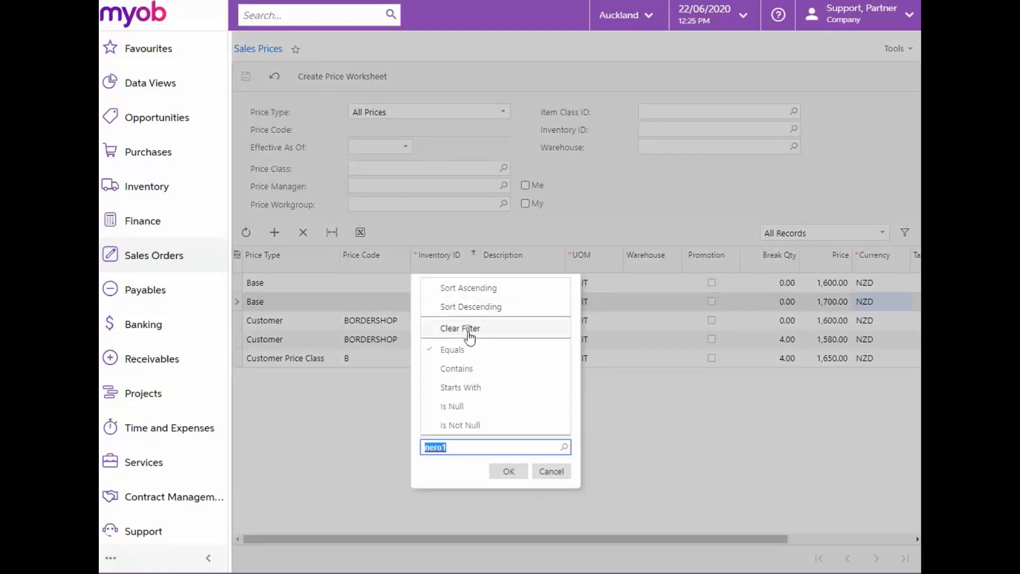
Clear the NERO1 filter from the Inventory ID column.
{"action": "left_click", "coordinate": [460, 328]}
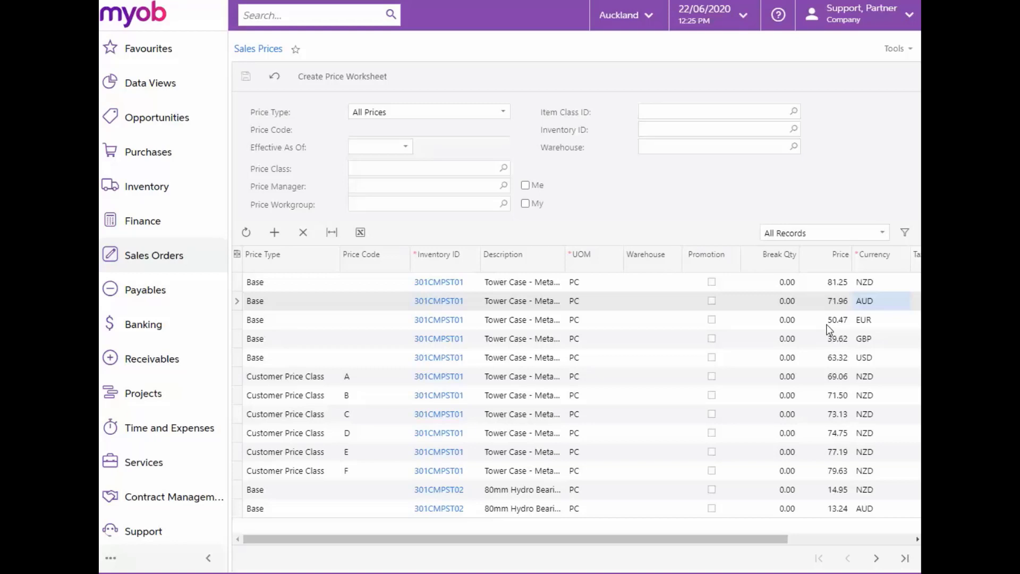
{"action": "mouse_move", "coordinate": [792, 301]}
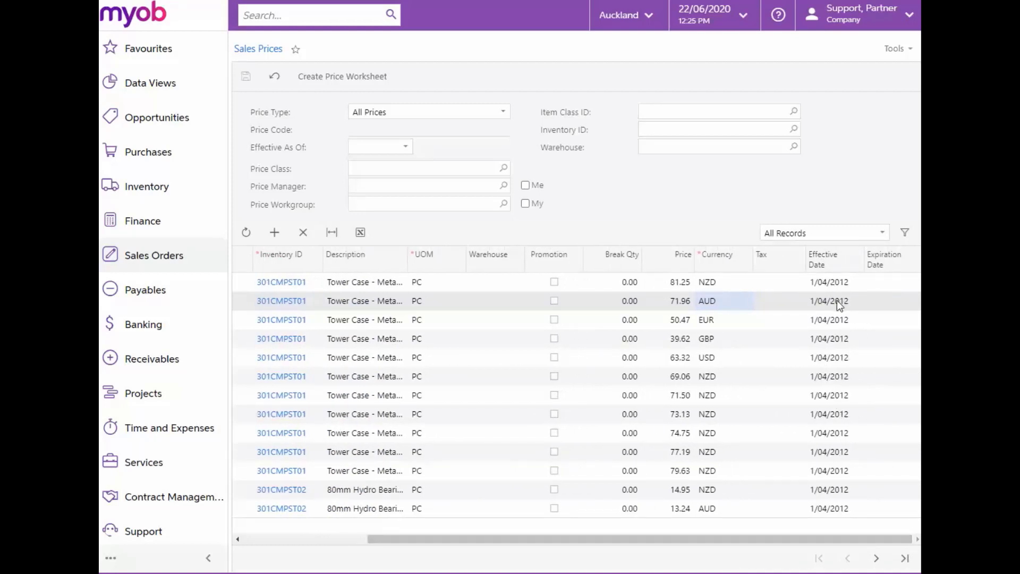
{"action": "mouse_move", "coordinate": [628, 311]}
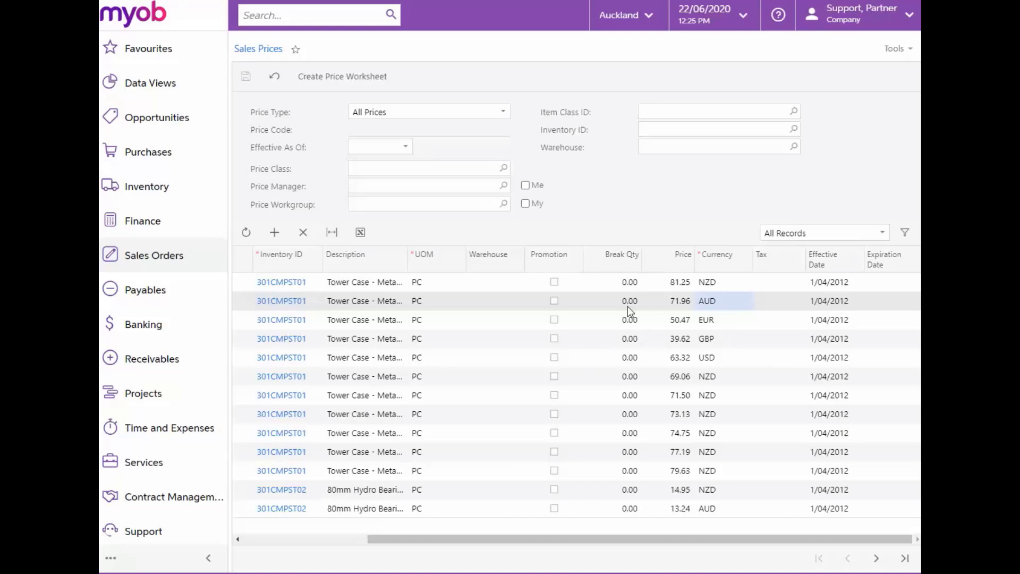
{"action": "mouse_move", "coordinate": [501, 299]}
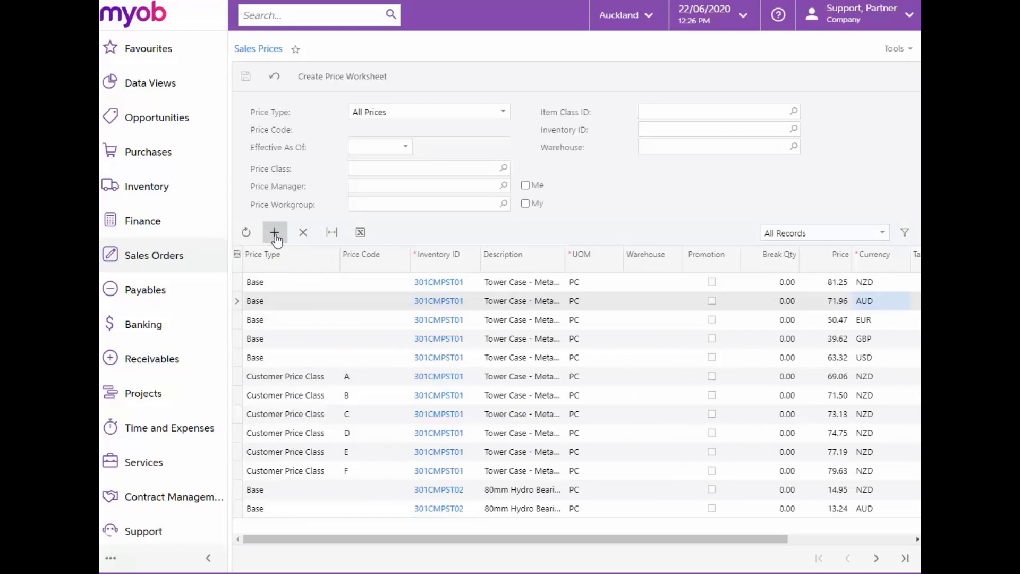
{"action": "left_click", "coordinate": [274, 232]}
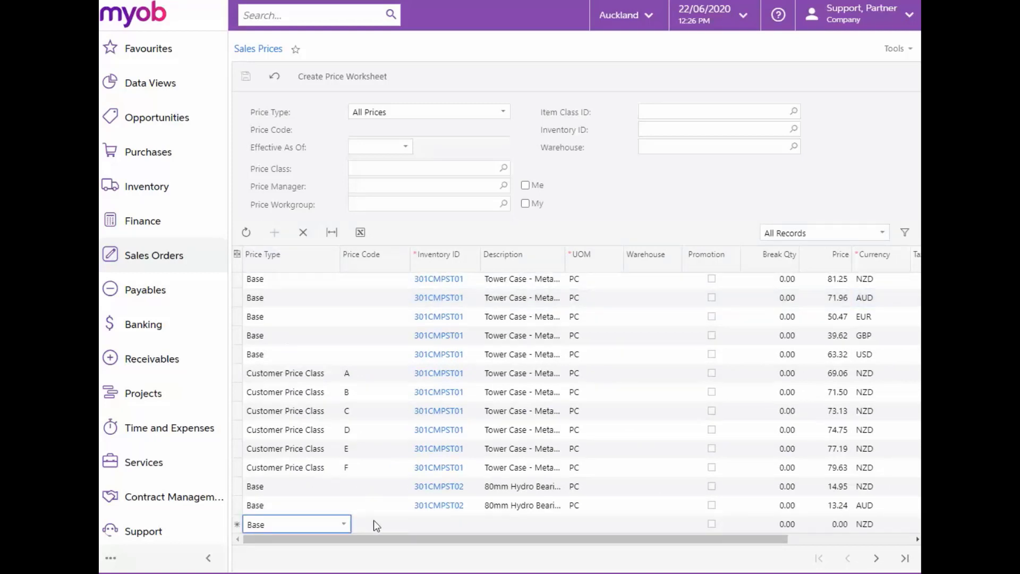
{"action": "left_click", "coordinate": [343, 524]}
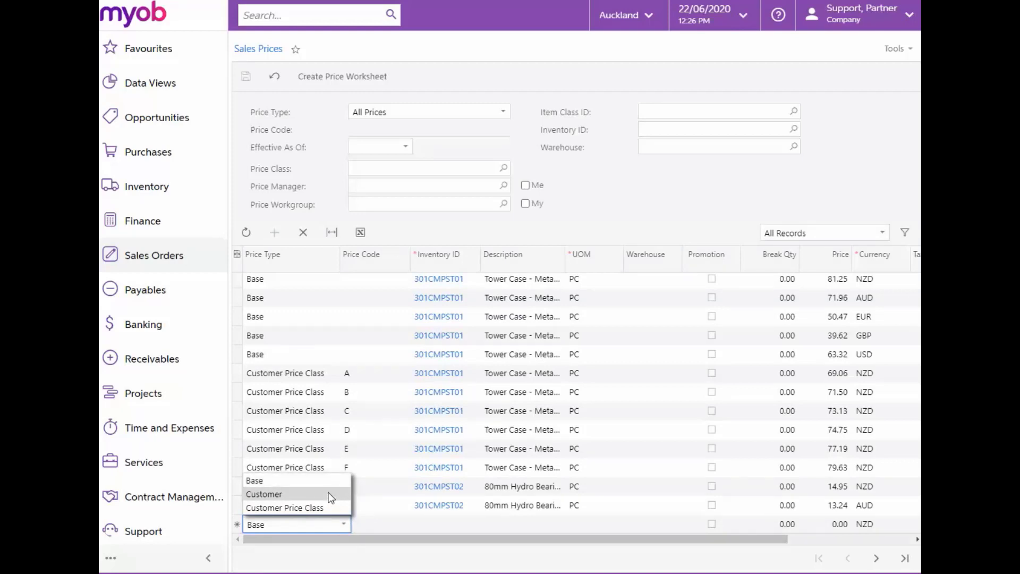
{"action": "left_click", "coordinate": [264, 493]}
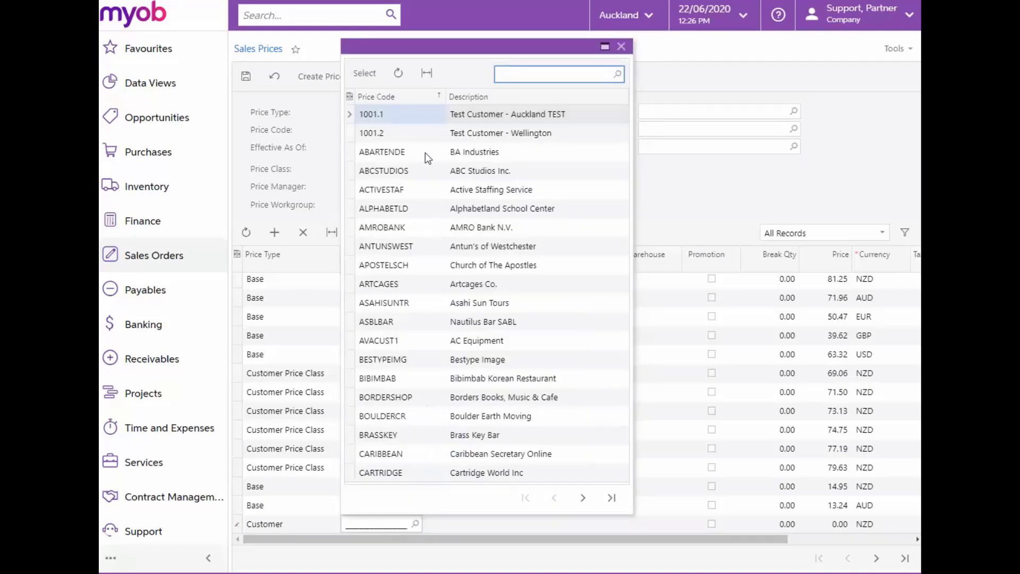
{"action": "mouse_move", "coordinate": [301, 531]}
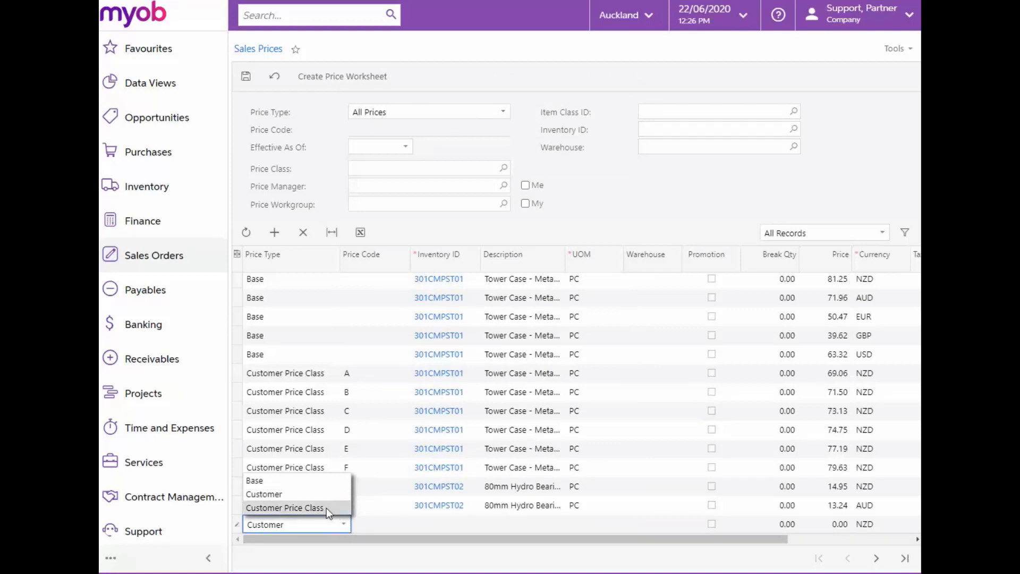
{"action": "left_click", "coordinate": [284, 507]}
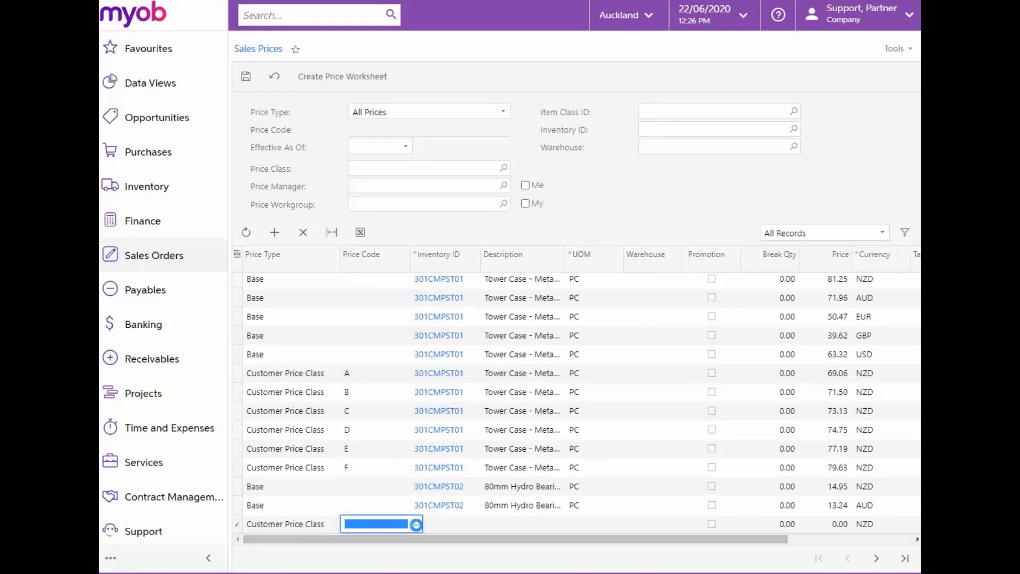
{"action": "left_click", "coordinate": [415, 524]}
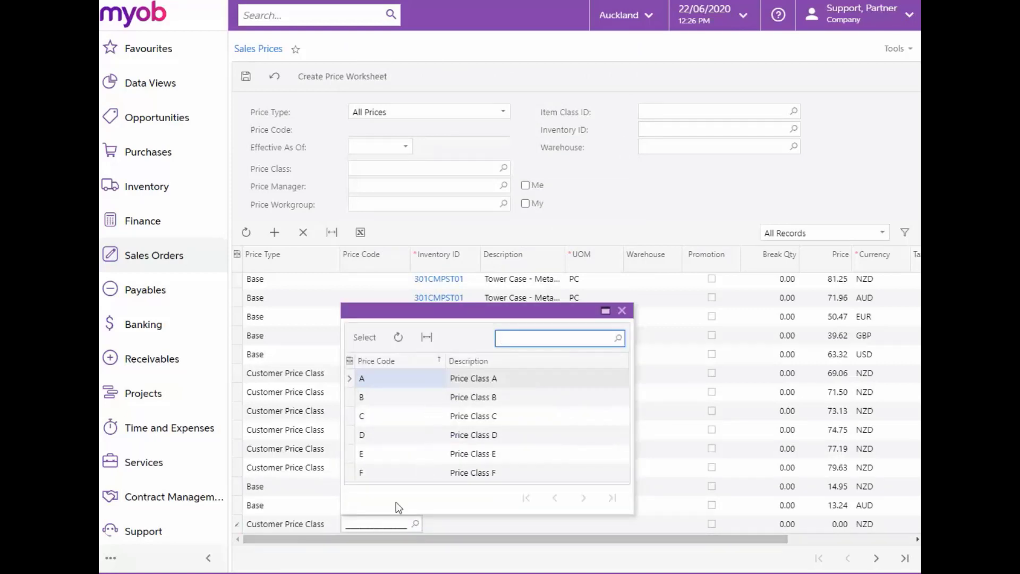
{"action": "left_click", "coordinate": [303, 232]}
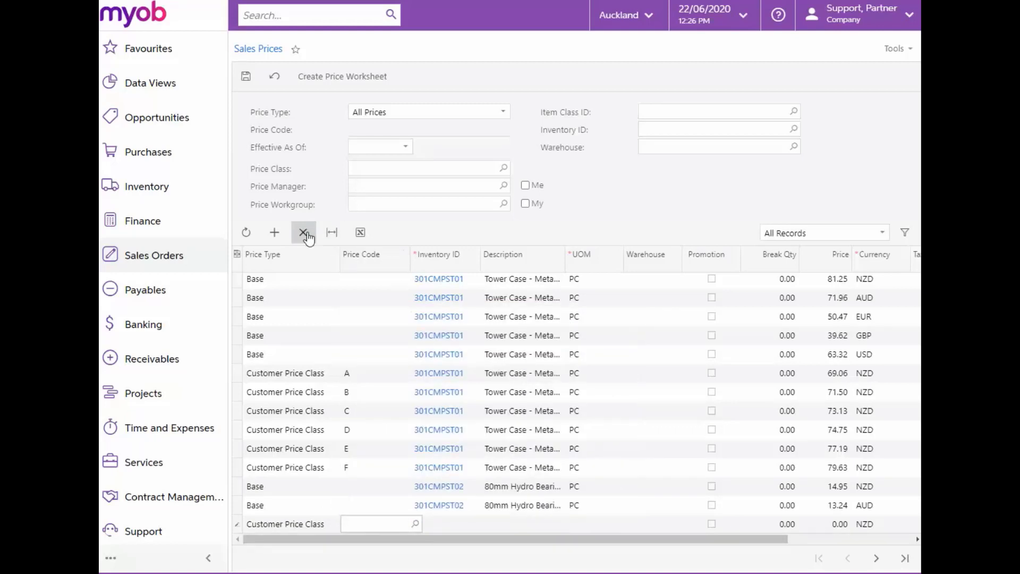
{"action": "left_click", "coordinate": [303, 232]}
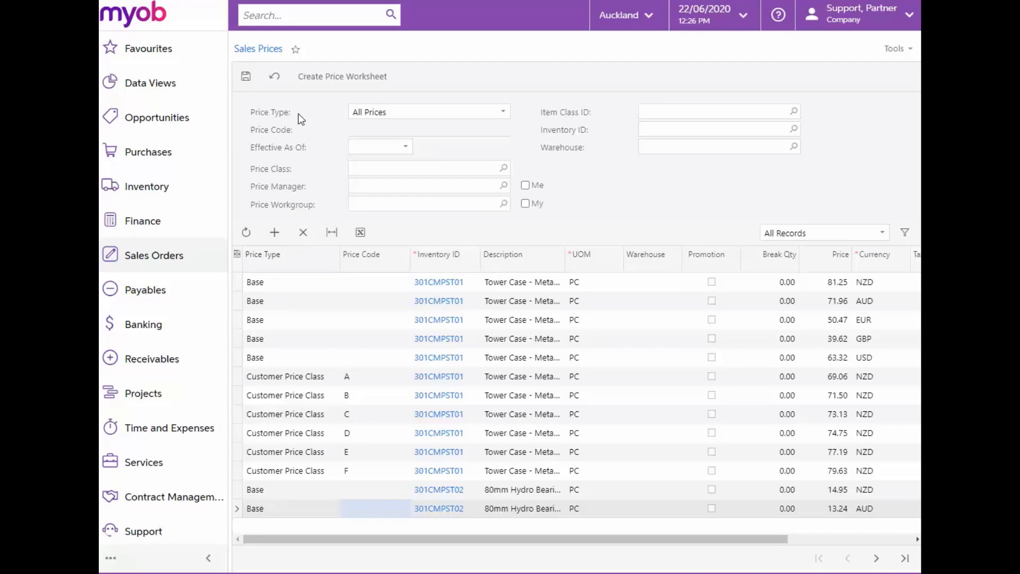
{"action": "mouse_move", "coordinate": [312, 214]}
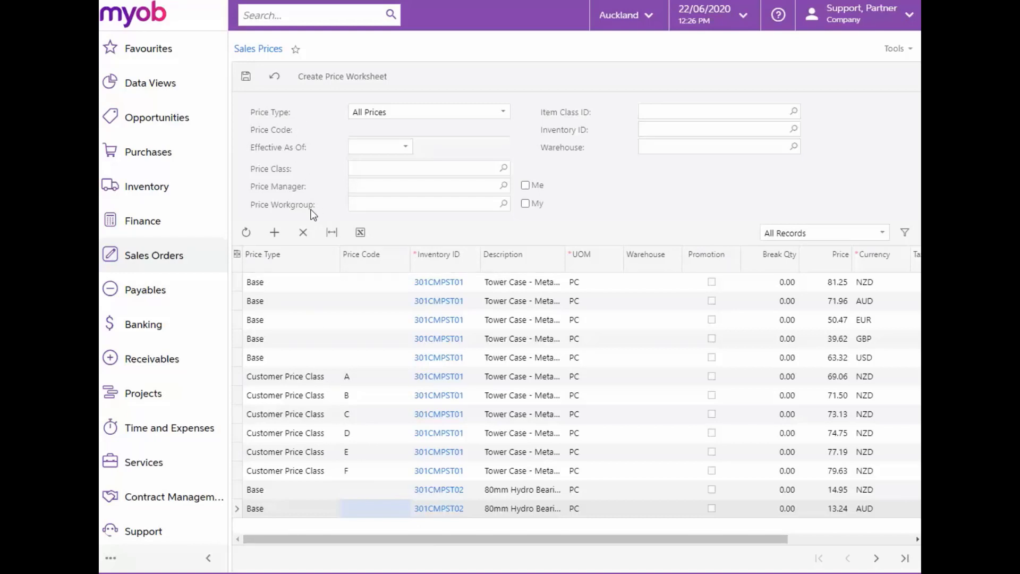
{"action": "mouse_move", "coordinate": [337, 119]}
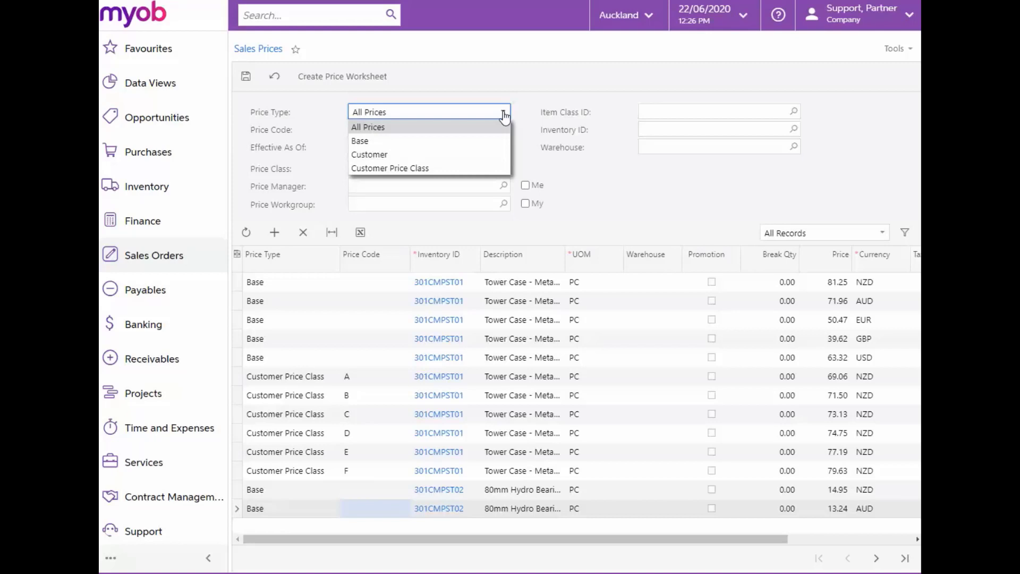
Show only Base prices and set Effective As Of to 1/06/2020.
{"action": "left_click", "coordinate": [360, 140]}
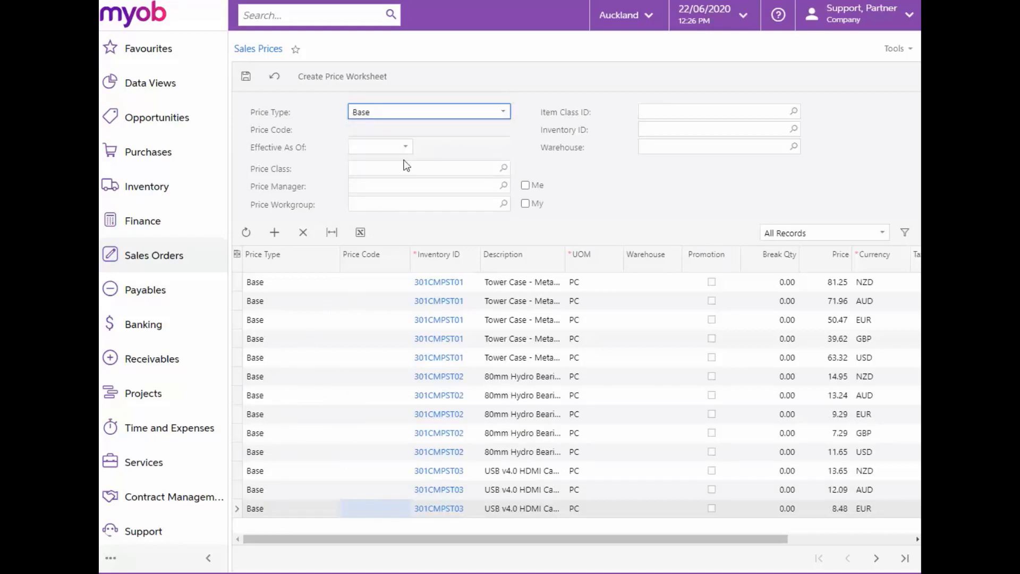
{"action": "left_click", "coordinate": [403, 146]}
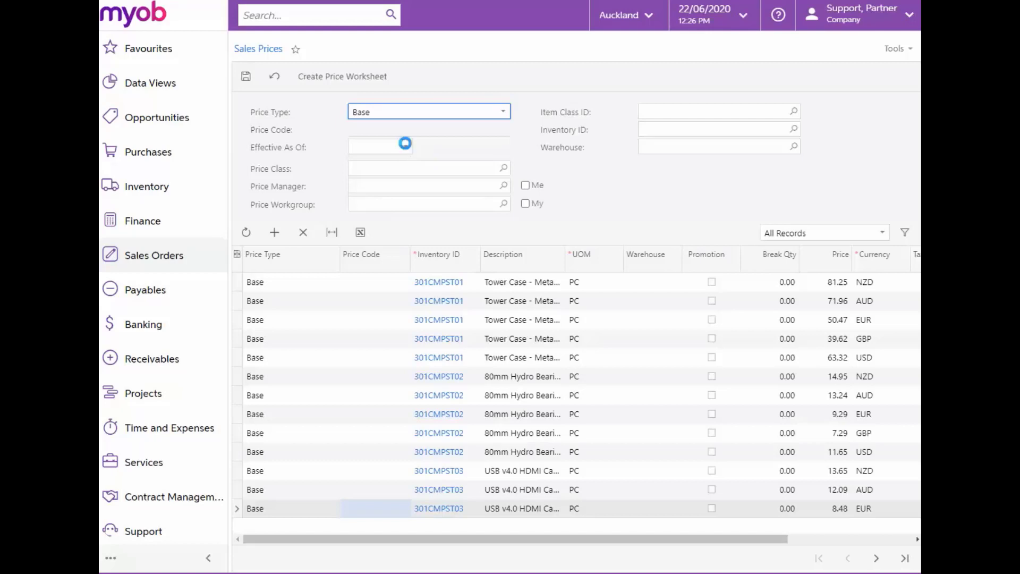
{"action": "type", "text": "1/06/2020"}
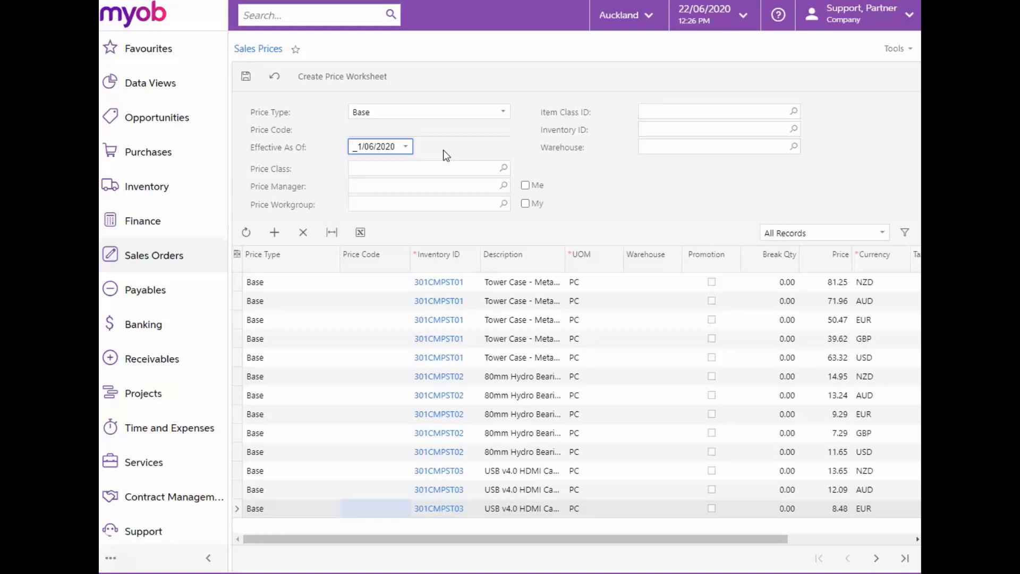
{"action": "mouse_move", "coordinate": [508, 197]}
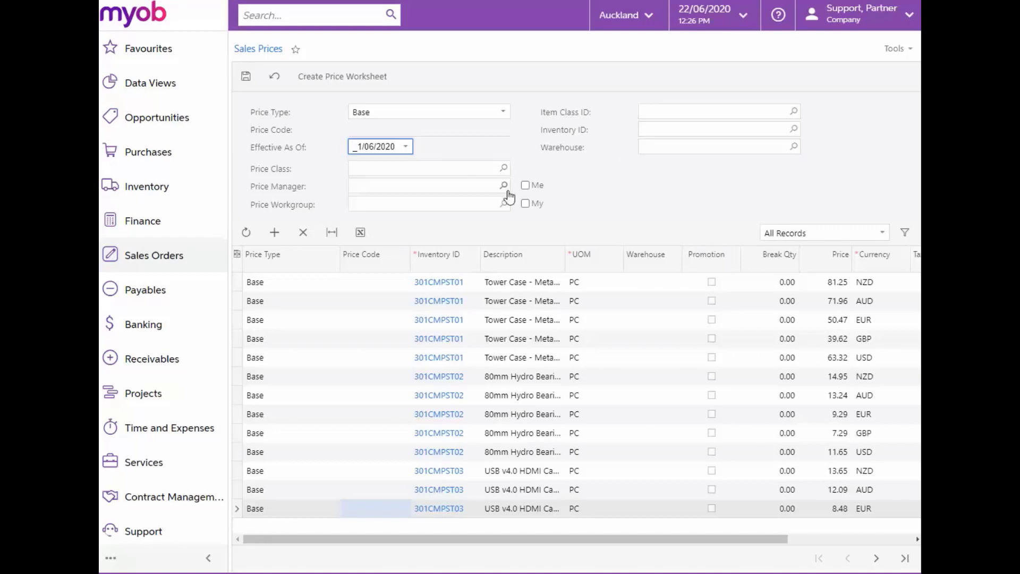
{"action": "mouse_move", "coordinate": [506, 215]}
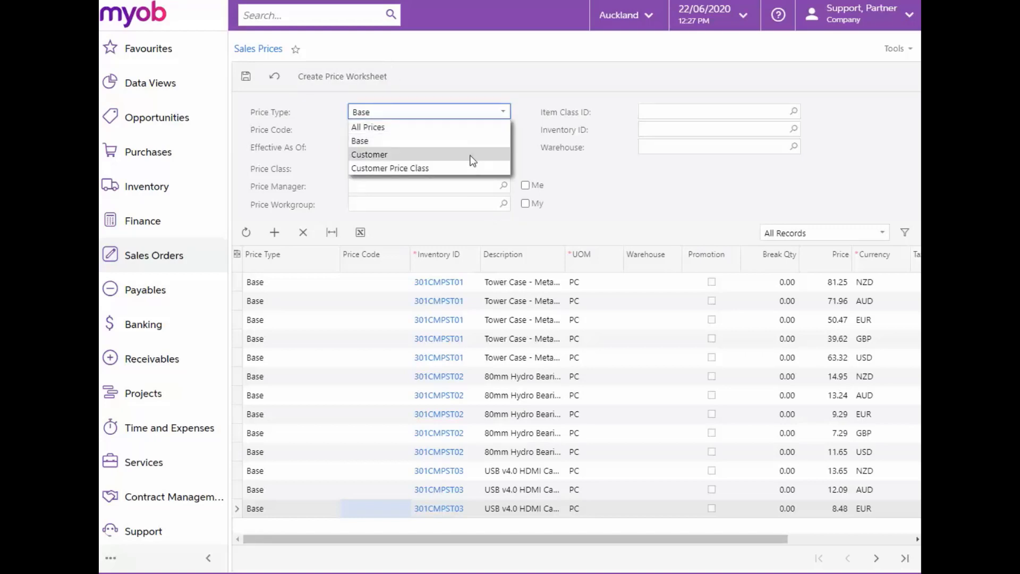
Switch the price list to customer prices and start a new price worksheet from it.
{"action": "left_click", "coordinate": [370, 154]}
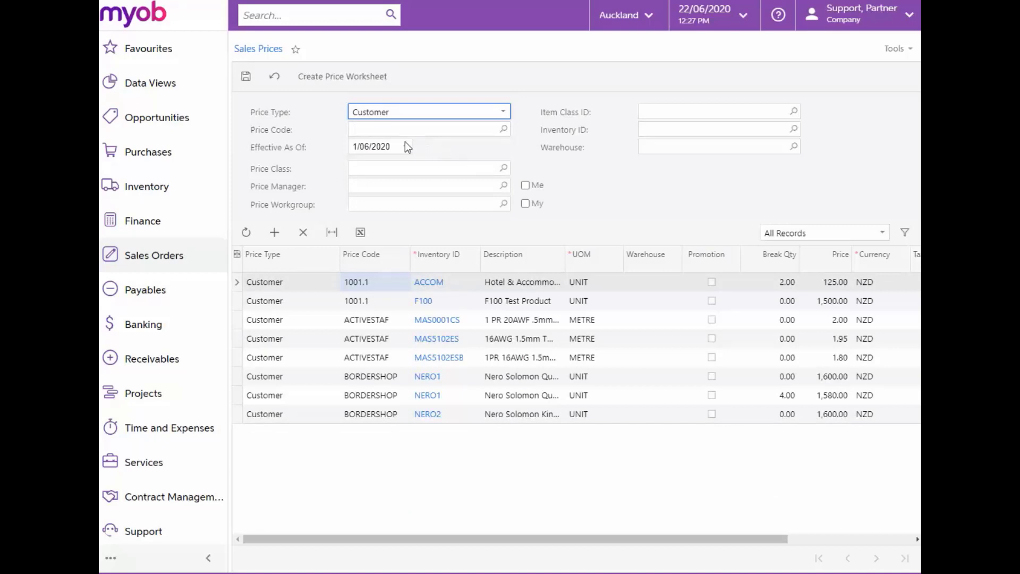
{"action": "mouse_move", "coordinate": [404, 148]}
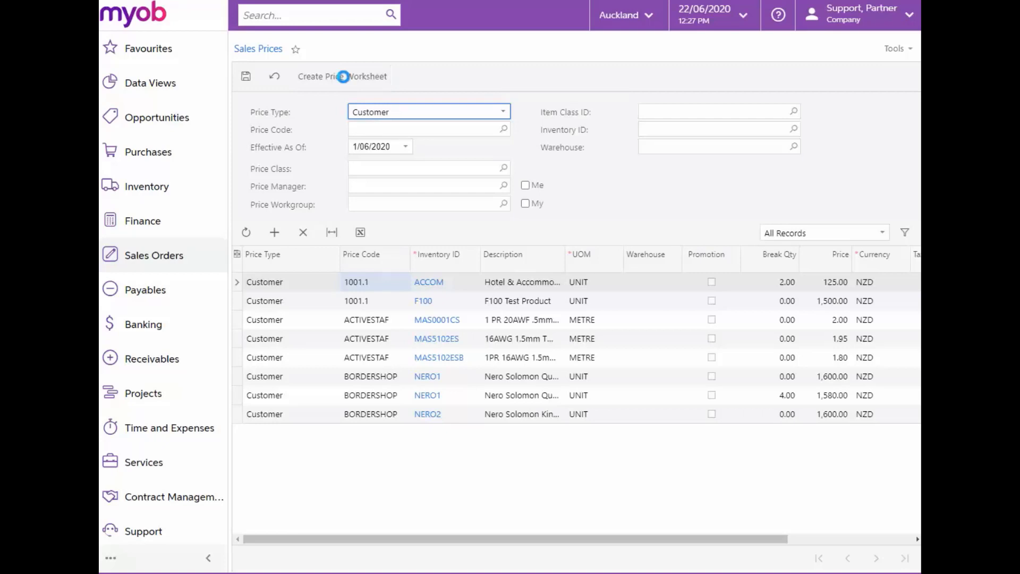
{"action": "left_click", "coordinate": [342, 76]}
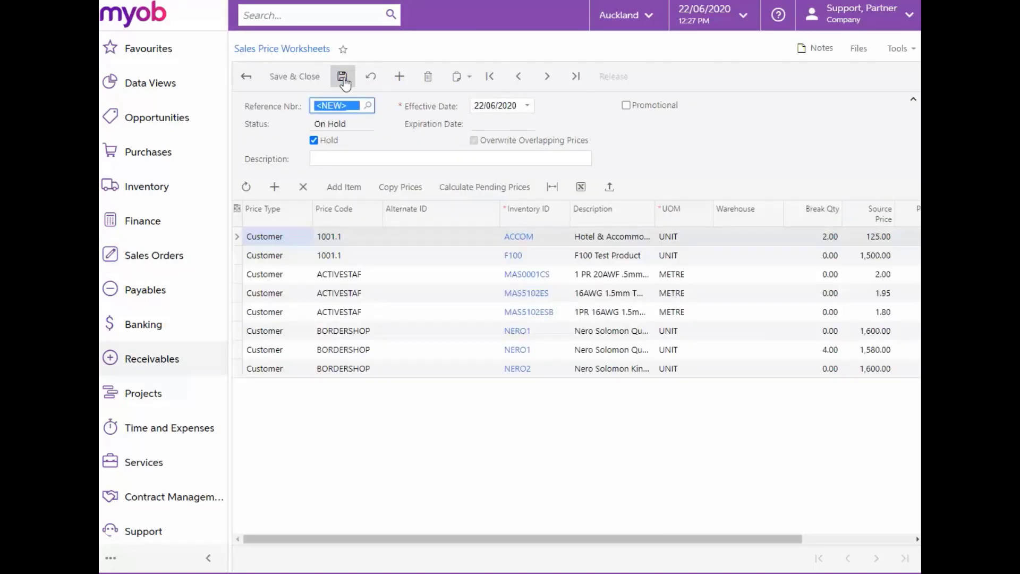
{"action": "mouse_move", "coordinate": [342, 76]}
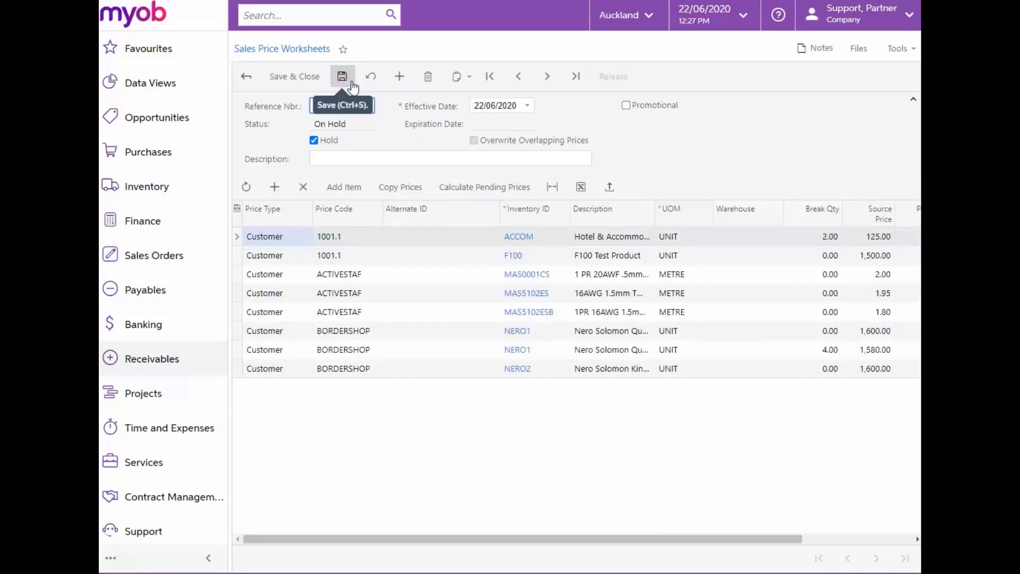
{"action": "left_click", "coordinate": [342, 76]}
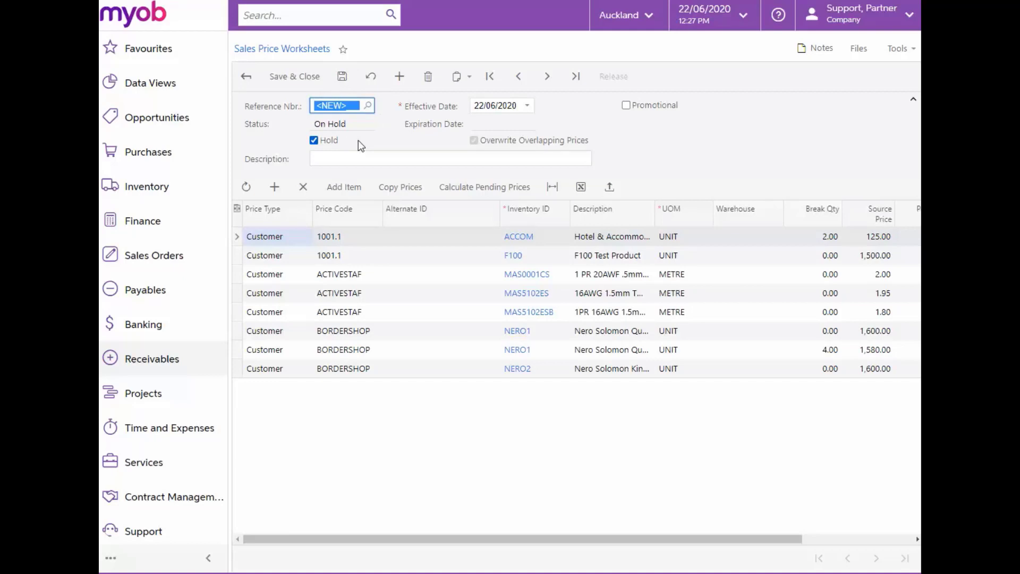
Describe the worksheet 'PNA Pricing', promotional, effective 1/06/2020 and expiring 30/06/2020.
{"action": "left_click", "coordinate": [449, 159]}
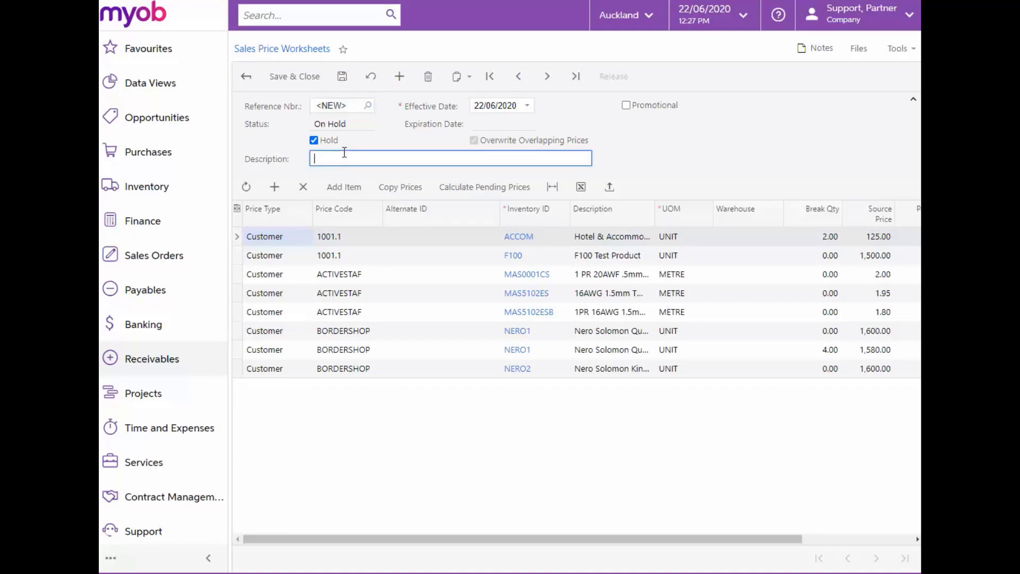
{"action": "type", "text": "P"}
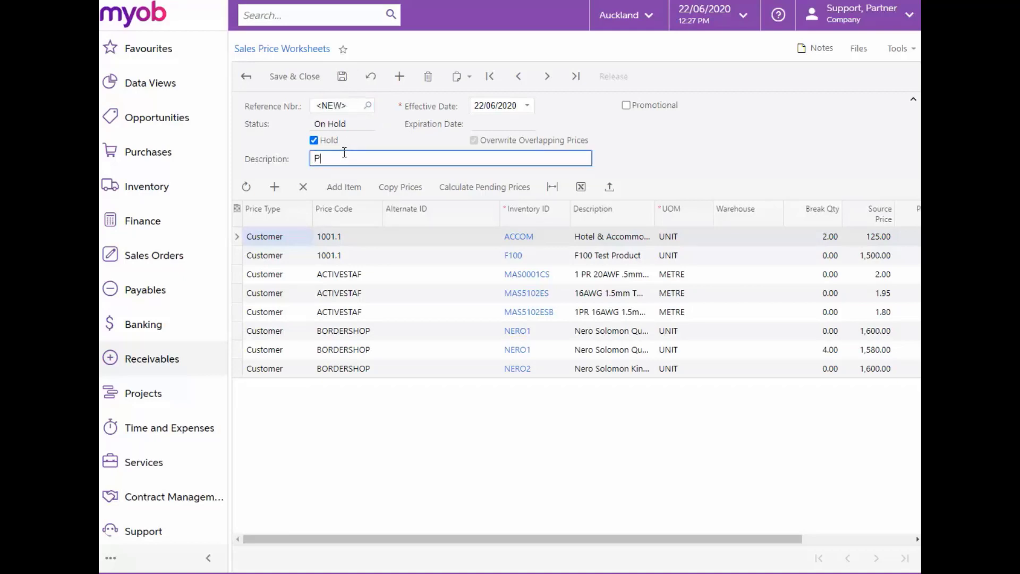
{"action": "type", "text": "NA"}
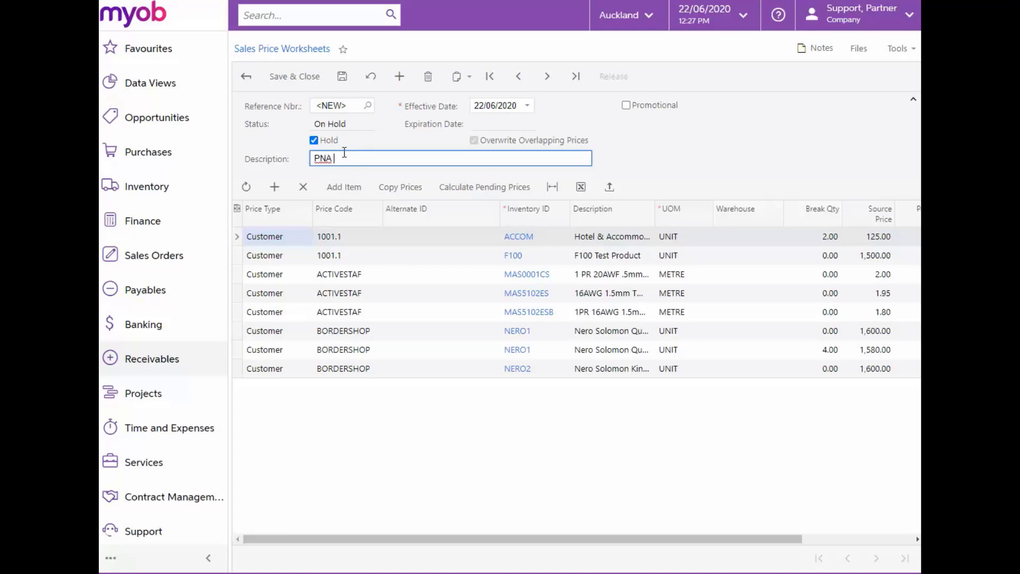
{"action": "type", "text": "Pricing"}
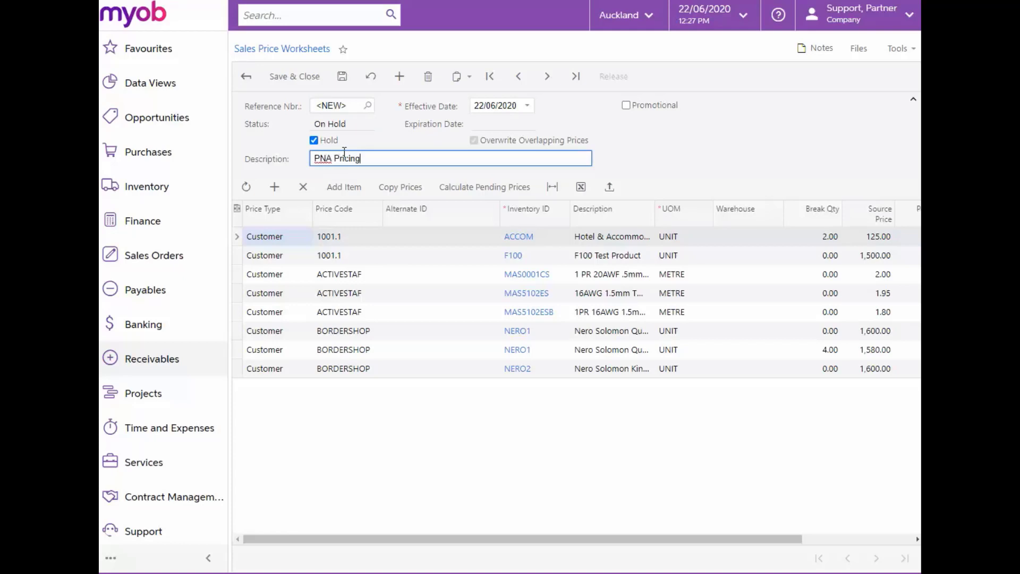
{"action": "left_click", "coordinate": [527, 105]}
{"action": "type", "text": "_1"}
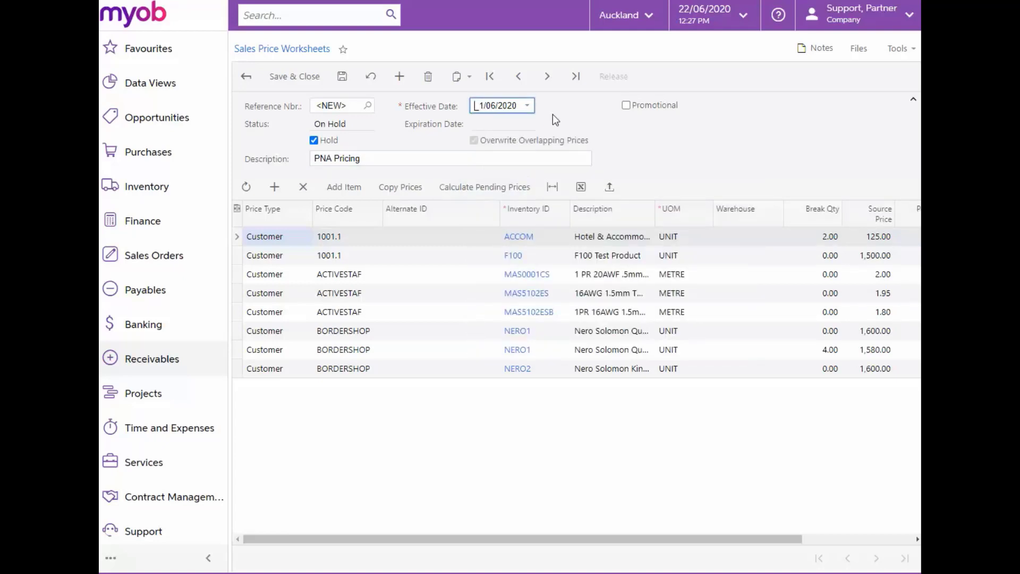
{"action": "left_click", "coordinate": [626, 104]}
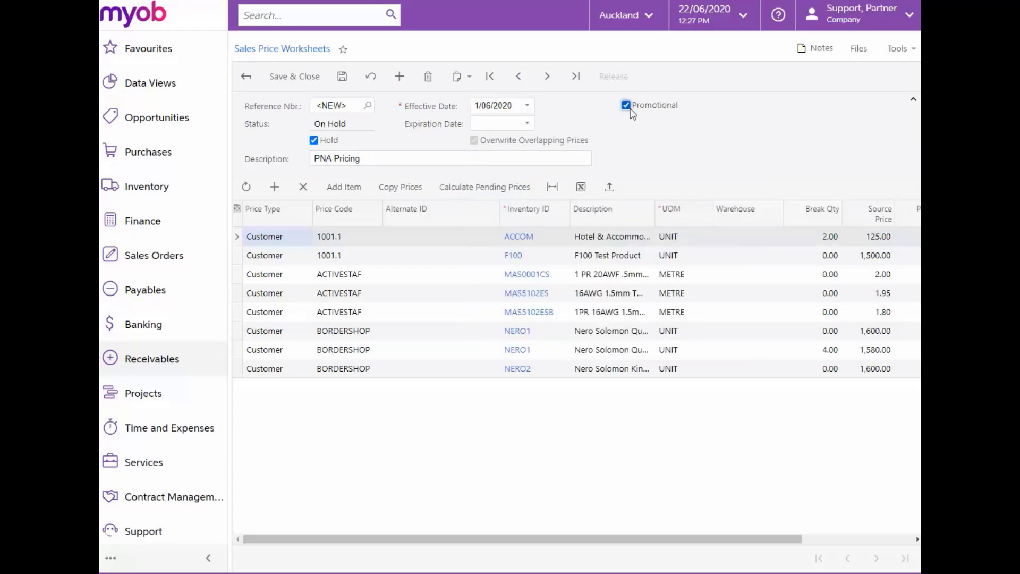
{"action": "mouse_move", "coordinate": [527, 127]}
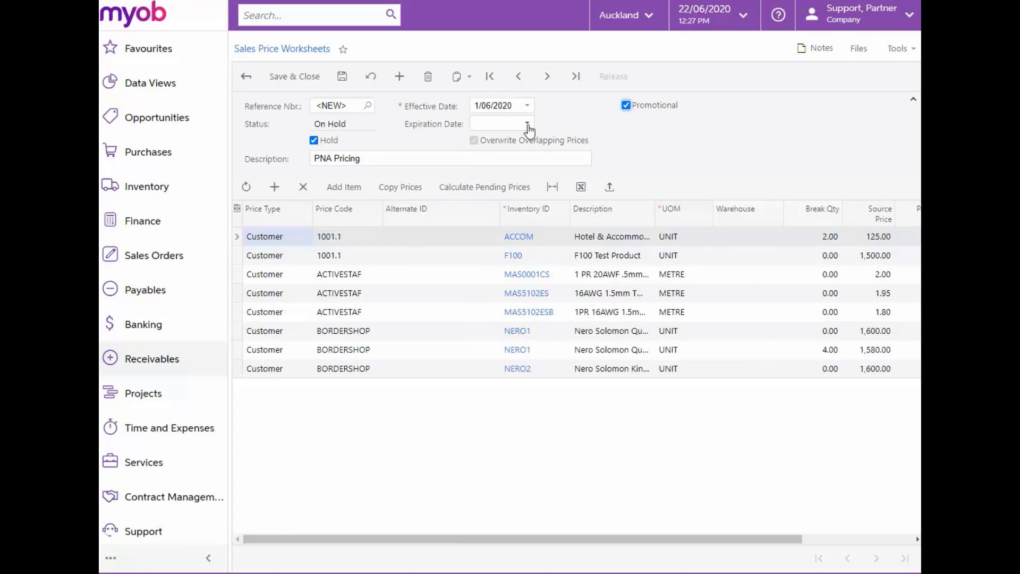
{"action": "left_click", "coordinate": [525, 124]}
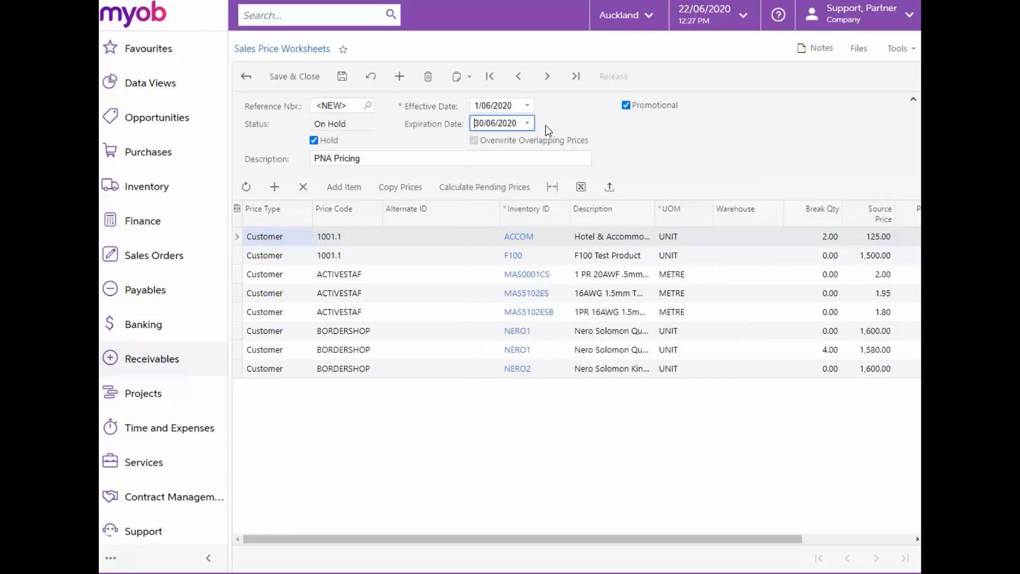
{"action": "mouse_move", "coordinate": [335, 208]}
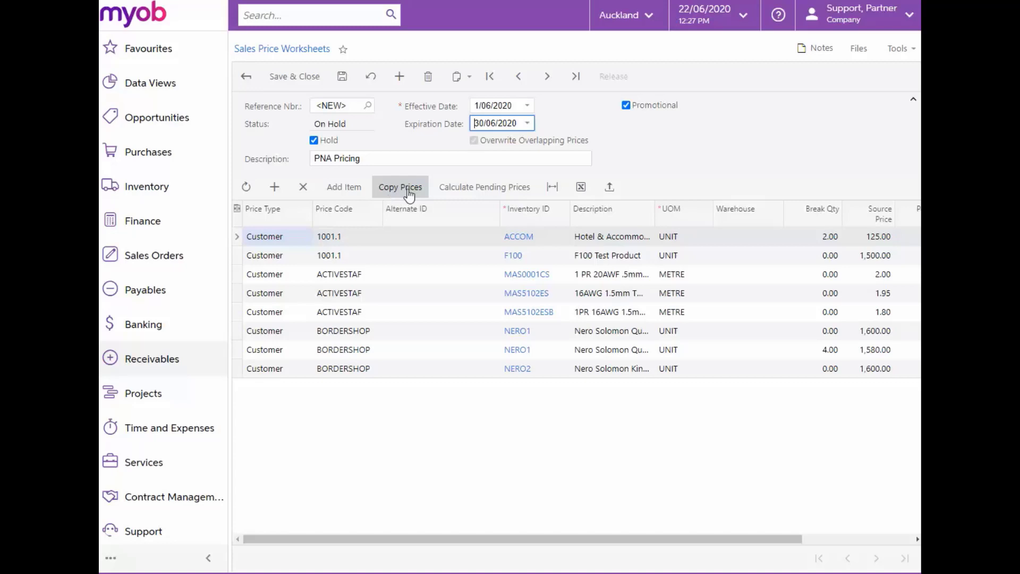
Add price code A lines for items 301CMPST01 and 301KITNSK1 Gaming Pack.
{"action": "left_click", "coordinate": [343, 186]}
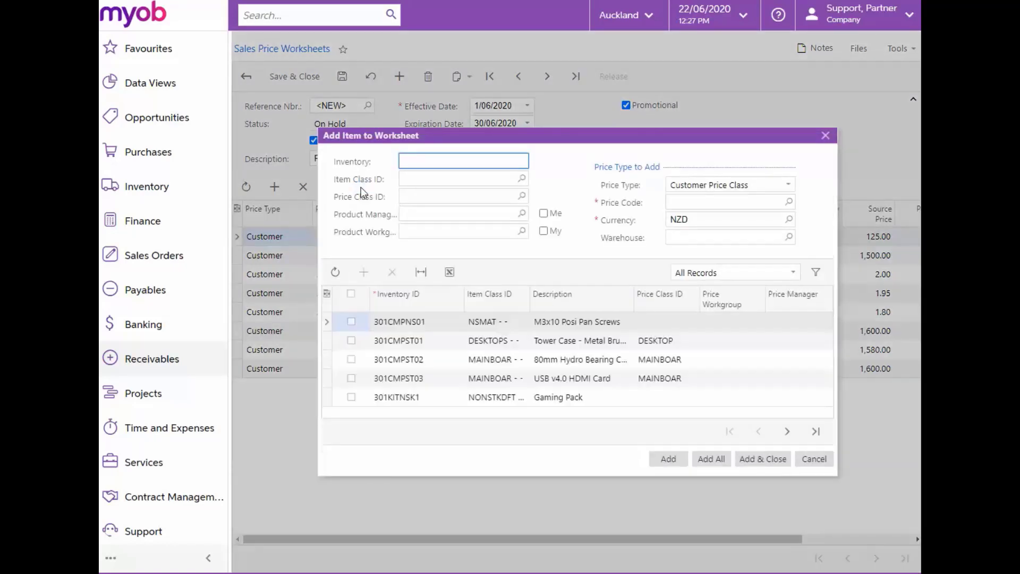
{"action": "left_click", "coordinate": [788, 202]}
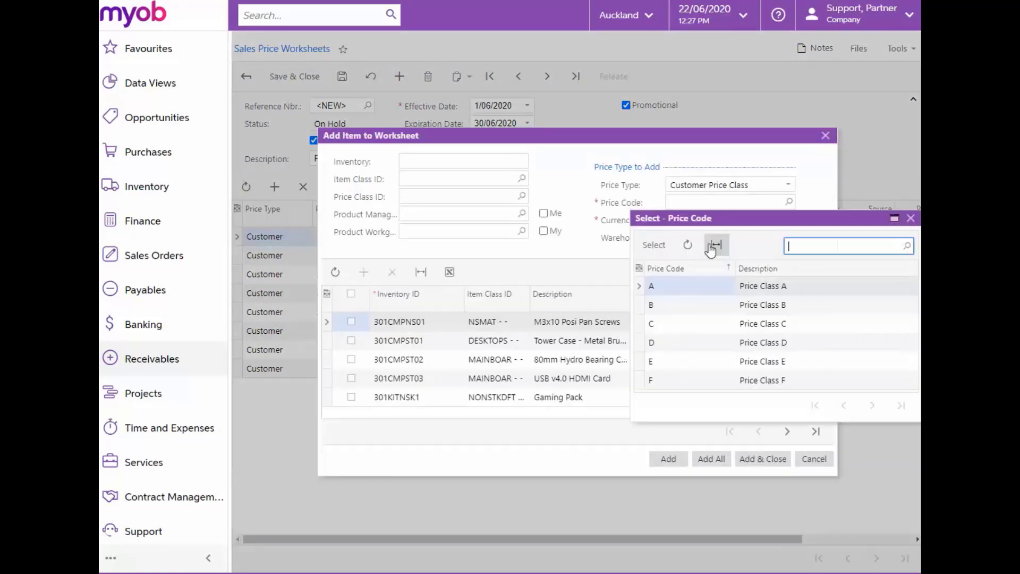
{"action": "left_click", "coordinate": [651, 286]}
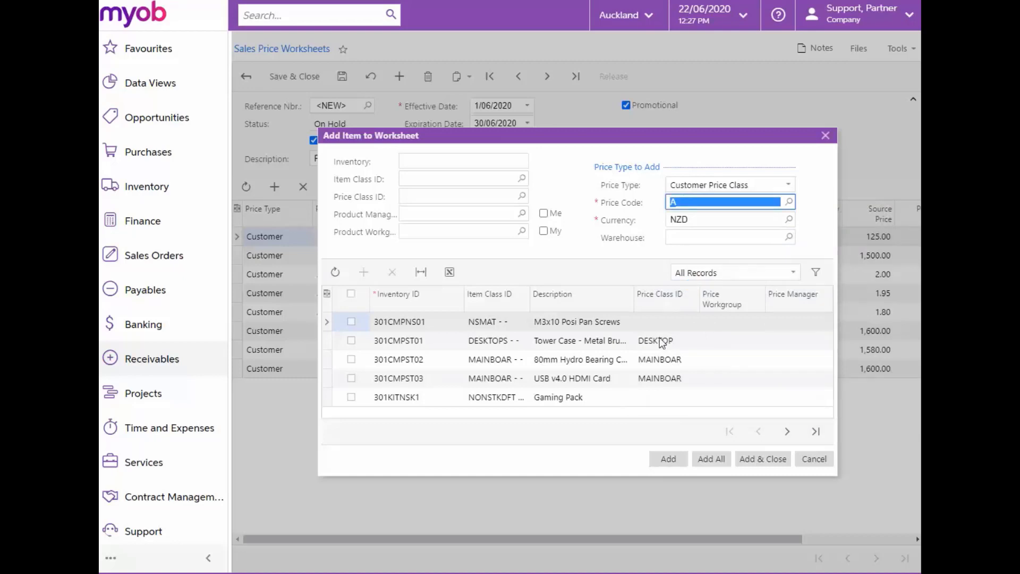
{"action": "mouse_move", "coordinate": [396, 325]}
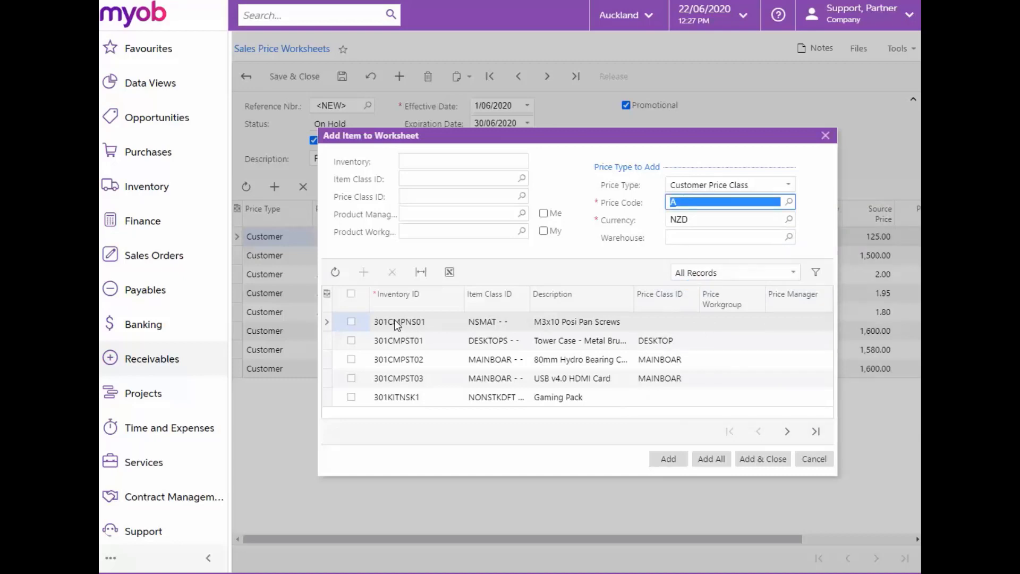
{"action": "left_click", "coordinate": [351, 340]}
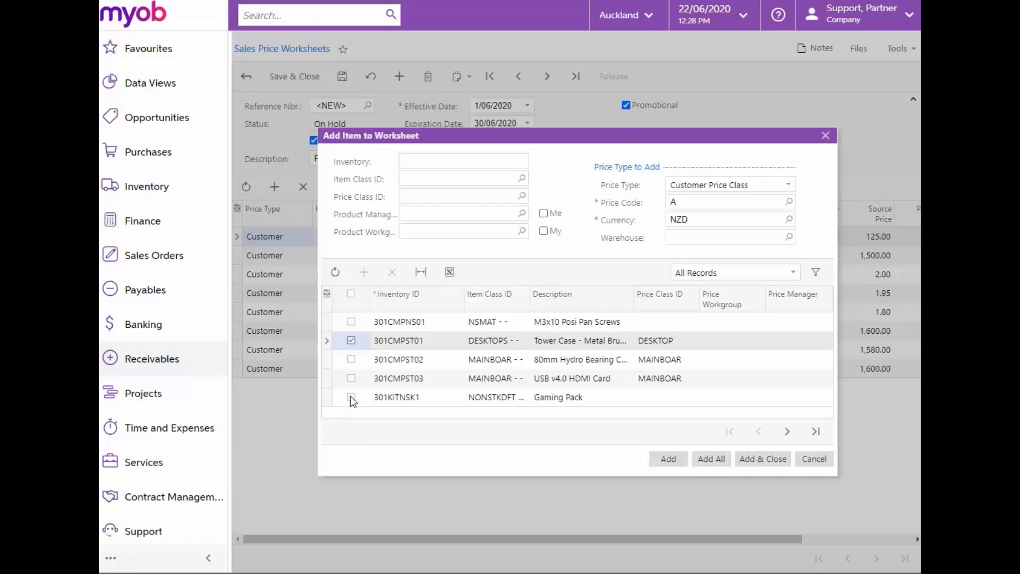
{"action": "left_click", "coordinate": [351, 397]}
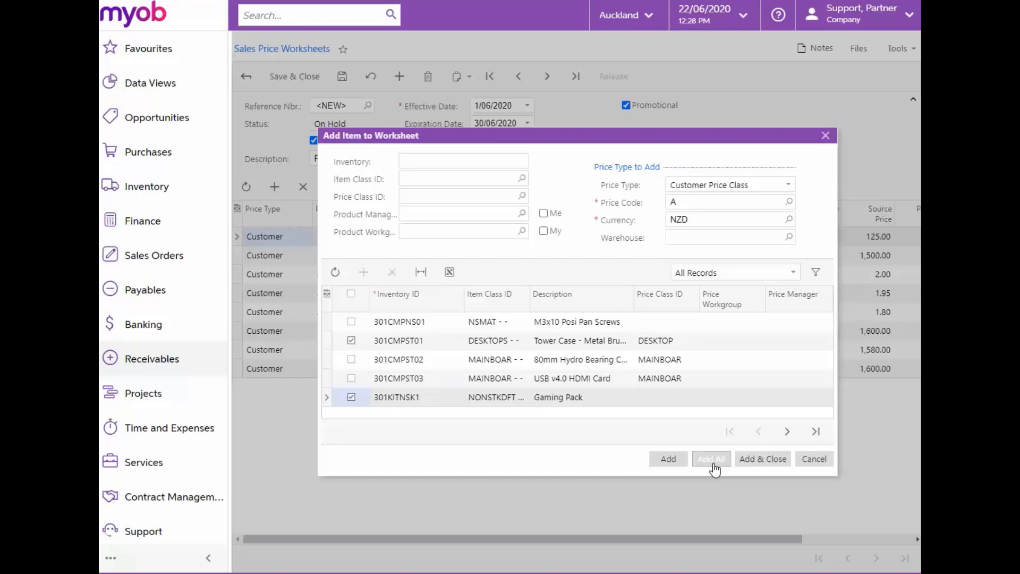
{"action": "mouse_move", "coordinate": [753, 468]}
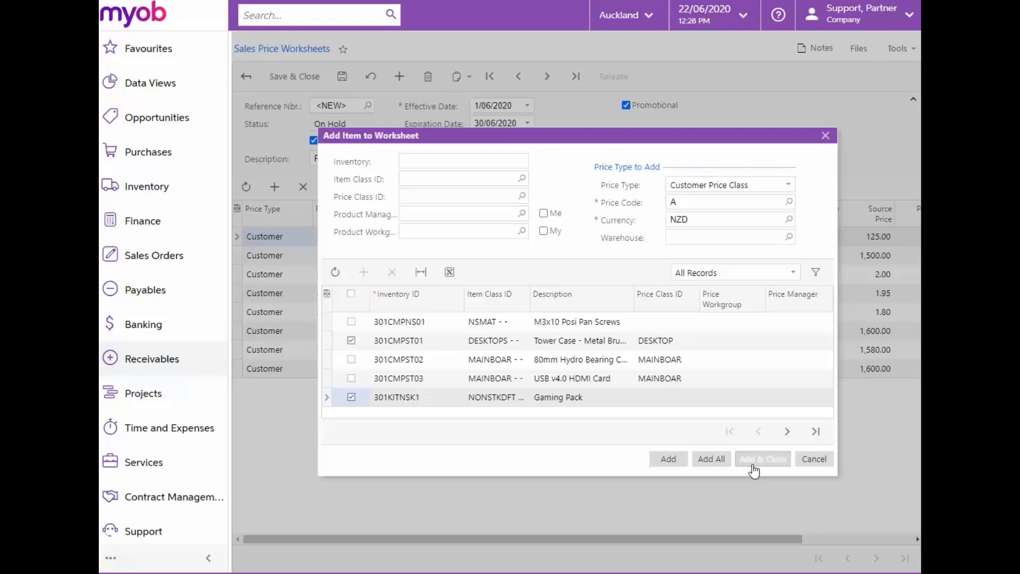
{"action": "left_click", "coordinate": [762, 459]}
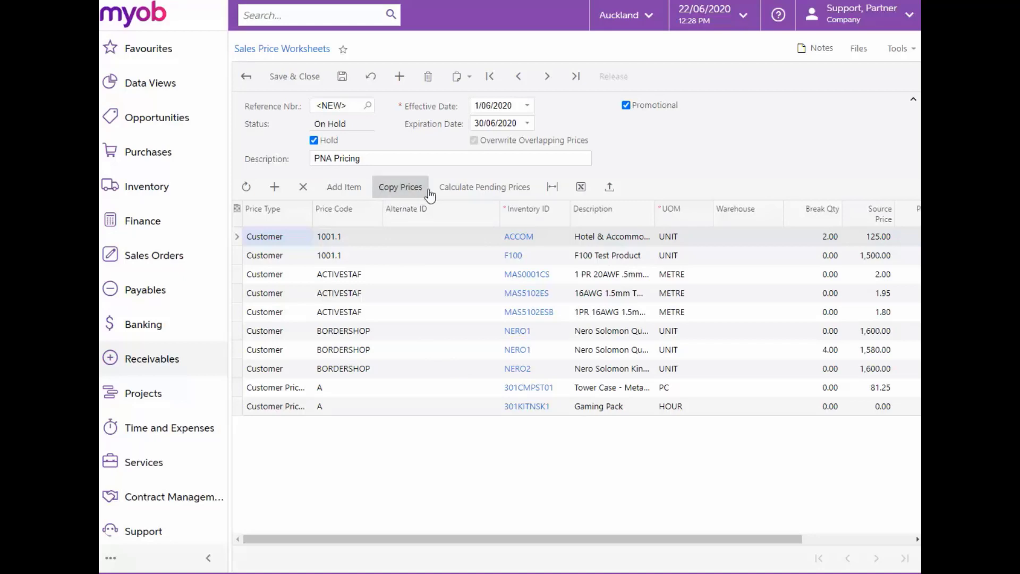
Choose a destination price type in Copy Prices, then cancel without copying.
{"action": "left_click", "coordinate": [400, 186]}
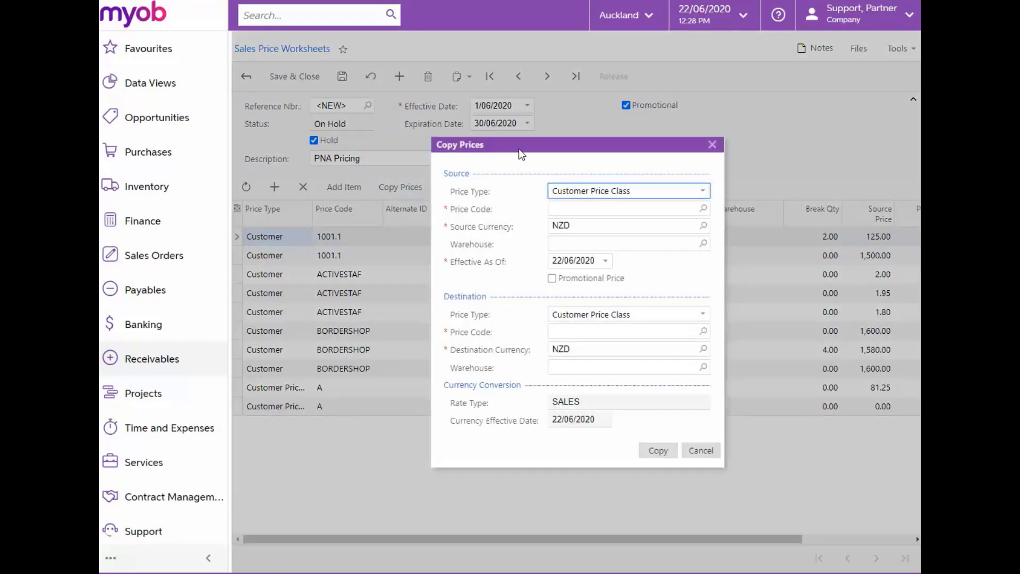
{"action": "mouse_move", "coordinate": [493, 200]}
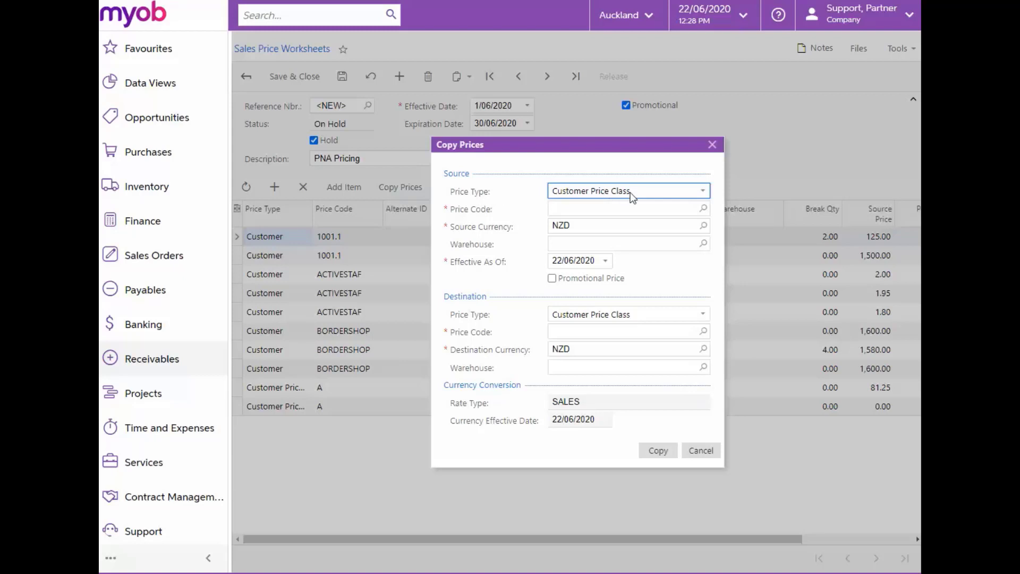
{"action": "left_click", "coordinate": [701, 314]}
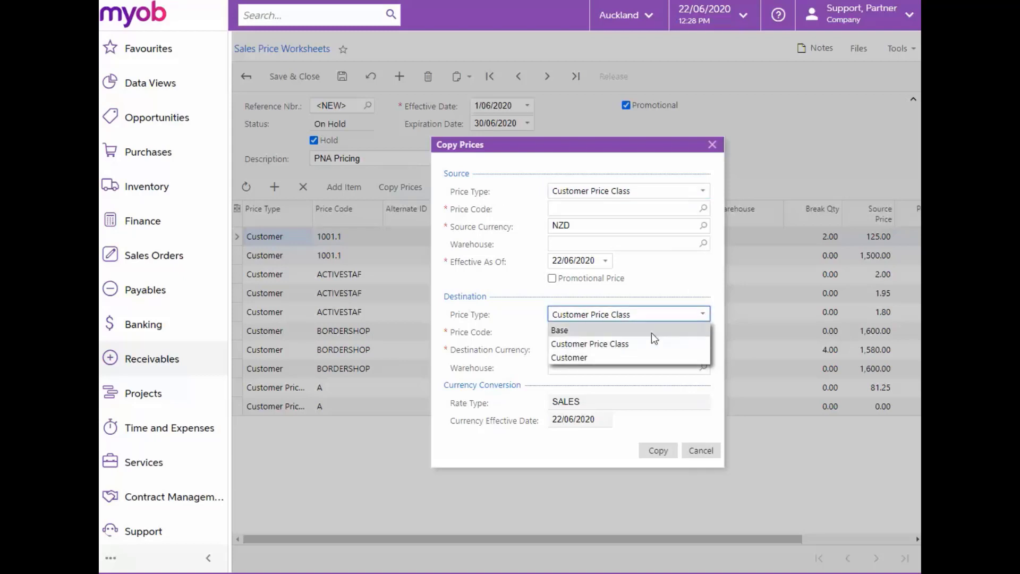
{"action": "left_click", "coordinate": [568, 357]}
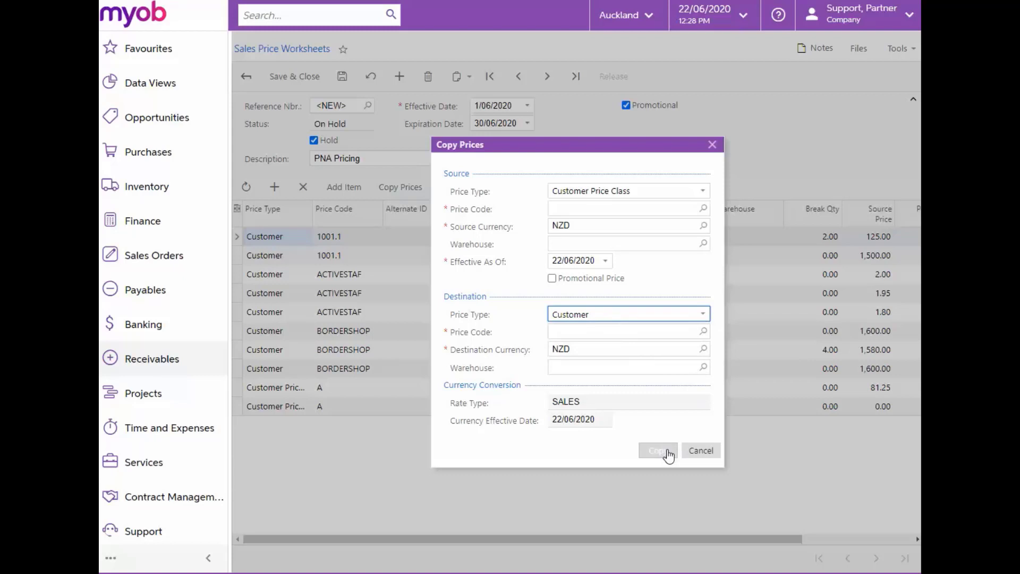
{"action": "mouse_move", "coordinate": [684, 454]}
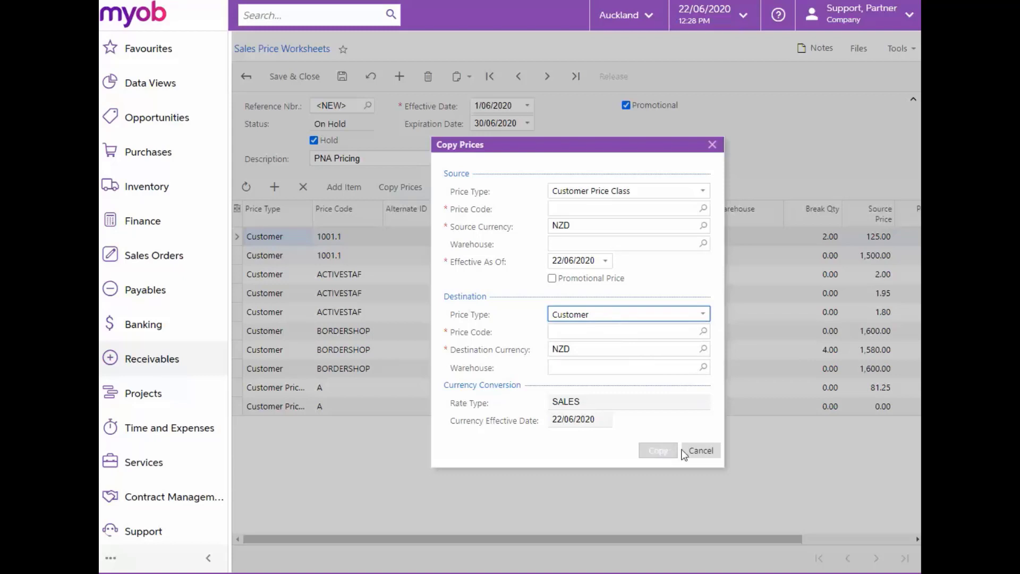
{"action": "left_click", "coordinate": [701, 450]}
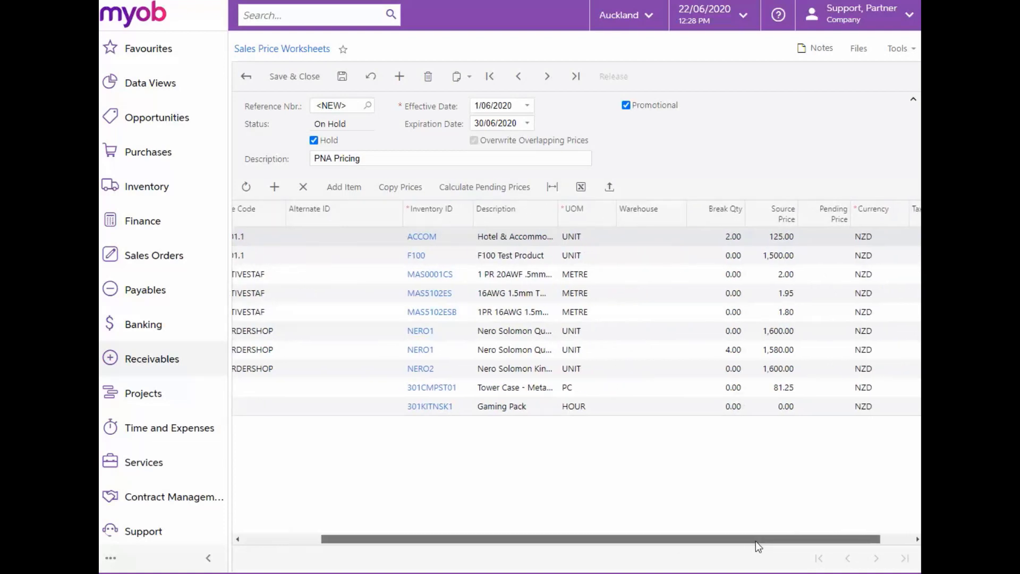
Calculate pending prices at 80% of source price, e.g. ACCOM 125.00 becomes 100.00.
{"action": "scroll", "scroll_direction": "left", "scroll_amount": 3}
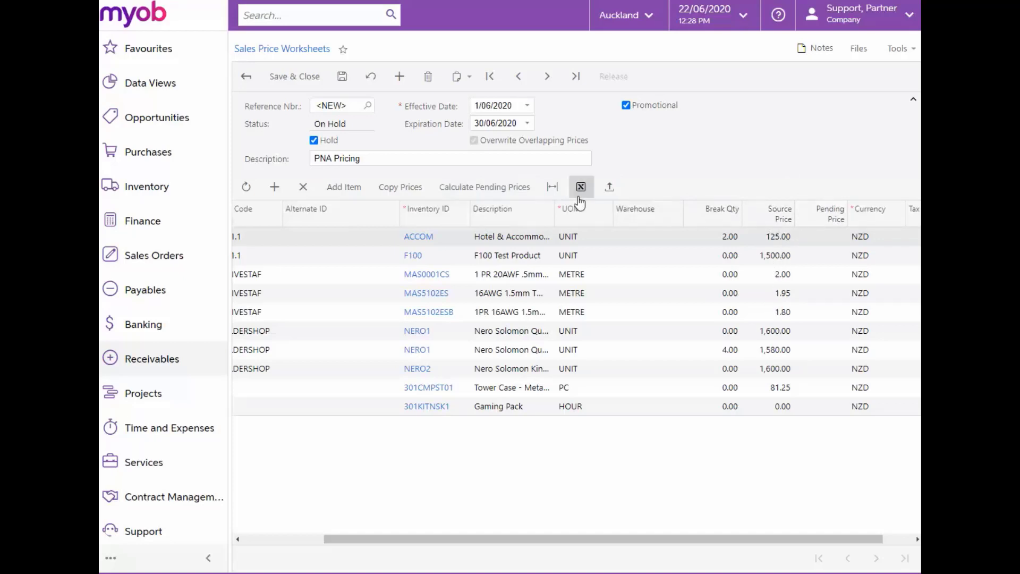
{"action": "left_click", "coordinate": [484, 186]}
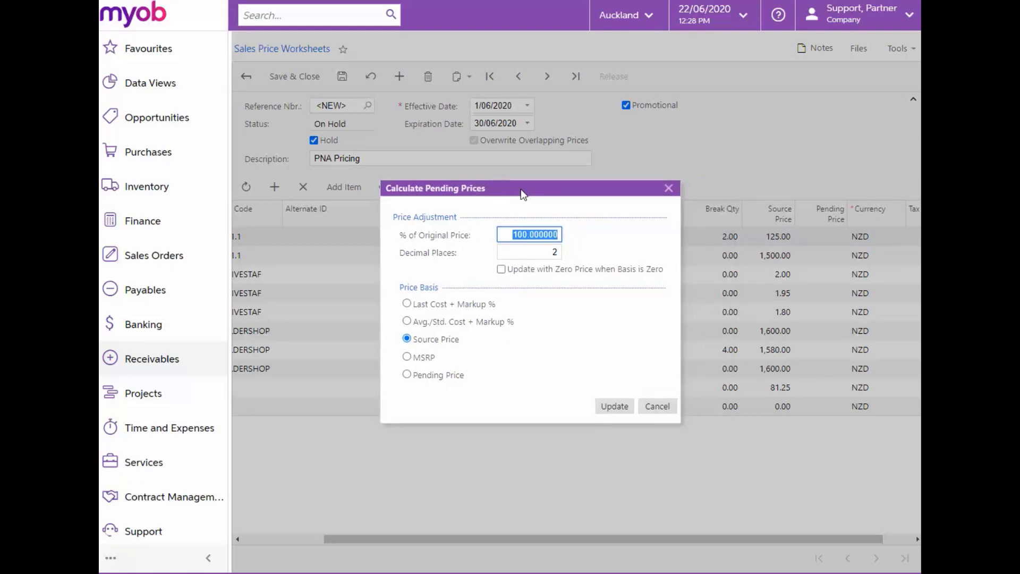
{"action": "mouse_move", "coordinate": [478, 212]}
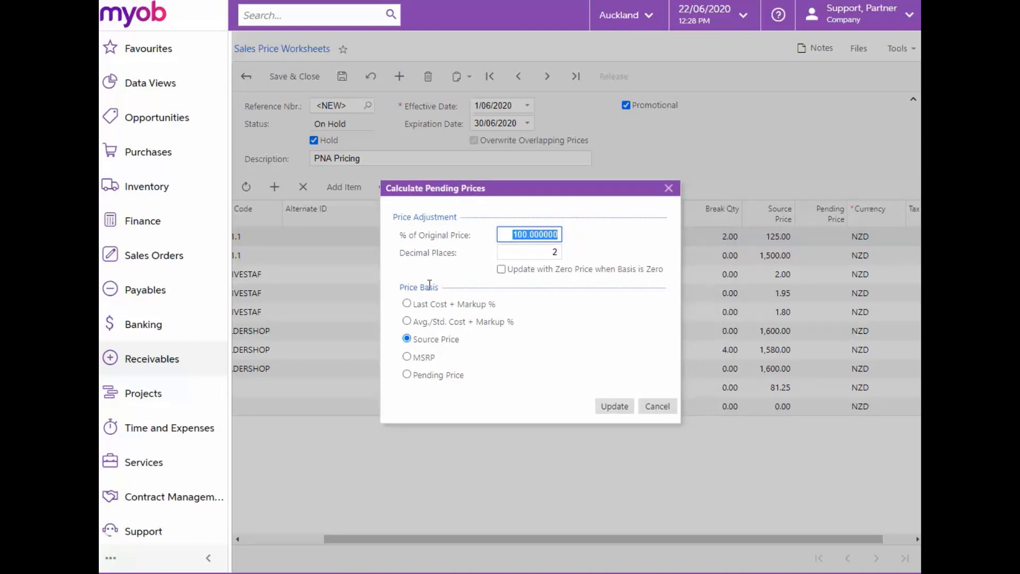
{"action": "mouse_move", "coordinate": [473, 346]}
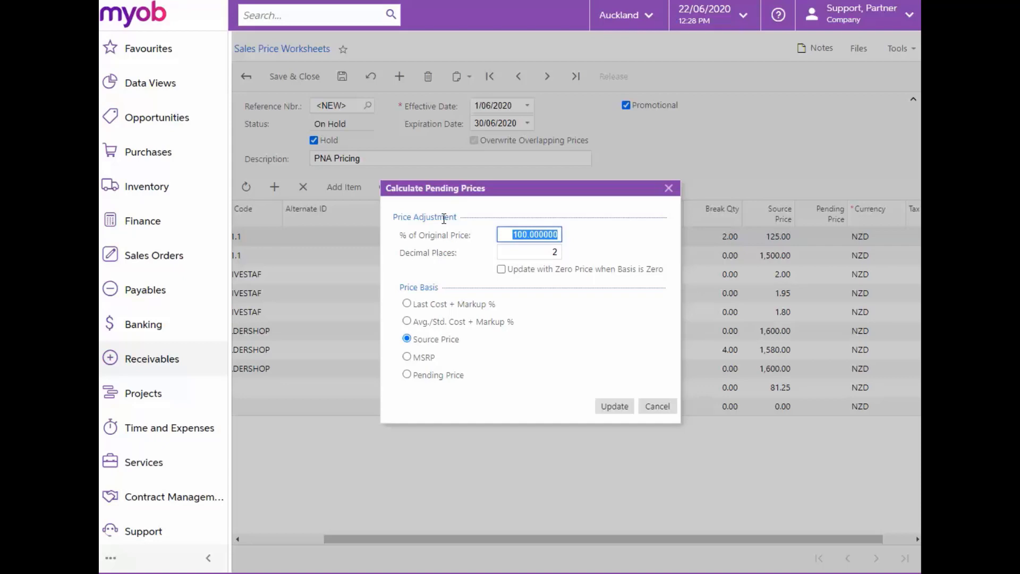
{"action": "mouse_move", "coordinate": [487, 243]}
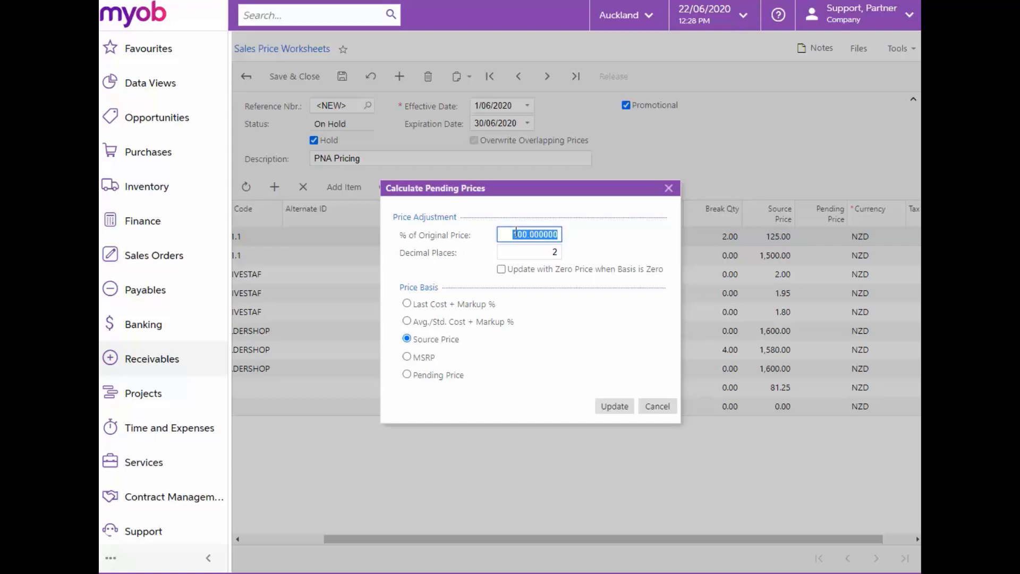
{"action": "type", "text": "80"}
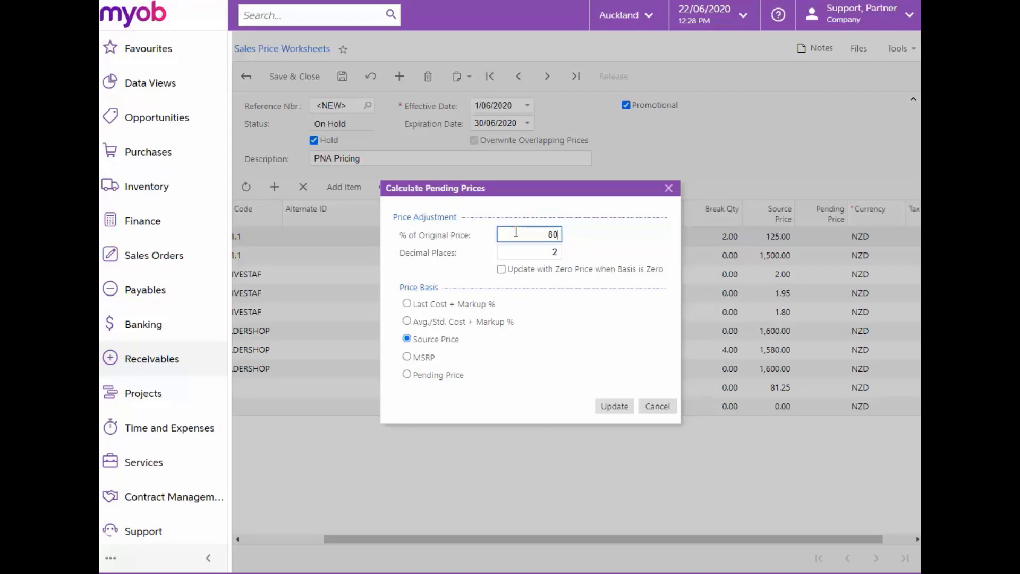
{"action": "key", "text": "Tab"}
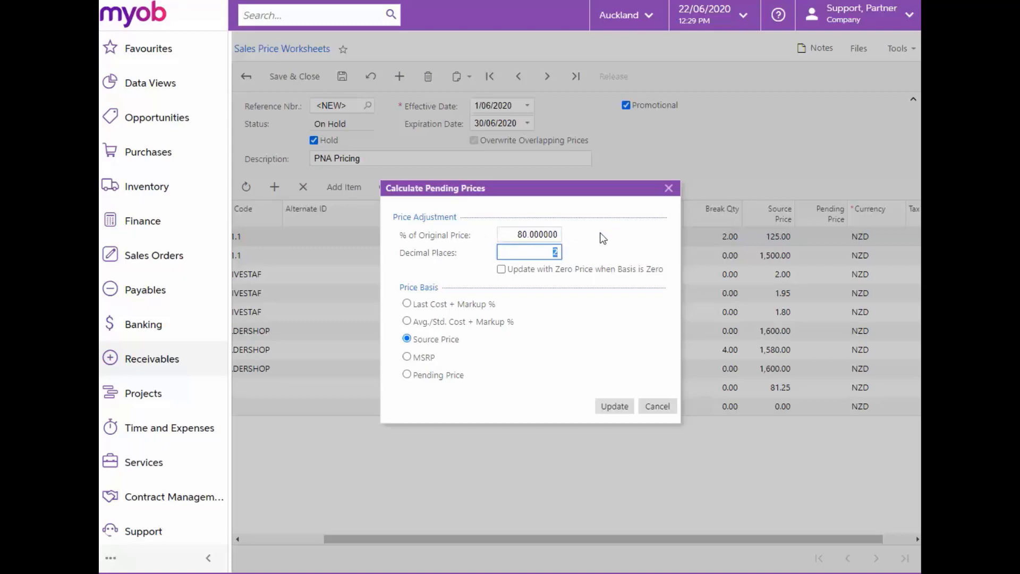
{"action": "left_click", "coordinate": [612, 405]}
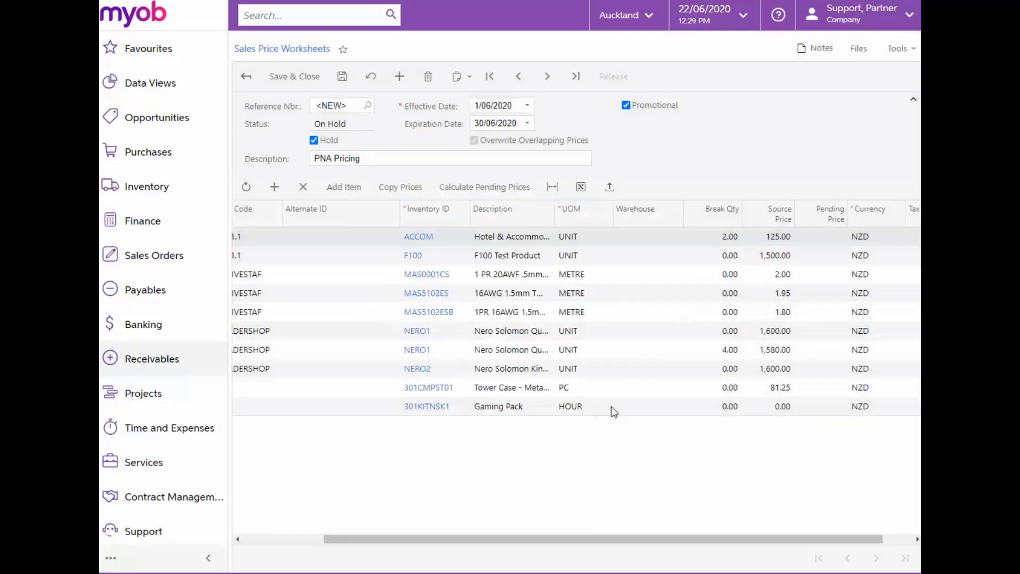
{"action": "left_click", "coordinate": [484, 186]}
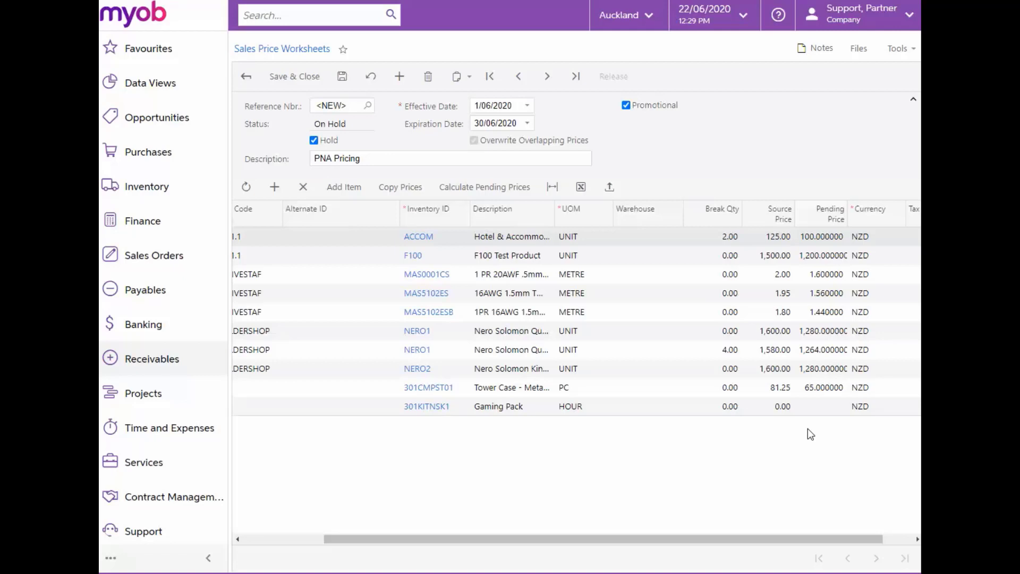
{"action": "mouse_move", "coordinate": [778, 338]}
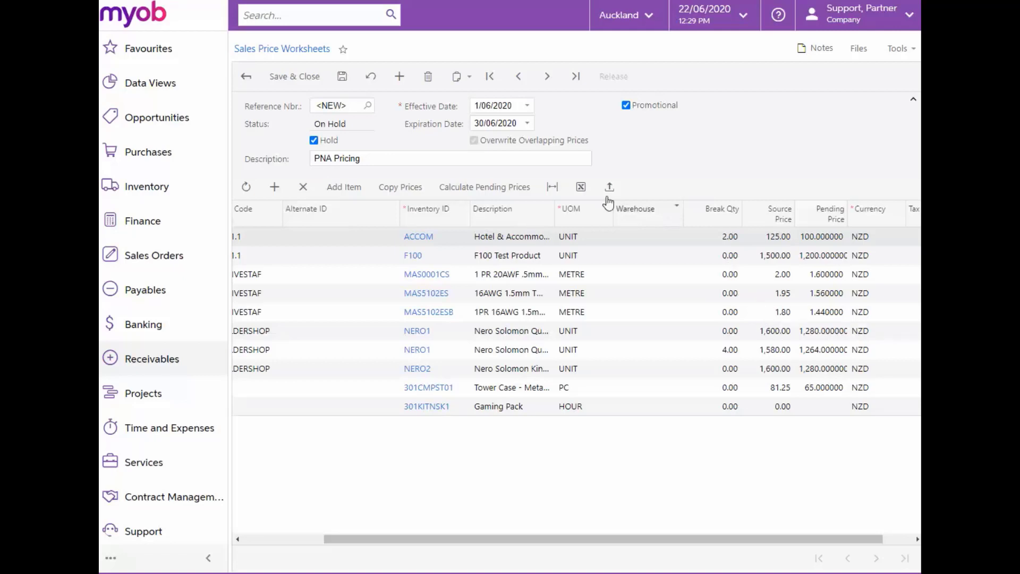
Recalculate pending prices at 95% of MSRP, putting both NERO1 lines at 1,710.00.
{"action": "left_click", "coordinate": [483, 187]}
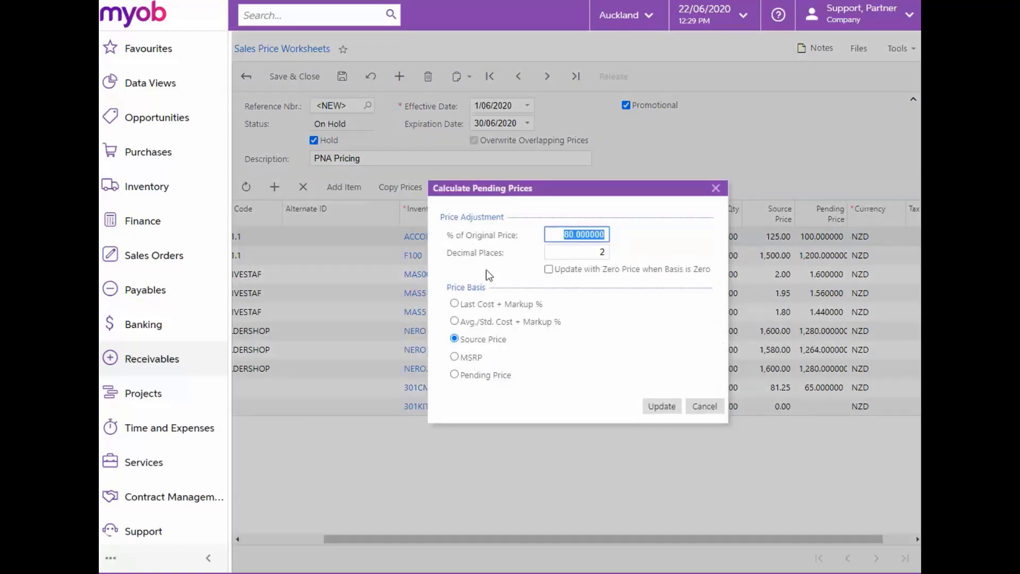
{"action": "left_click", "coordinate": [454, 357]}
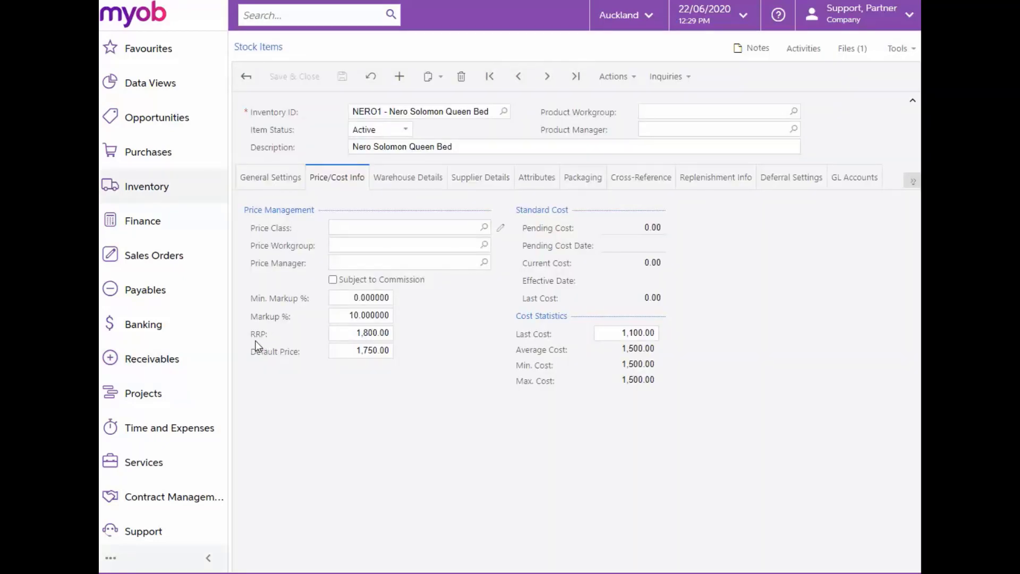
{"action": "mouse_move", "coordinate": [395, 343]}
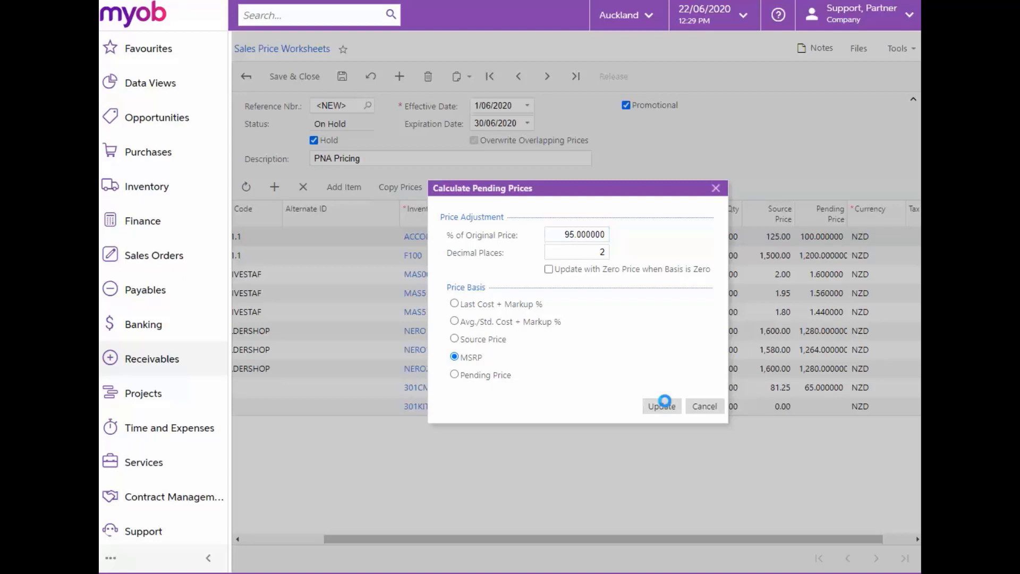
{"action": "left_click", "coordinate": [661, 406]}
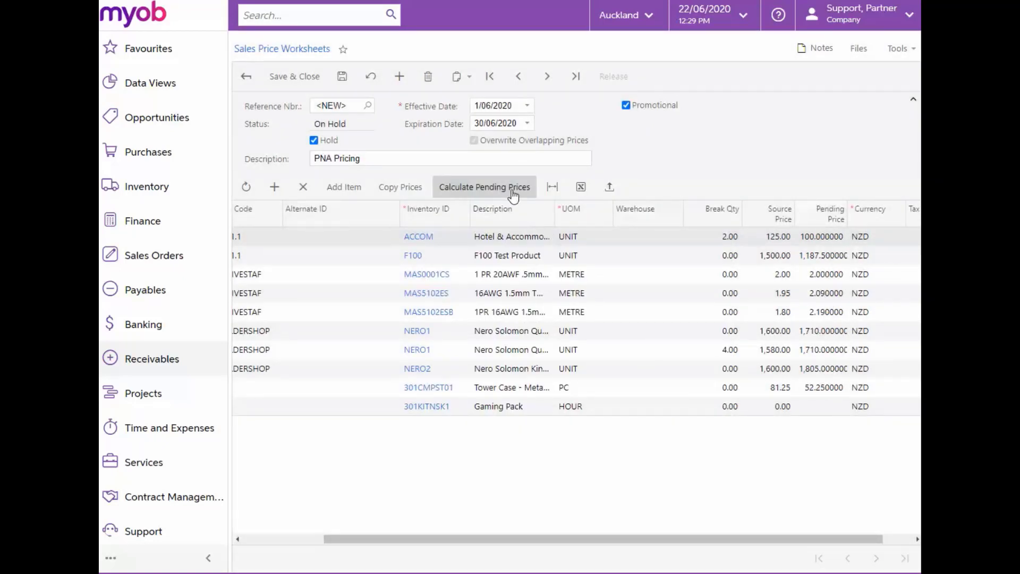
Recalculate pending prices at 100% of Last Cost + Markup %, giving NERO1 1,210.00.
{"action": "left_click", "coordinate": [484, 186]}
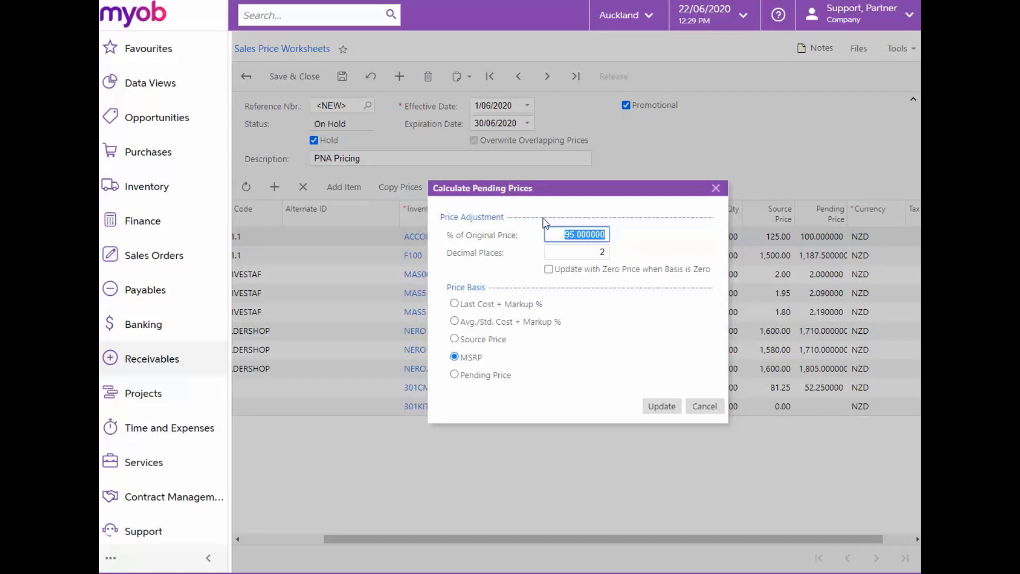
{"action": "type", "text": "100"}
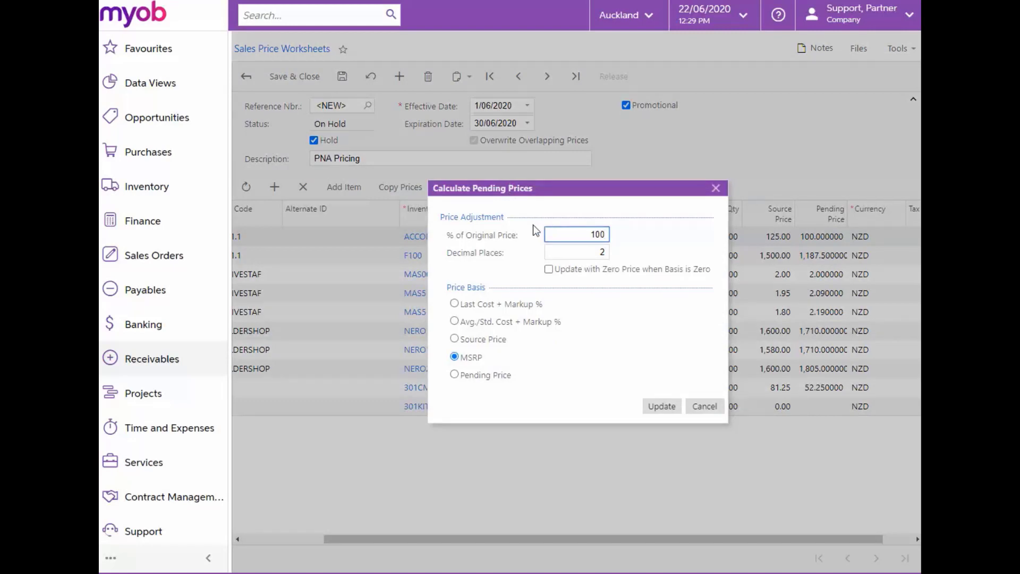
{"action": "left_click", "coordinate": [454, 303]}
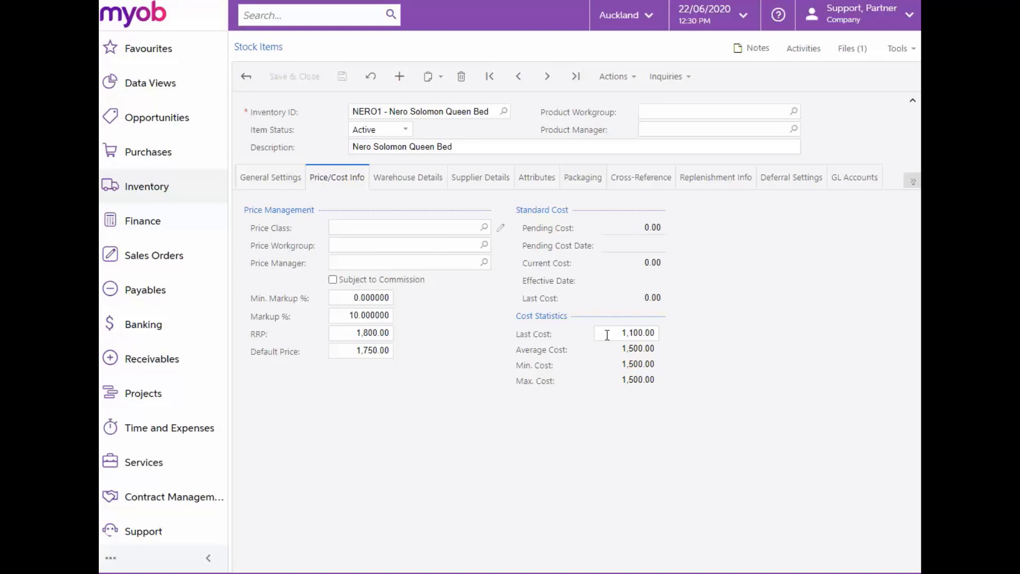
{"action": "mouse_move", "coordinate": [400, 318]}
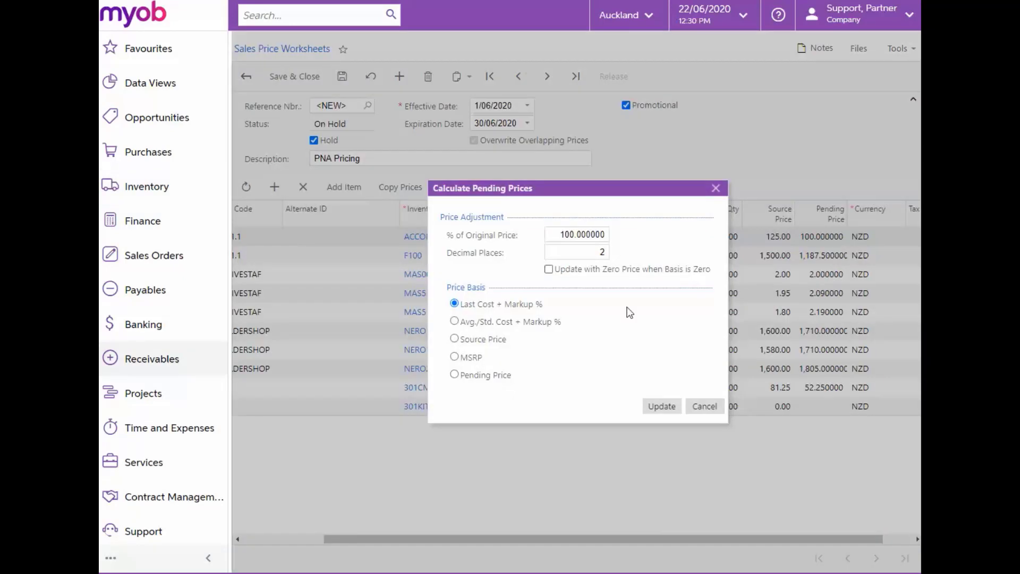
{"action": "left_click", "coordinate": [660, 405]}
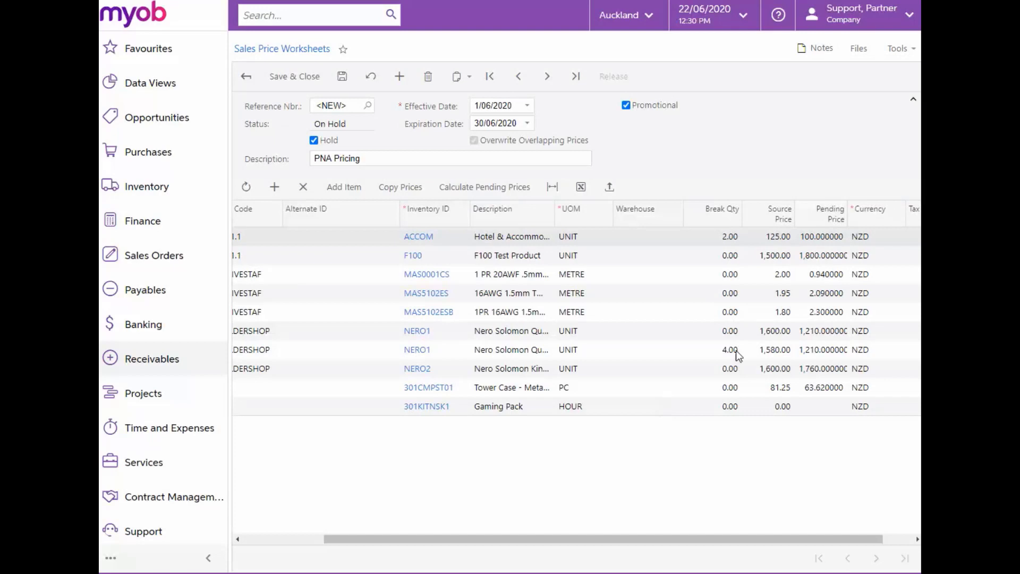
{"action": "mouse_move", "coordinate": [833, 360]}
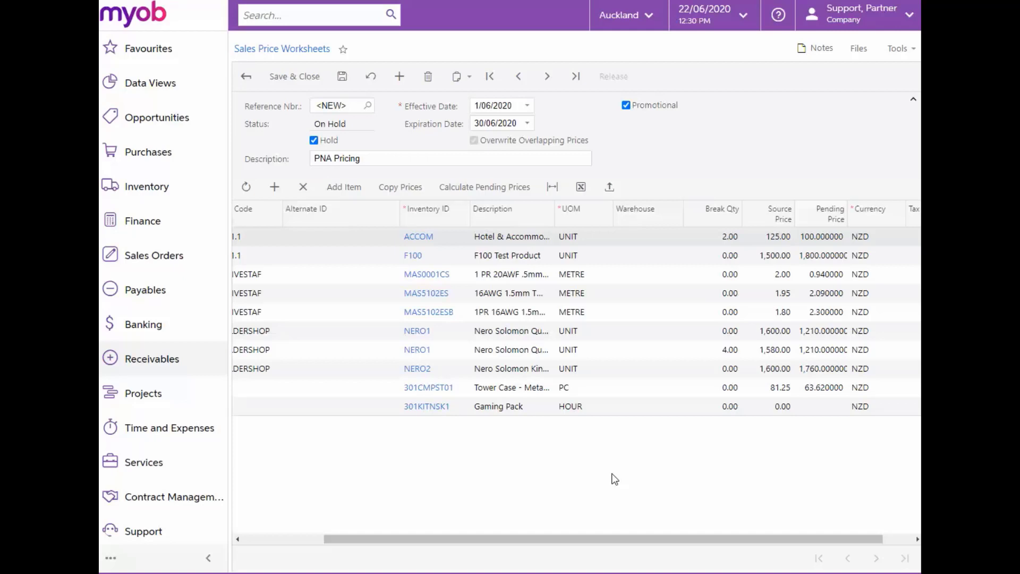
{"action": "mouse_move", "coordinate": [615, 454]}
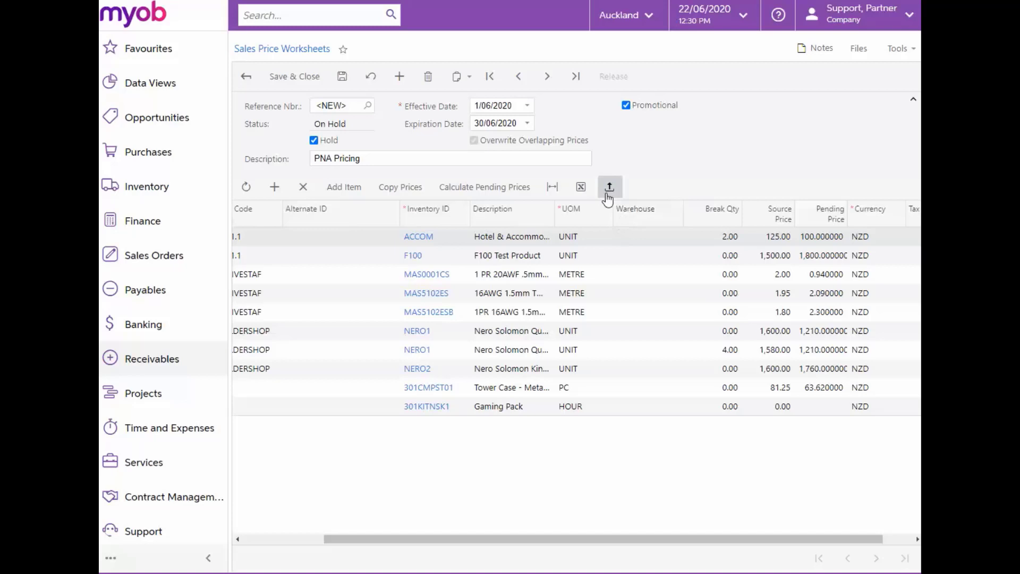
{"action": "left_click", "coordinate": [609, 187]}
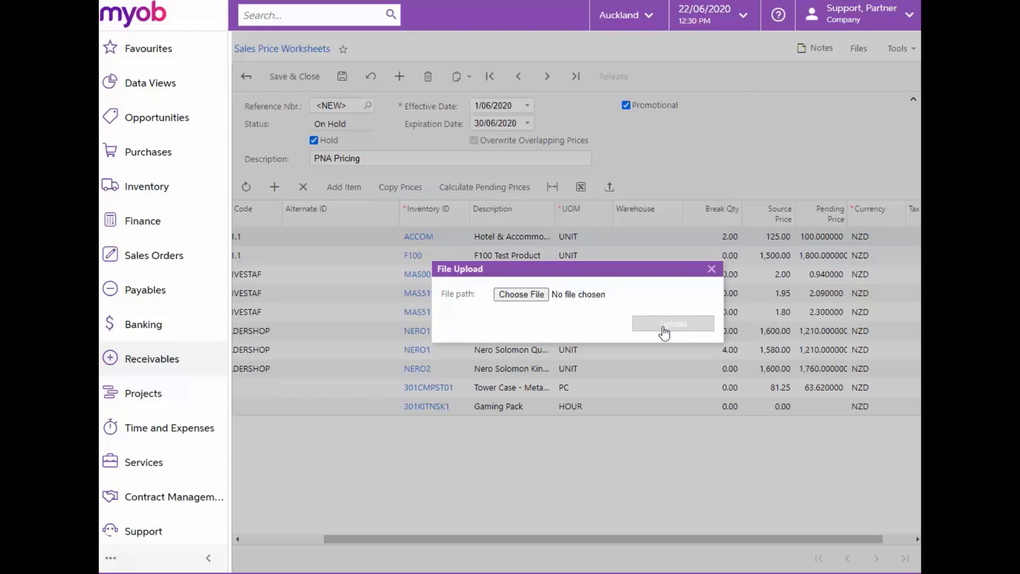
{"action": "mouse_move", "coordinate": [706, 280]}
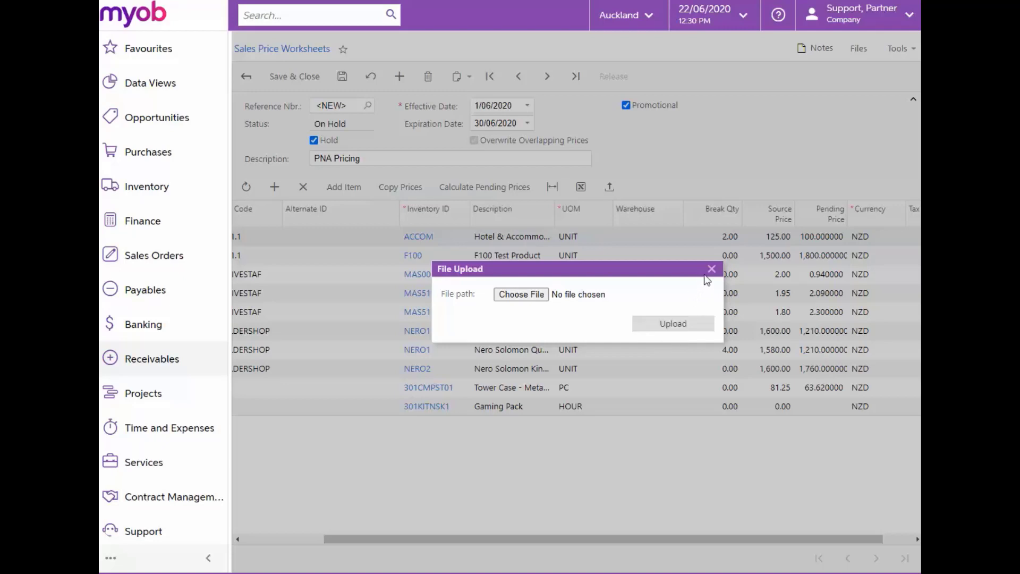
{"action": "left_click", "coordinate": [711, 269]}
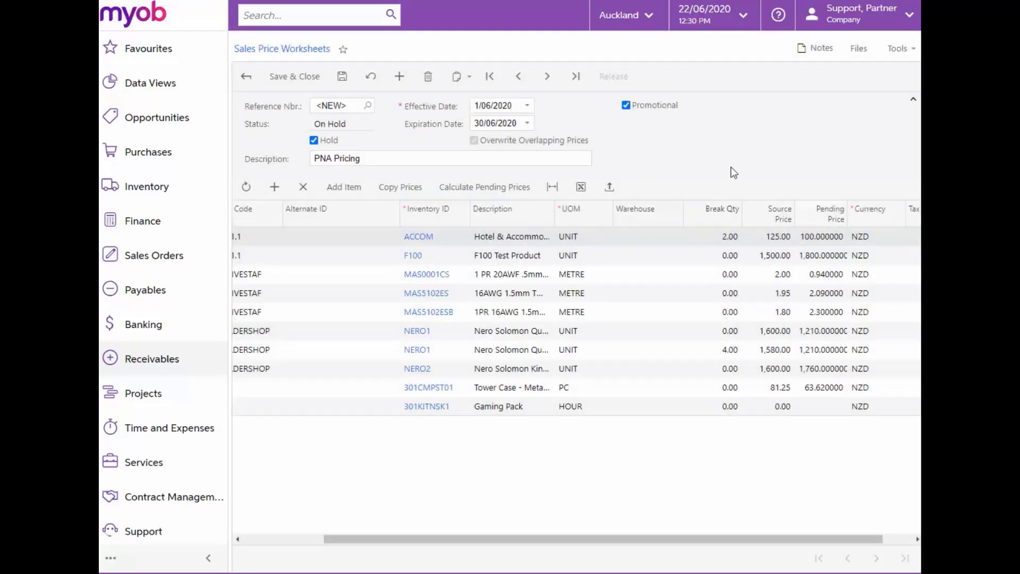